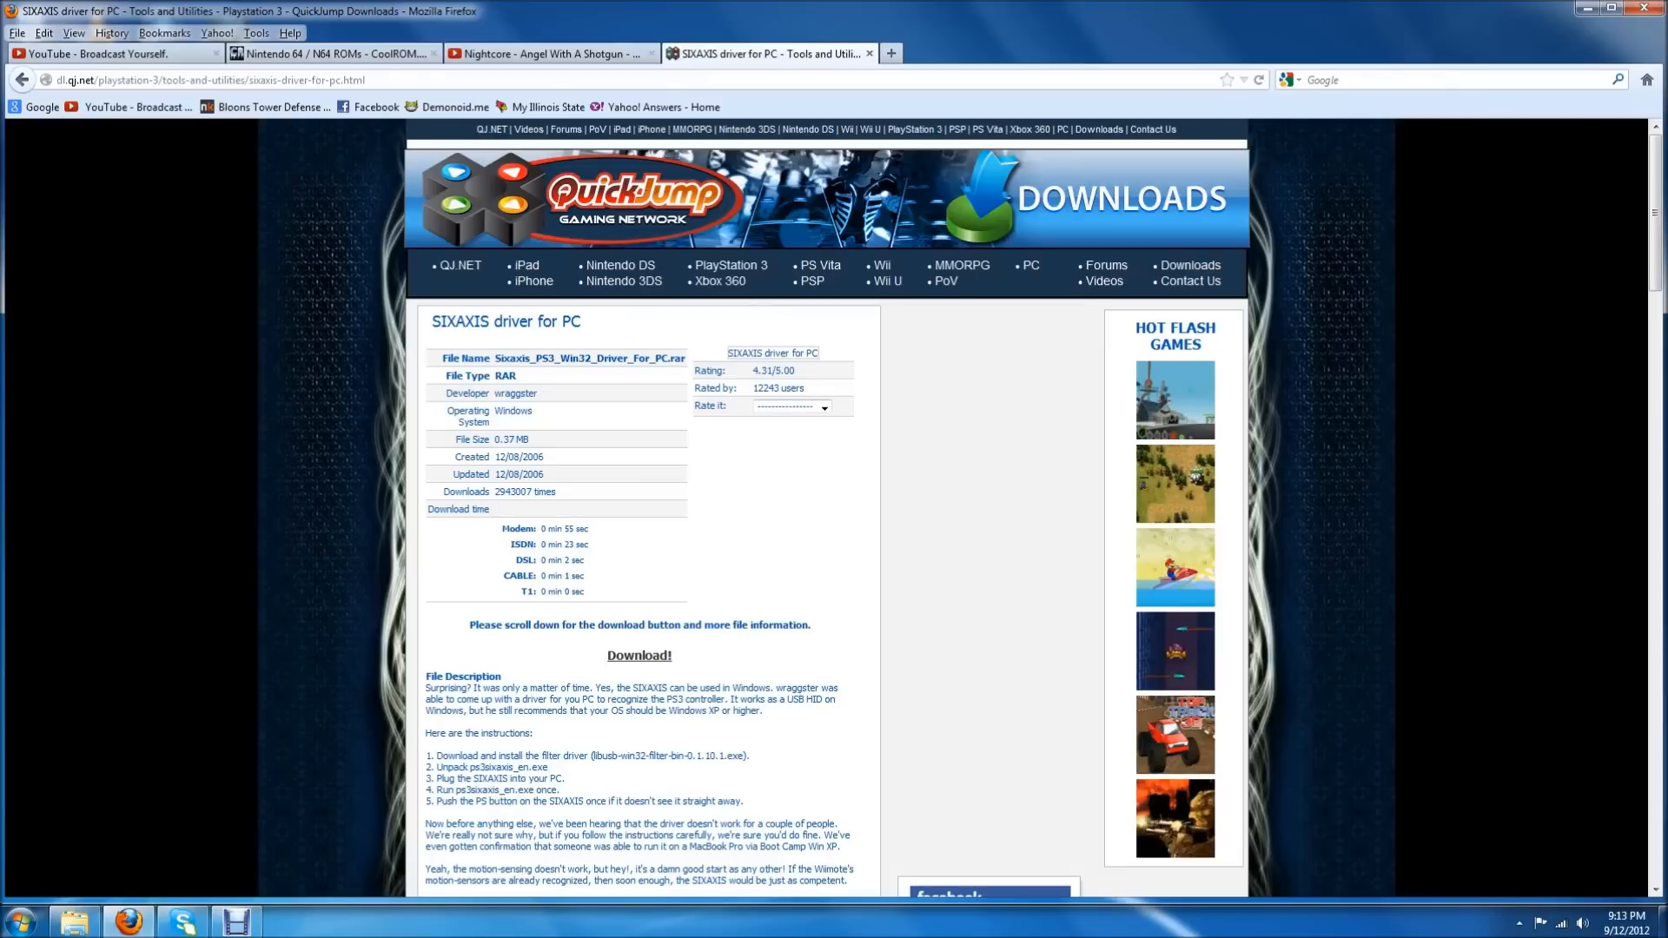
mouse_move(637, 658)
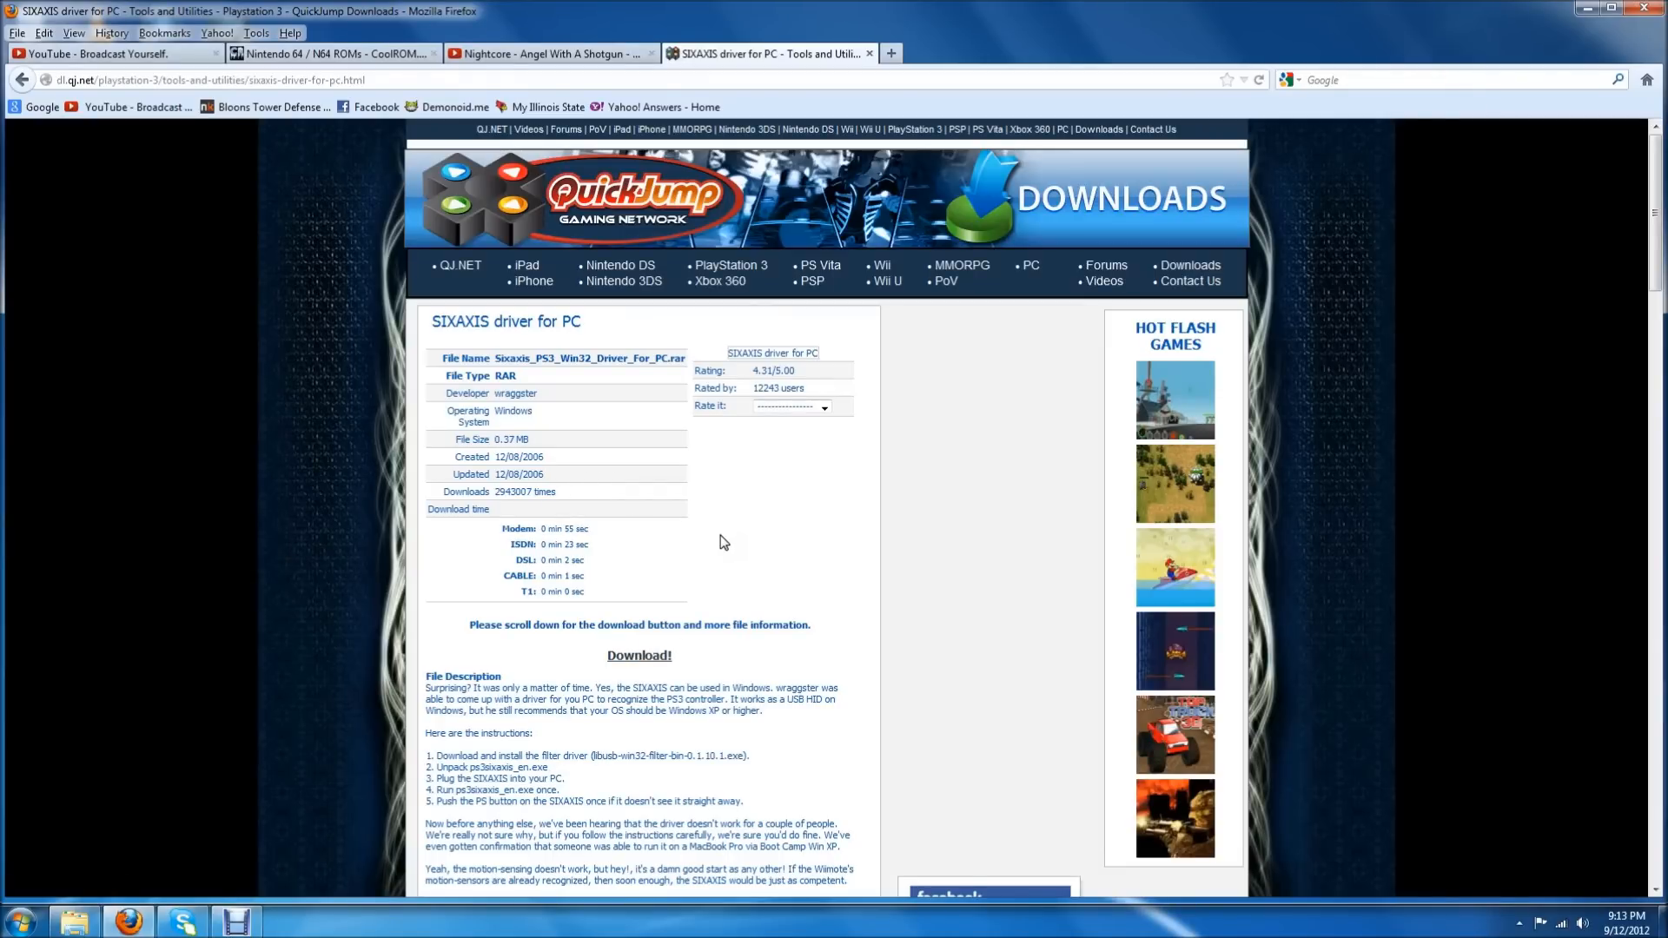
mouse_move(764, 536)
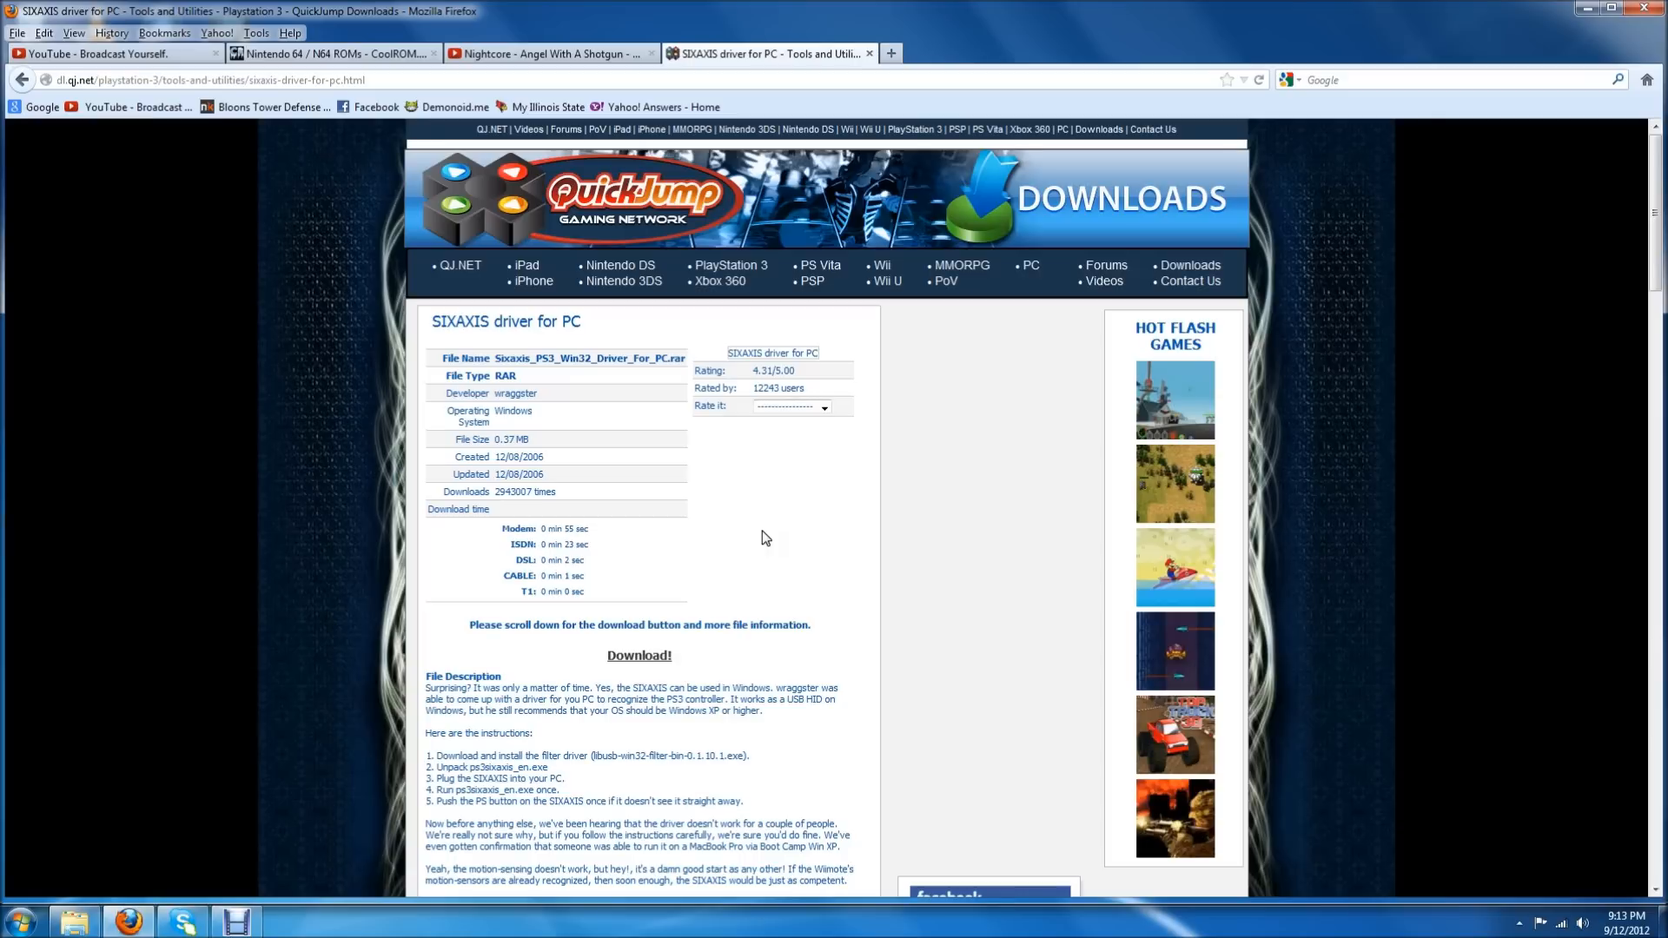
mouse_move(720, 535)
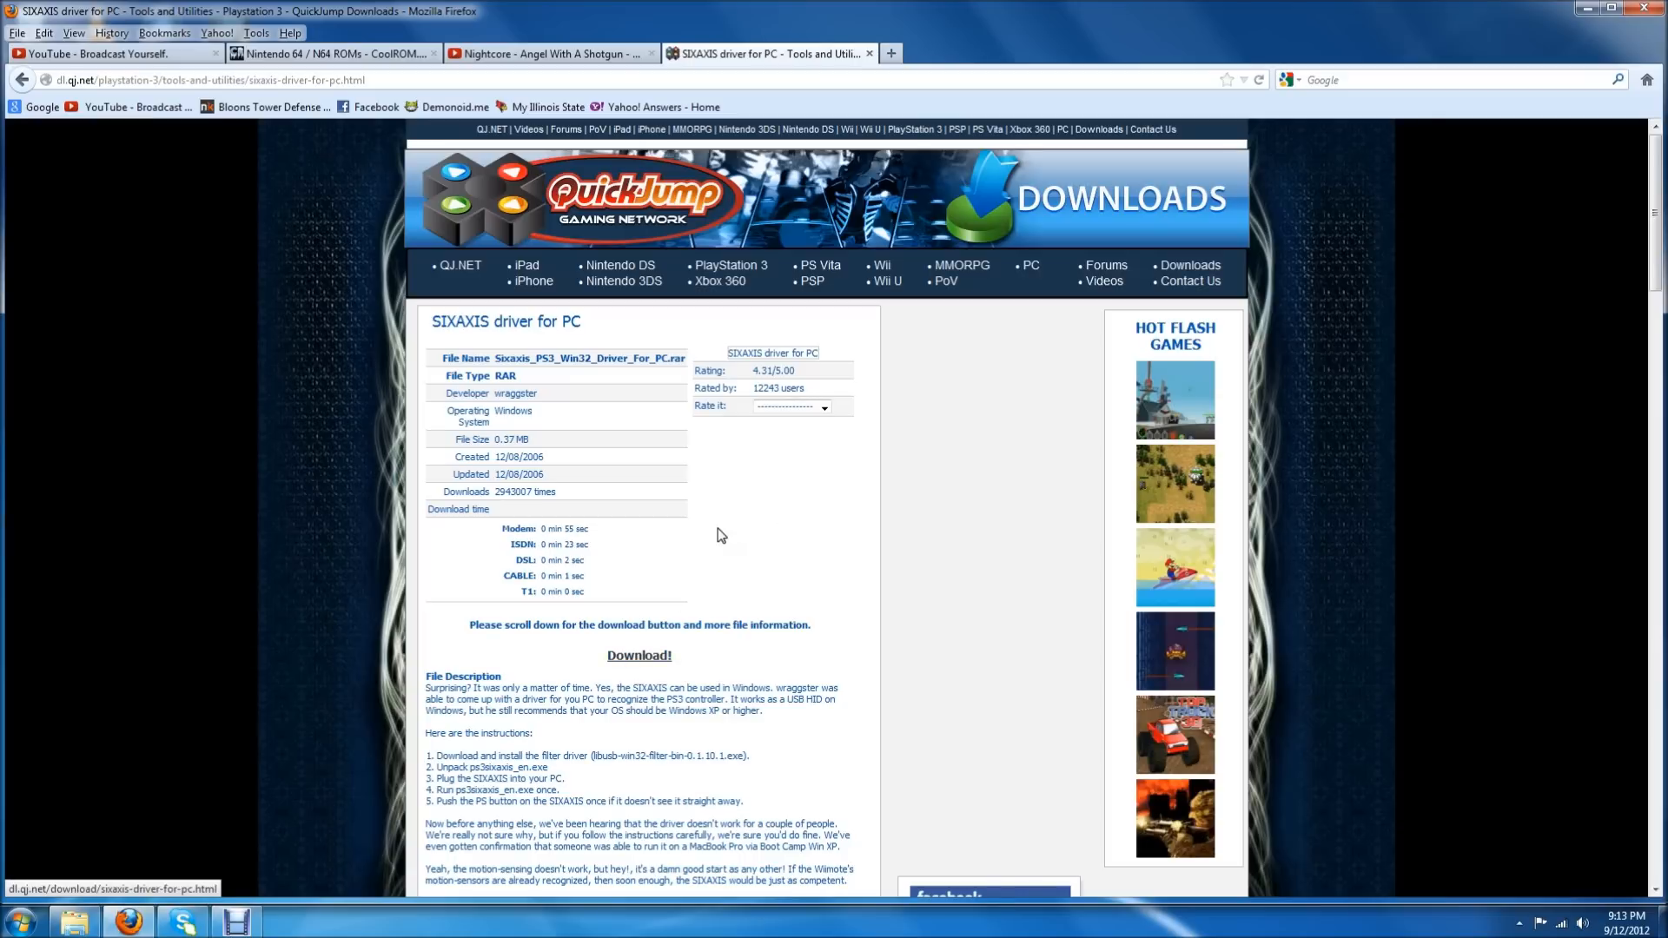
Start downloading the SIXAXIS PS3 driver archive from its QuickJump Downloads page
left_click(639, 655)
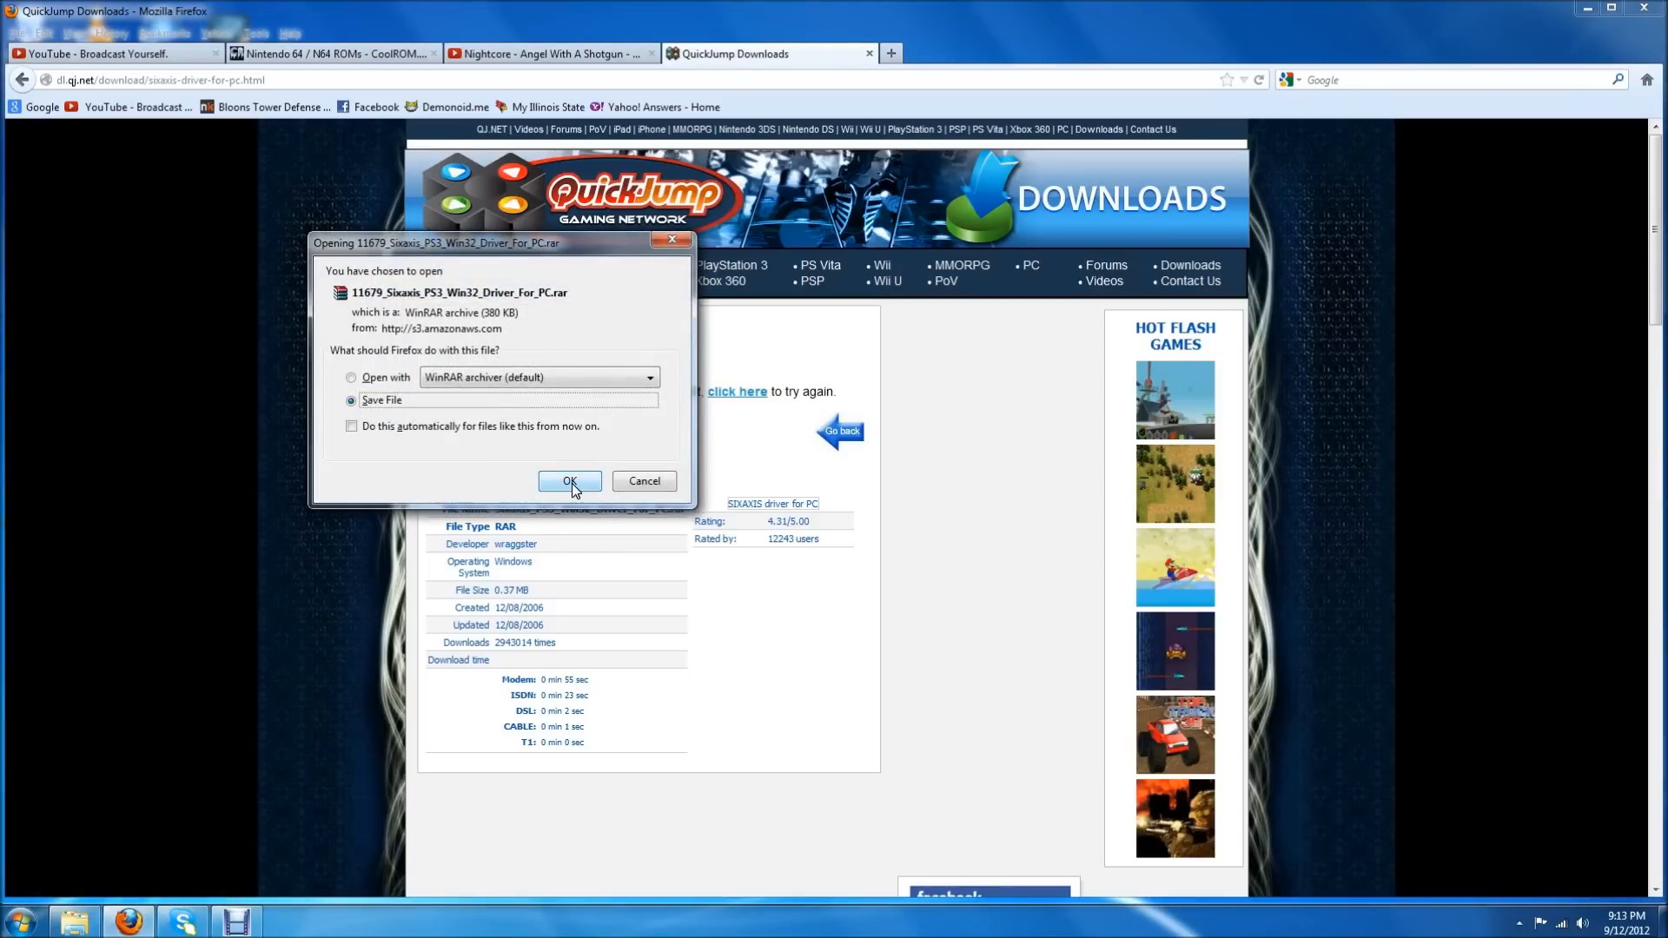
Save the SIXAXIS driver RAR file and select it in the Downloads list
left_click(569, 480)
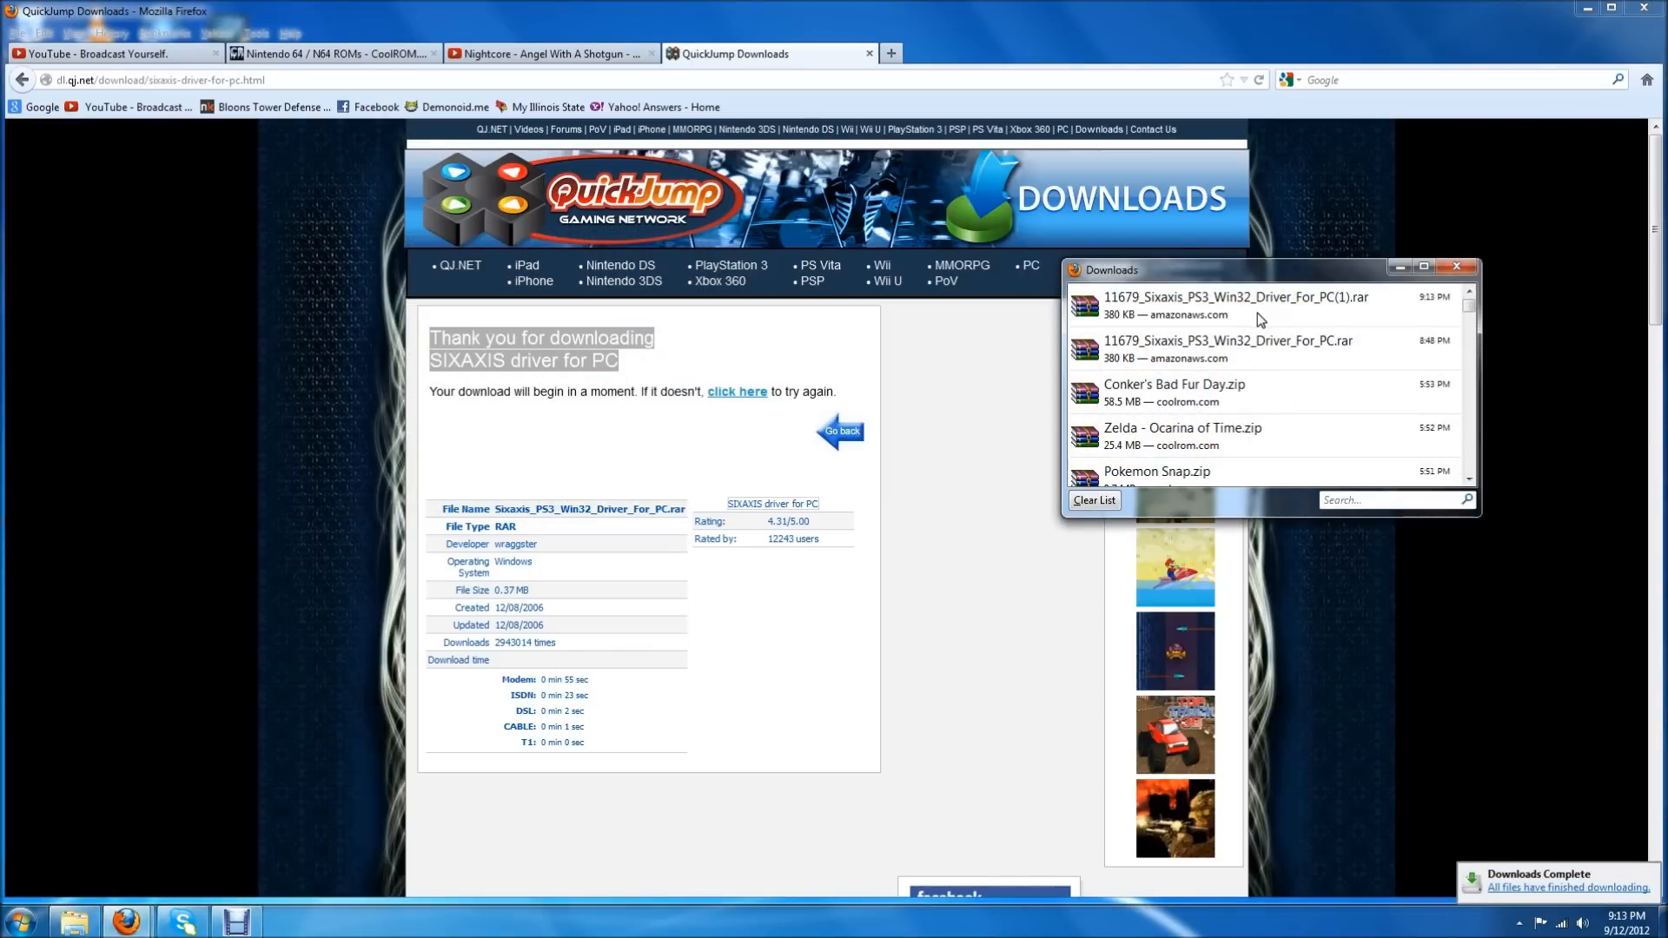
left_click(1223, 306)
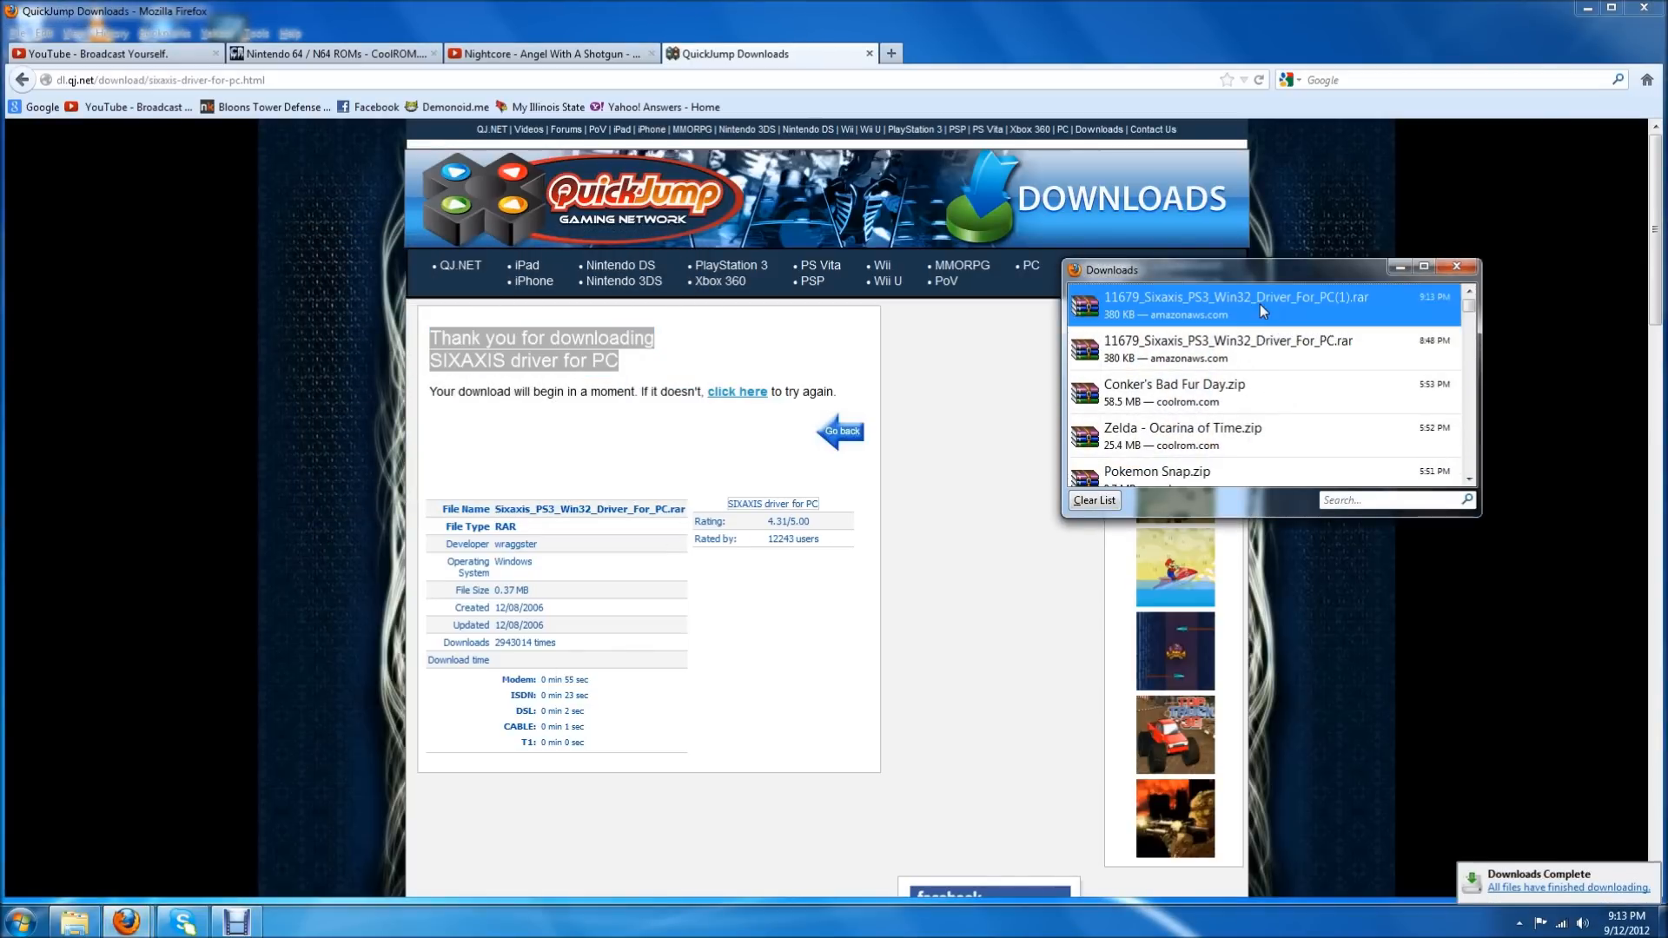
Open the downloaded SIXAXIS driver RAR in WinRAR
double_click(1228, 303)
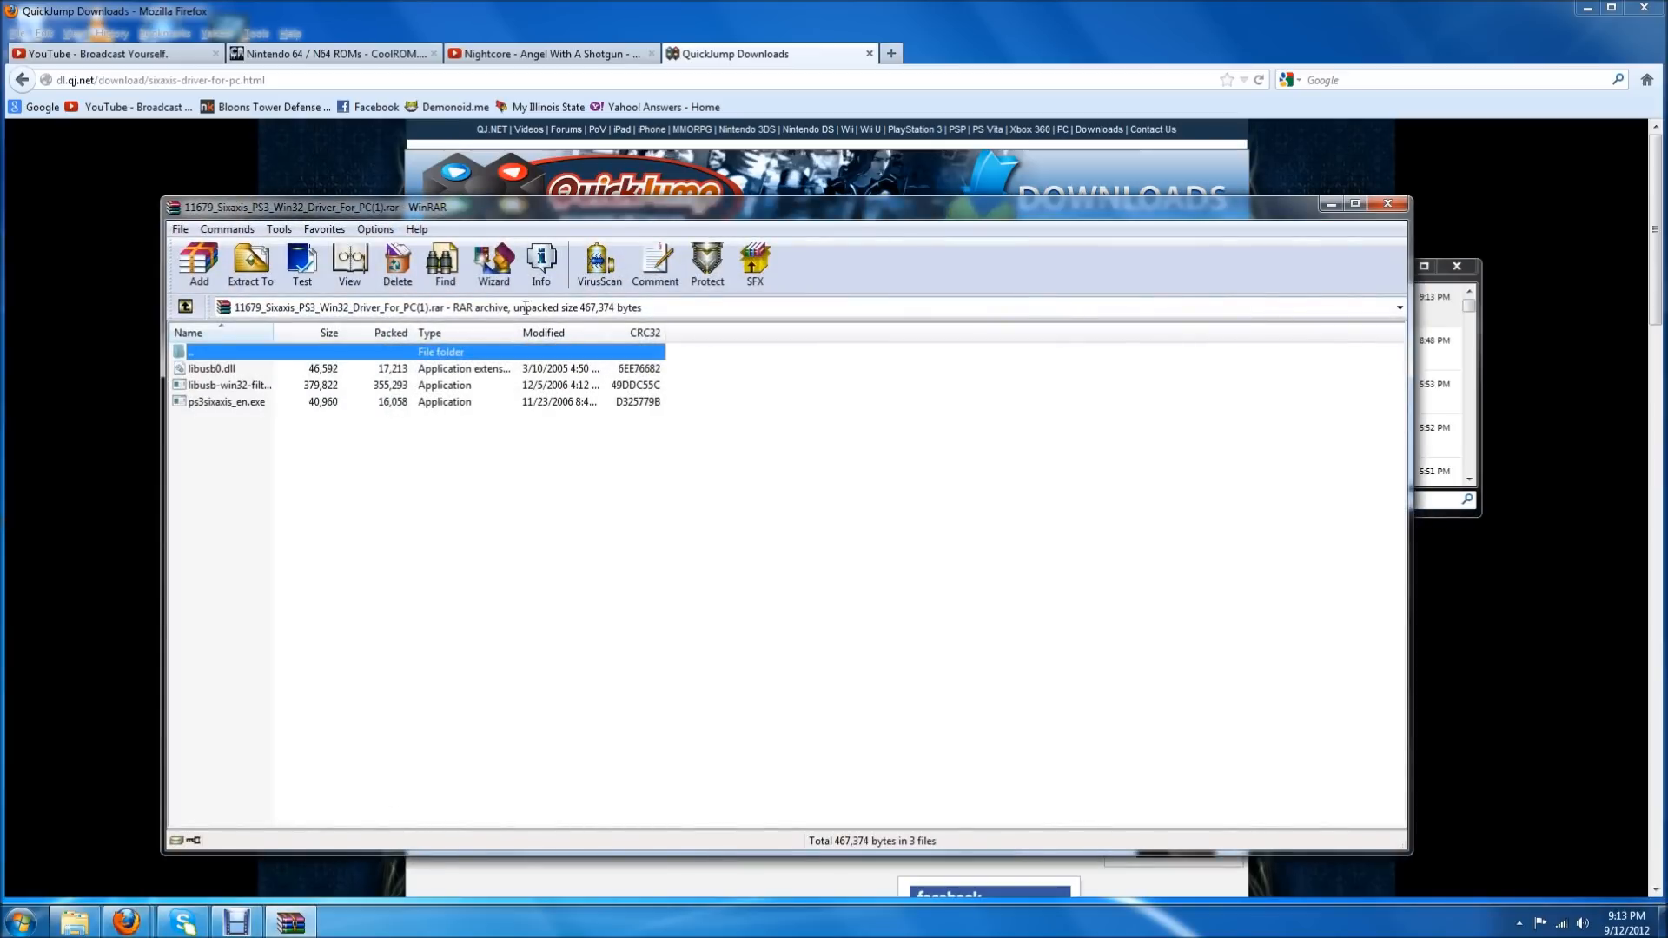
mouse_move(237, 370)
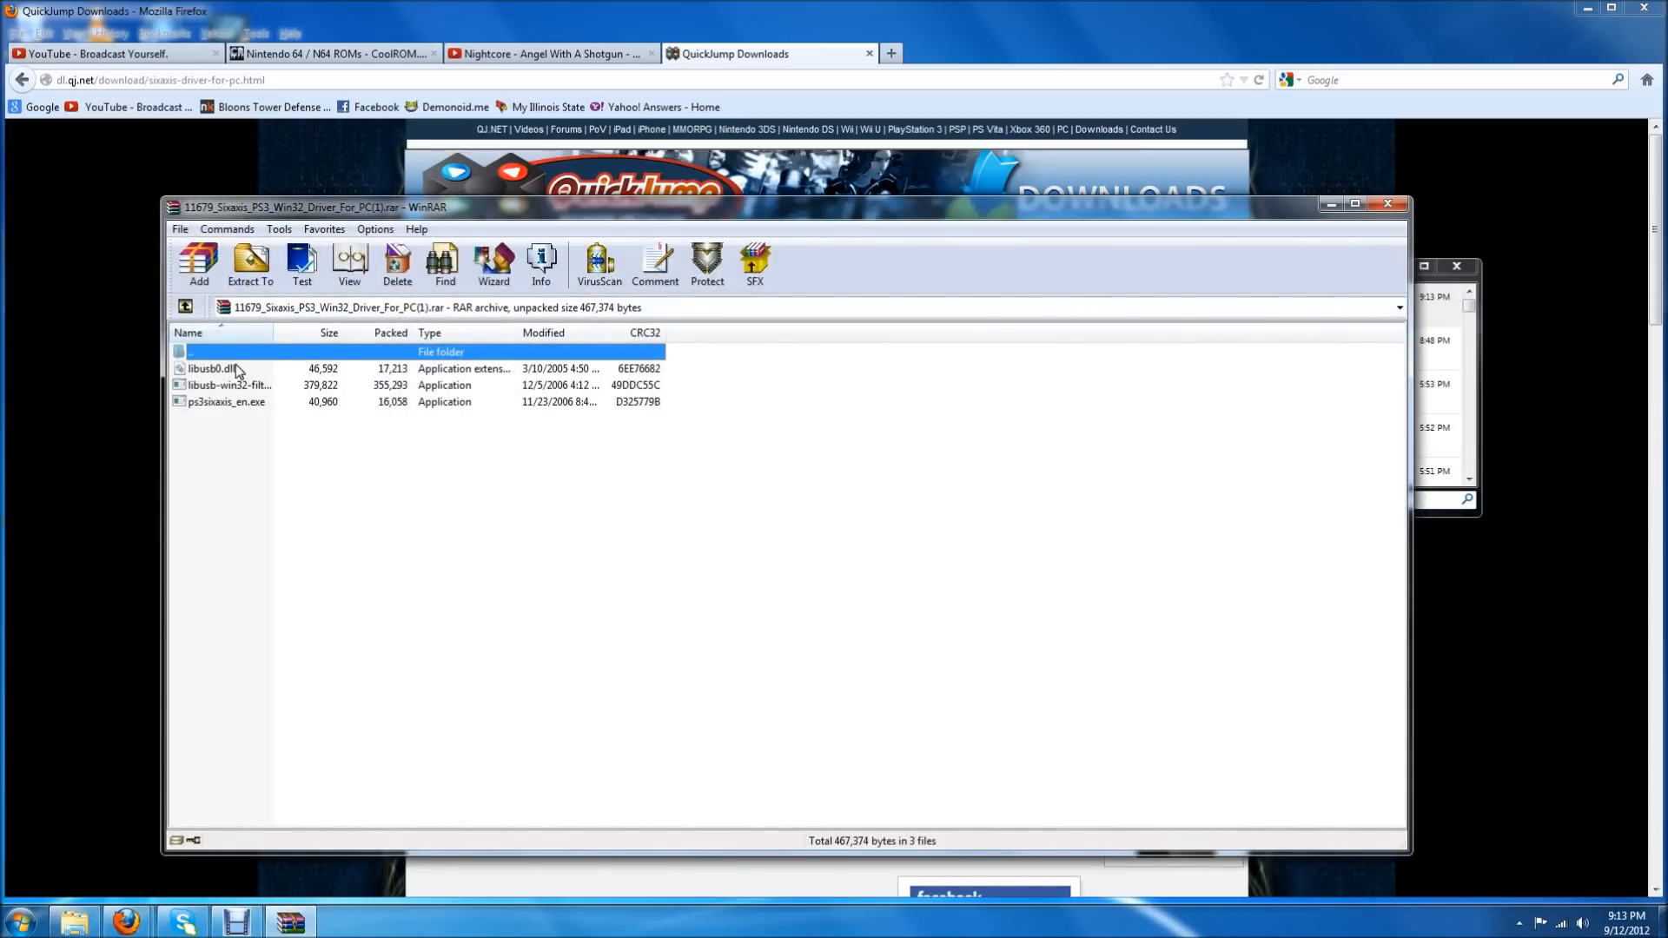
mouse_move(240, 394)
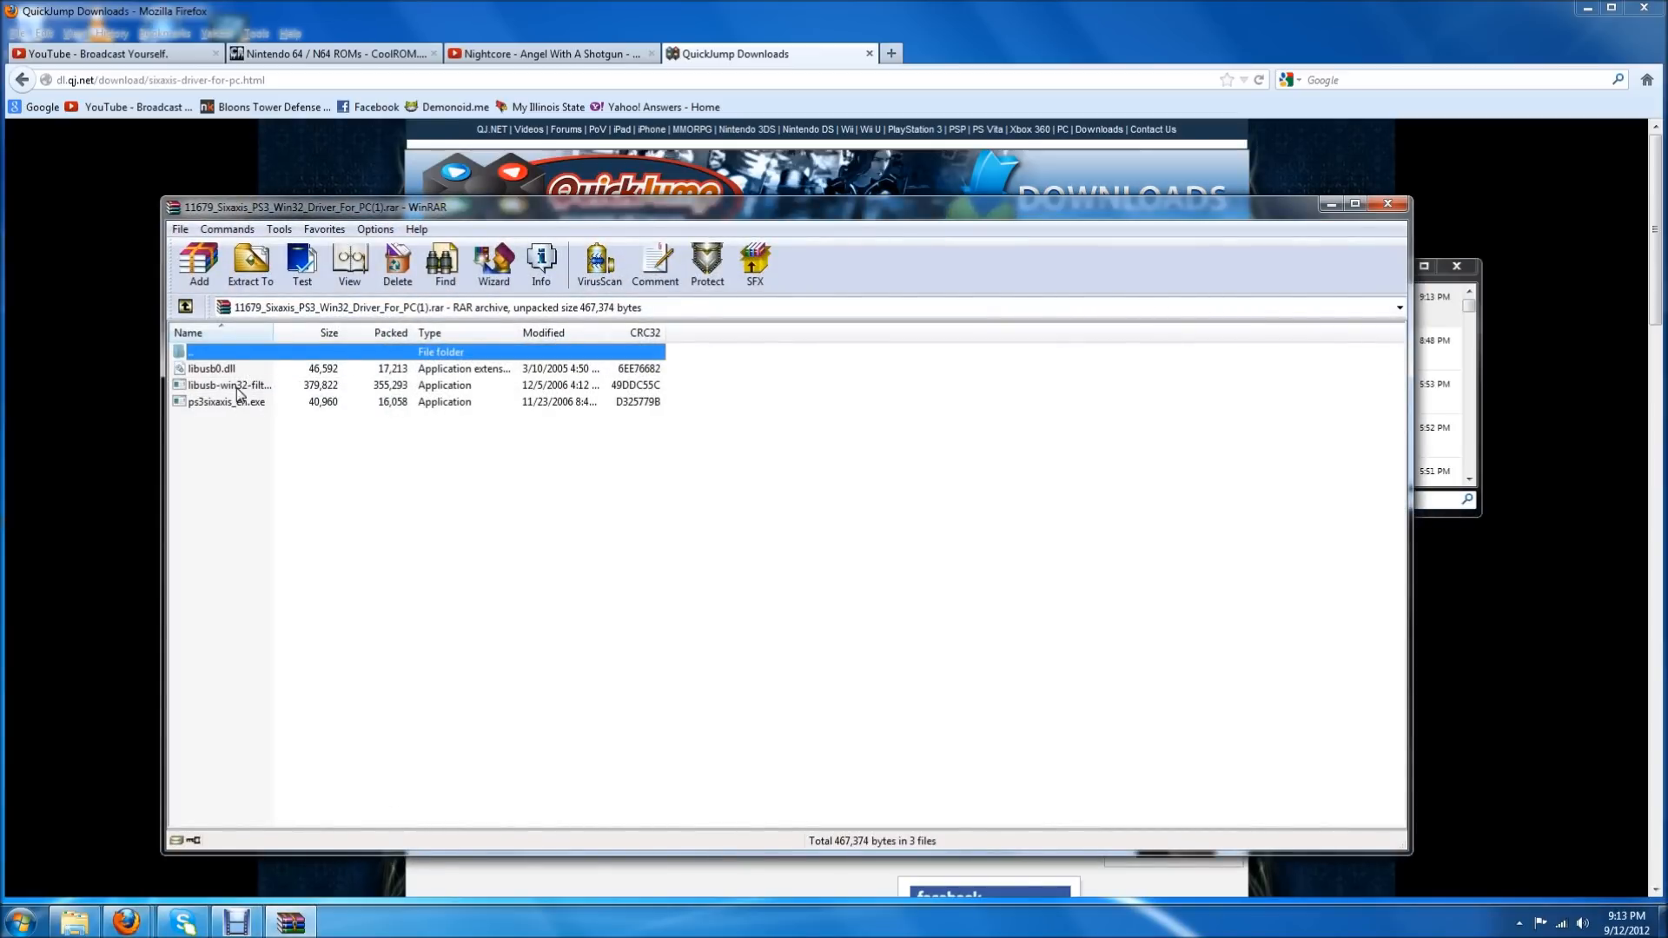
mouse_move(223, 407)
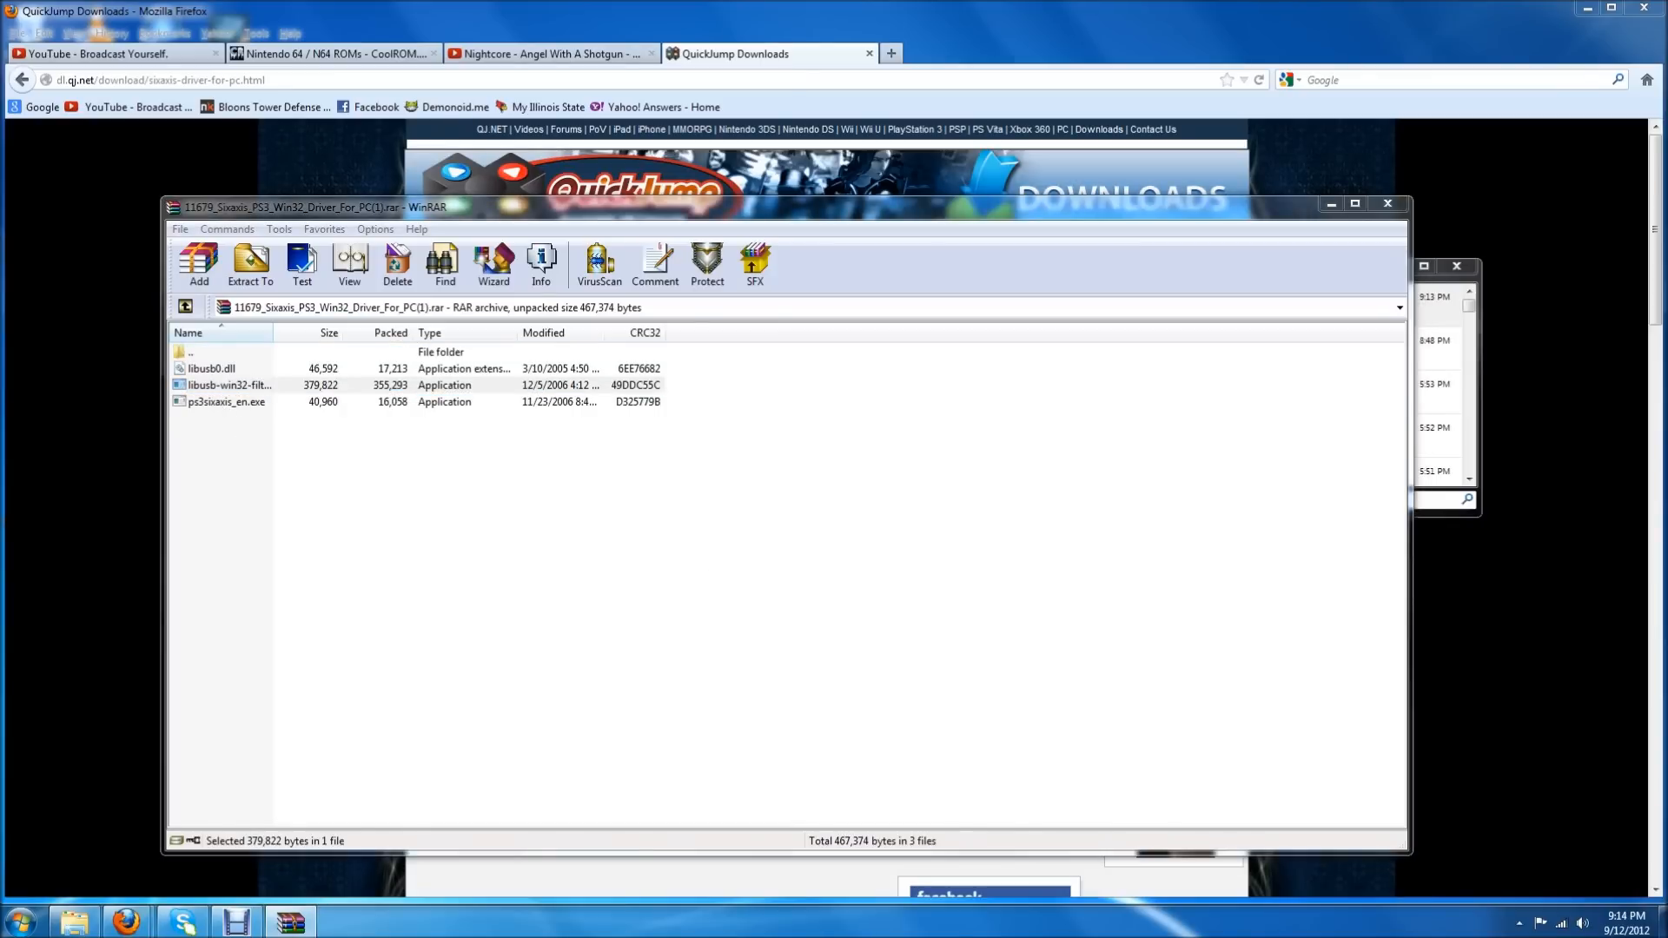
Install the libusb-win32 filter driver with default settings, keeping Run test application enabled
double_click(229, 384)
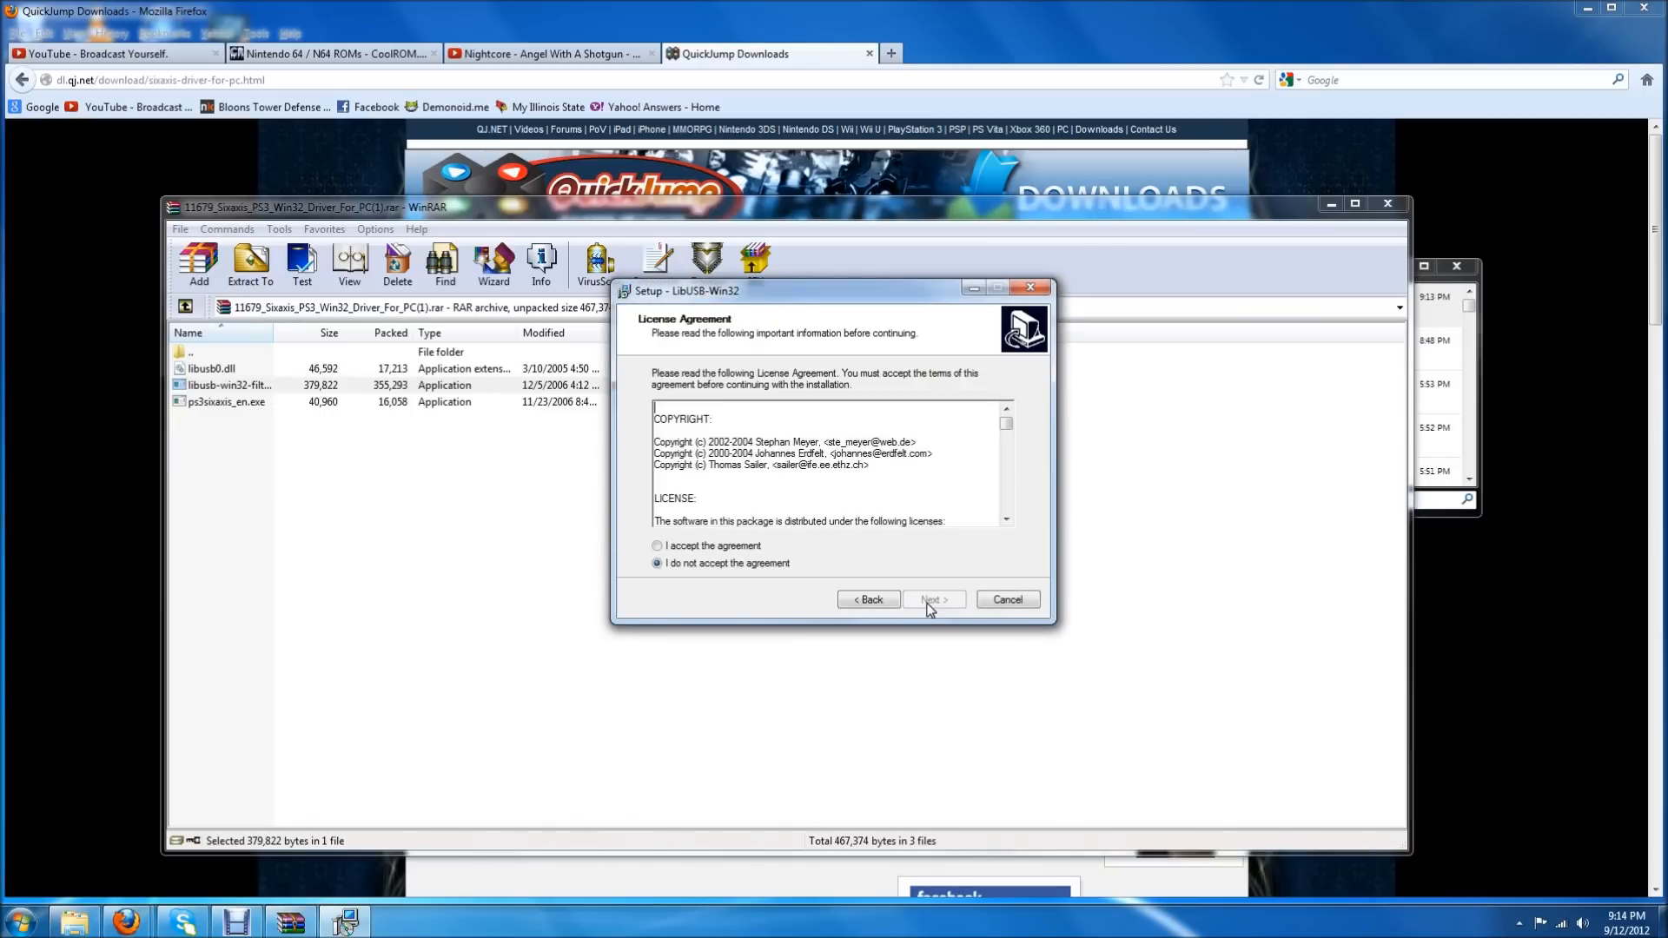
left_click(933, 598)
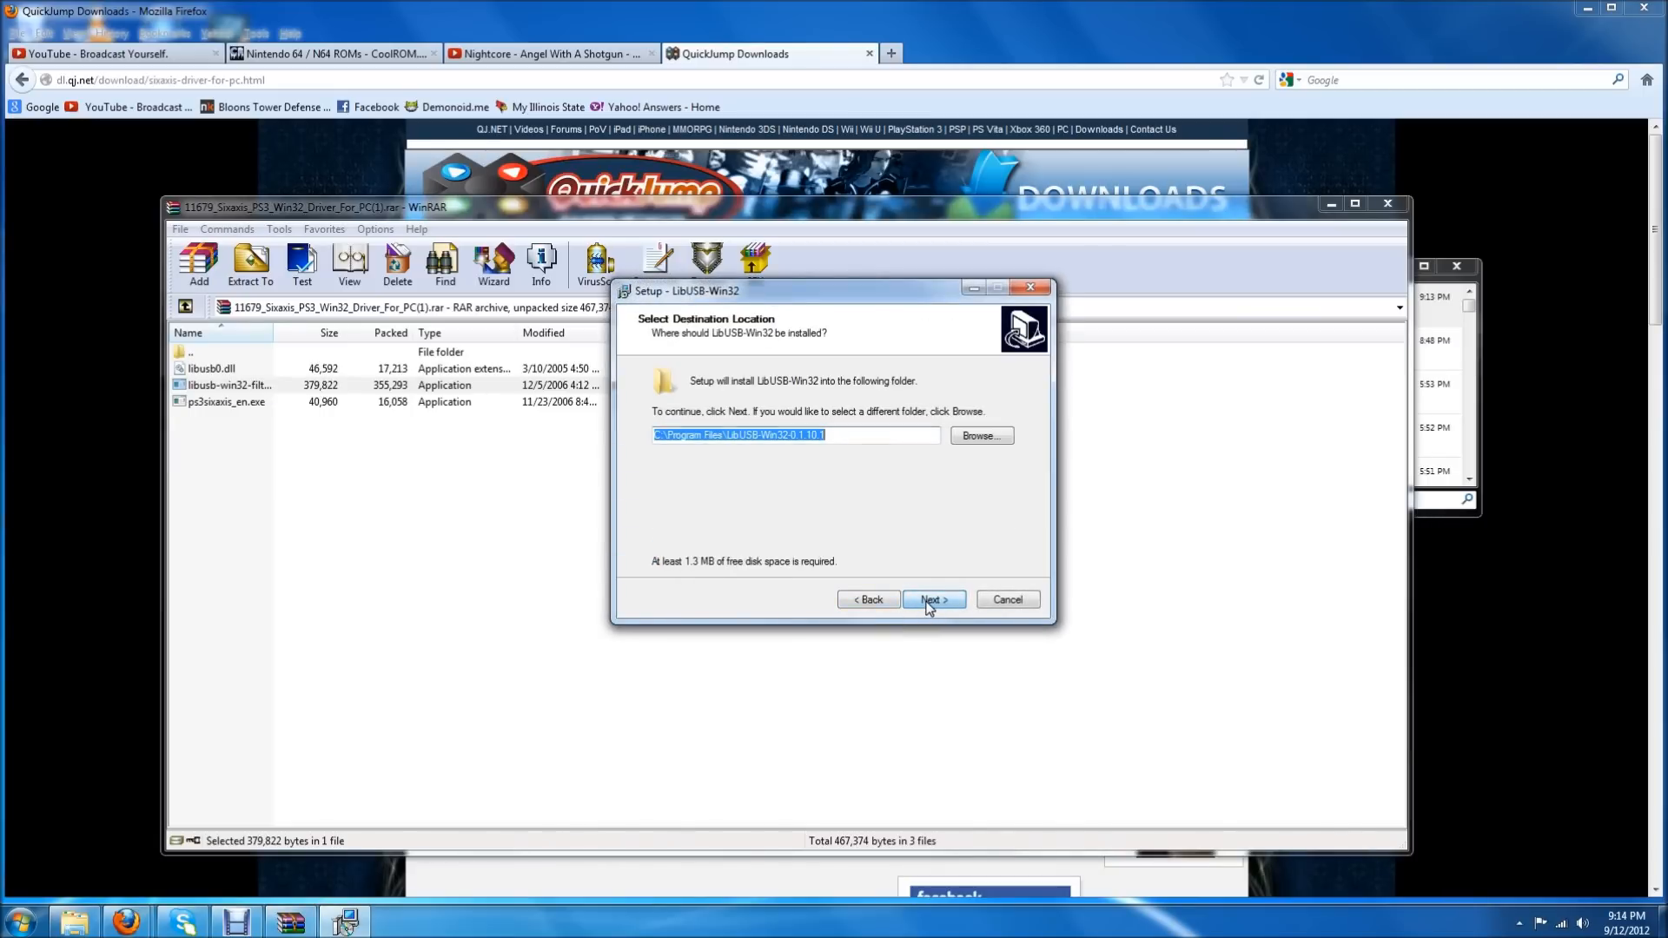
left_click(933, 598)
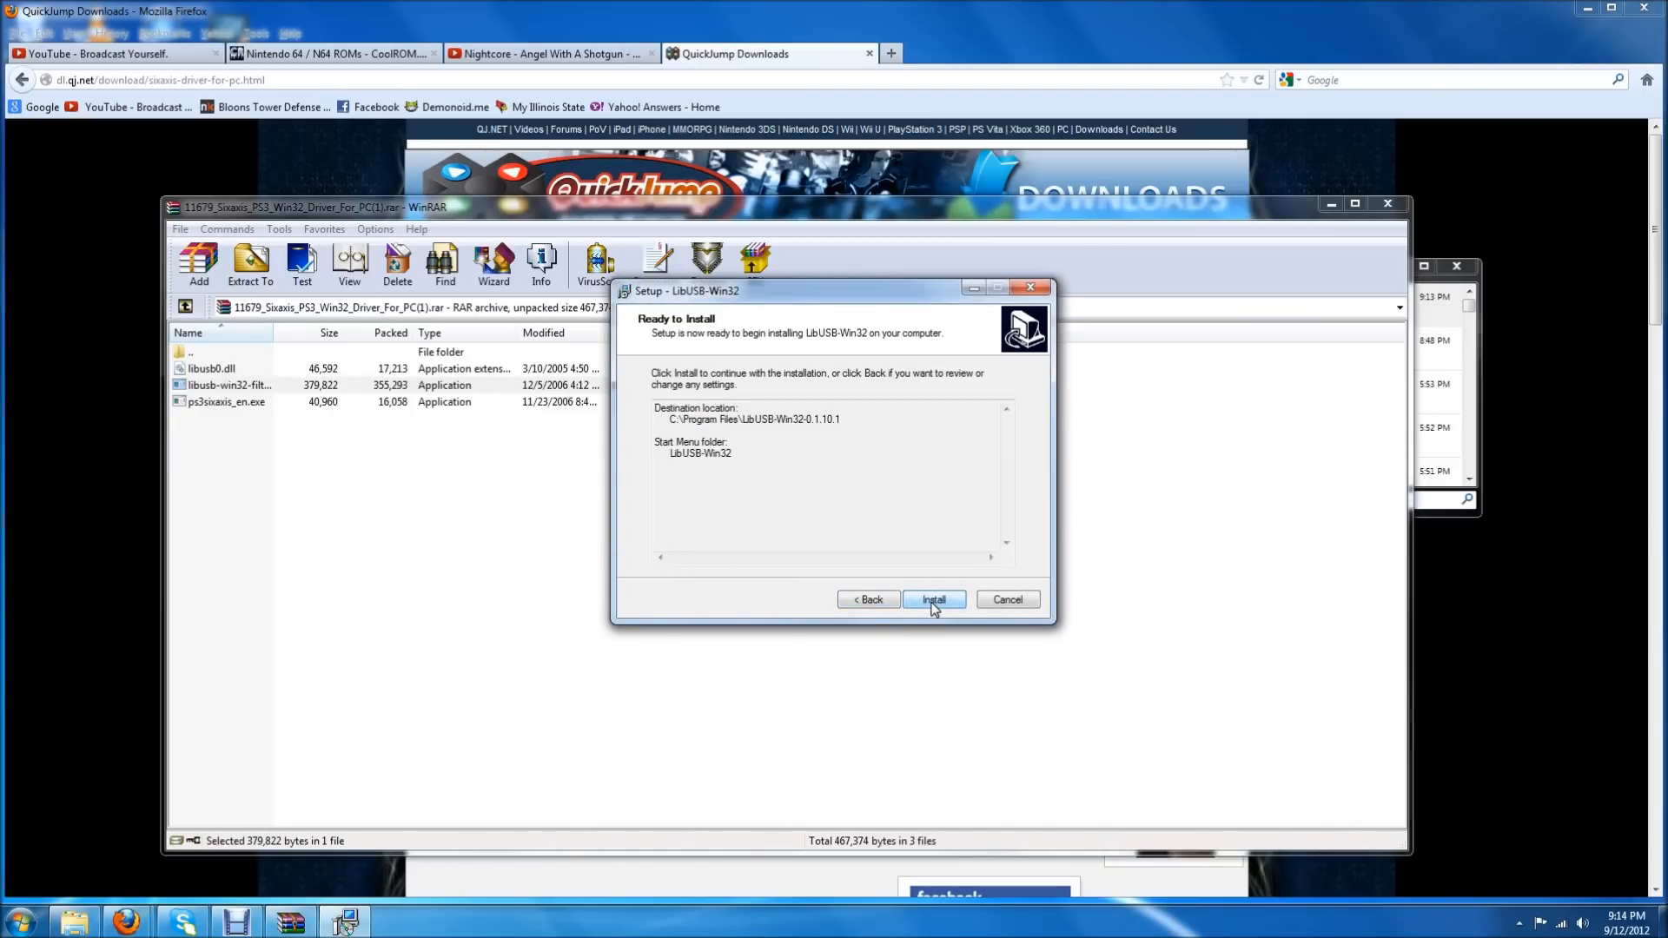
left_click(932, 599)
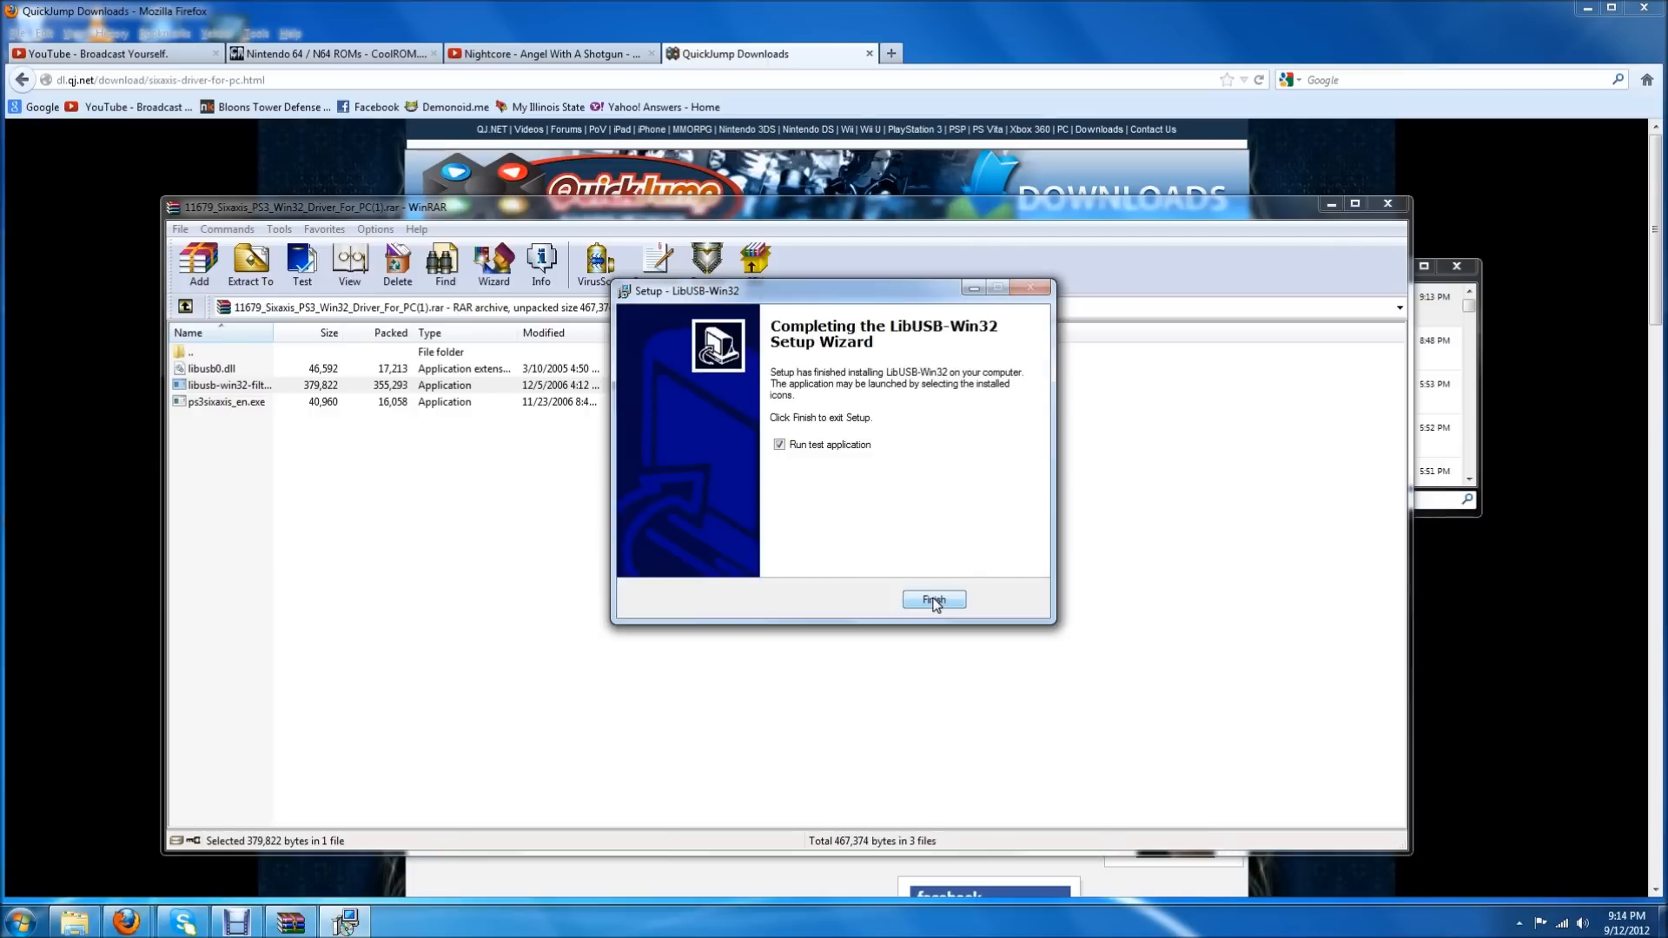
left_click(778, 444)
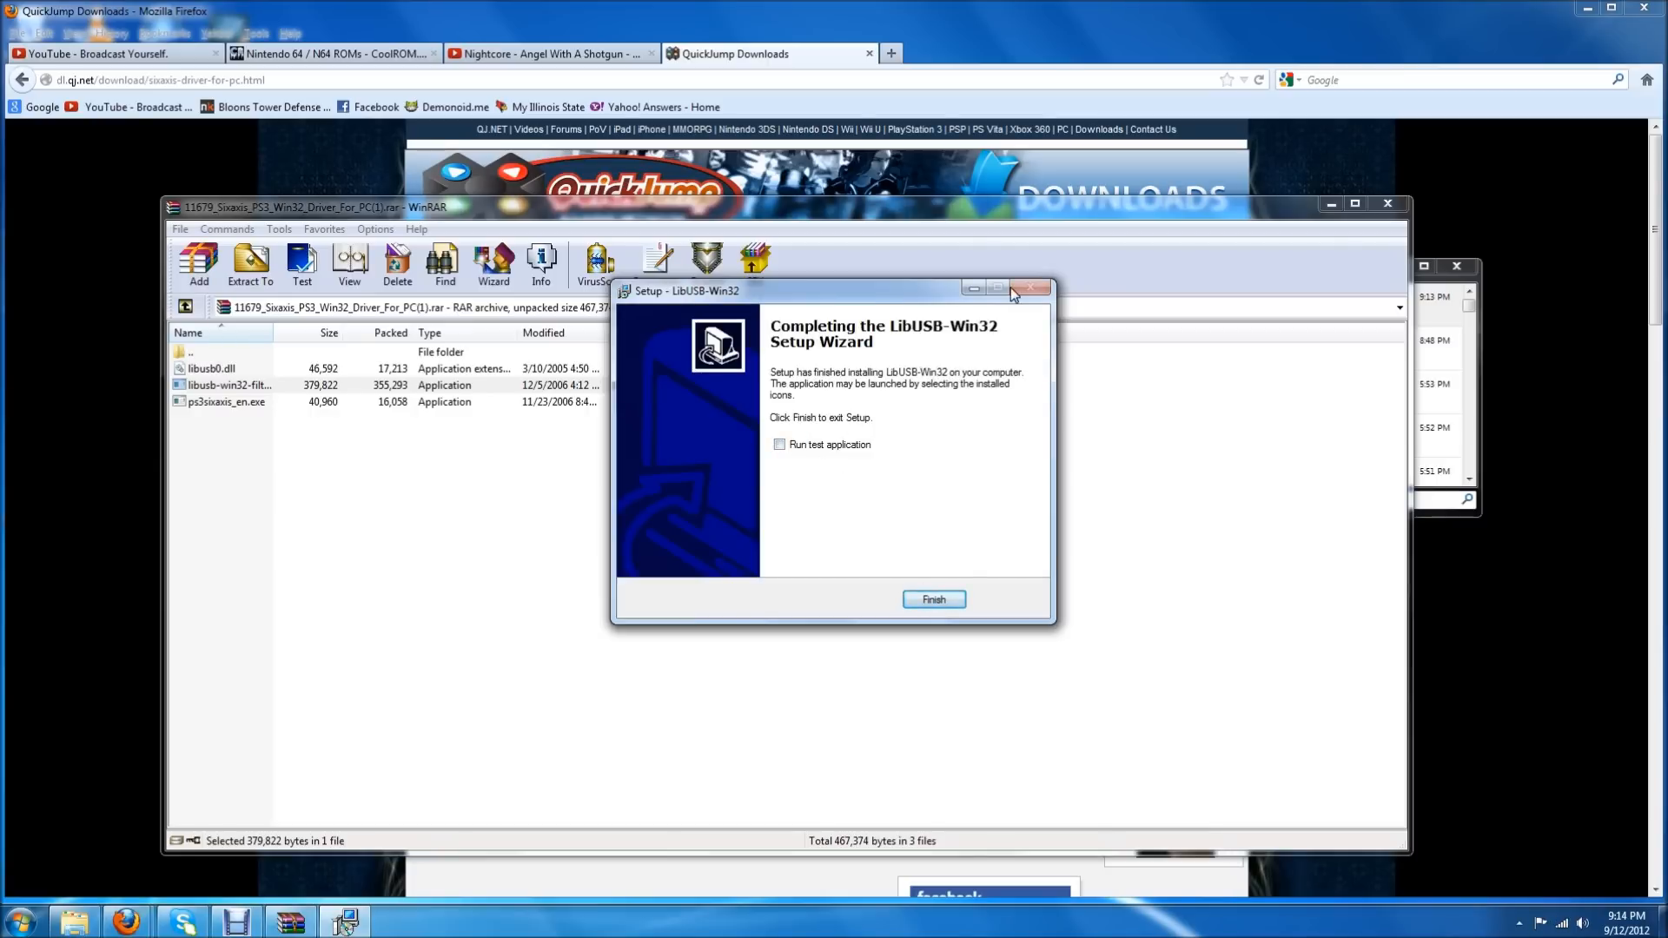
left_click(780, 445)
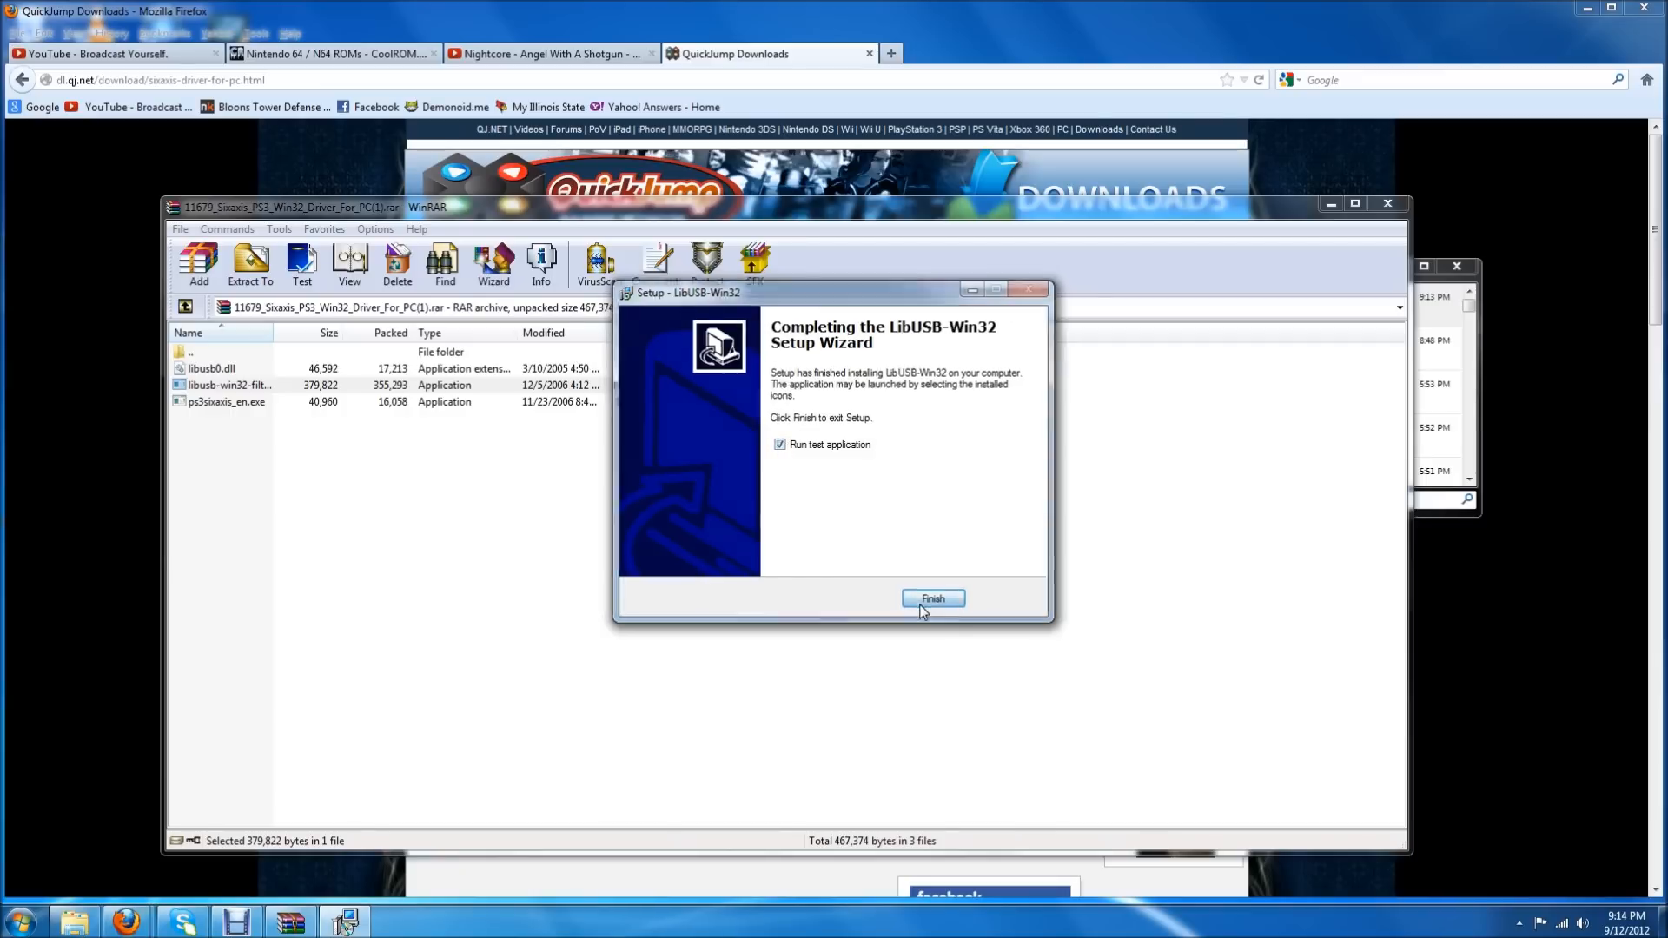
left_click(933, 598)
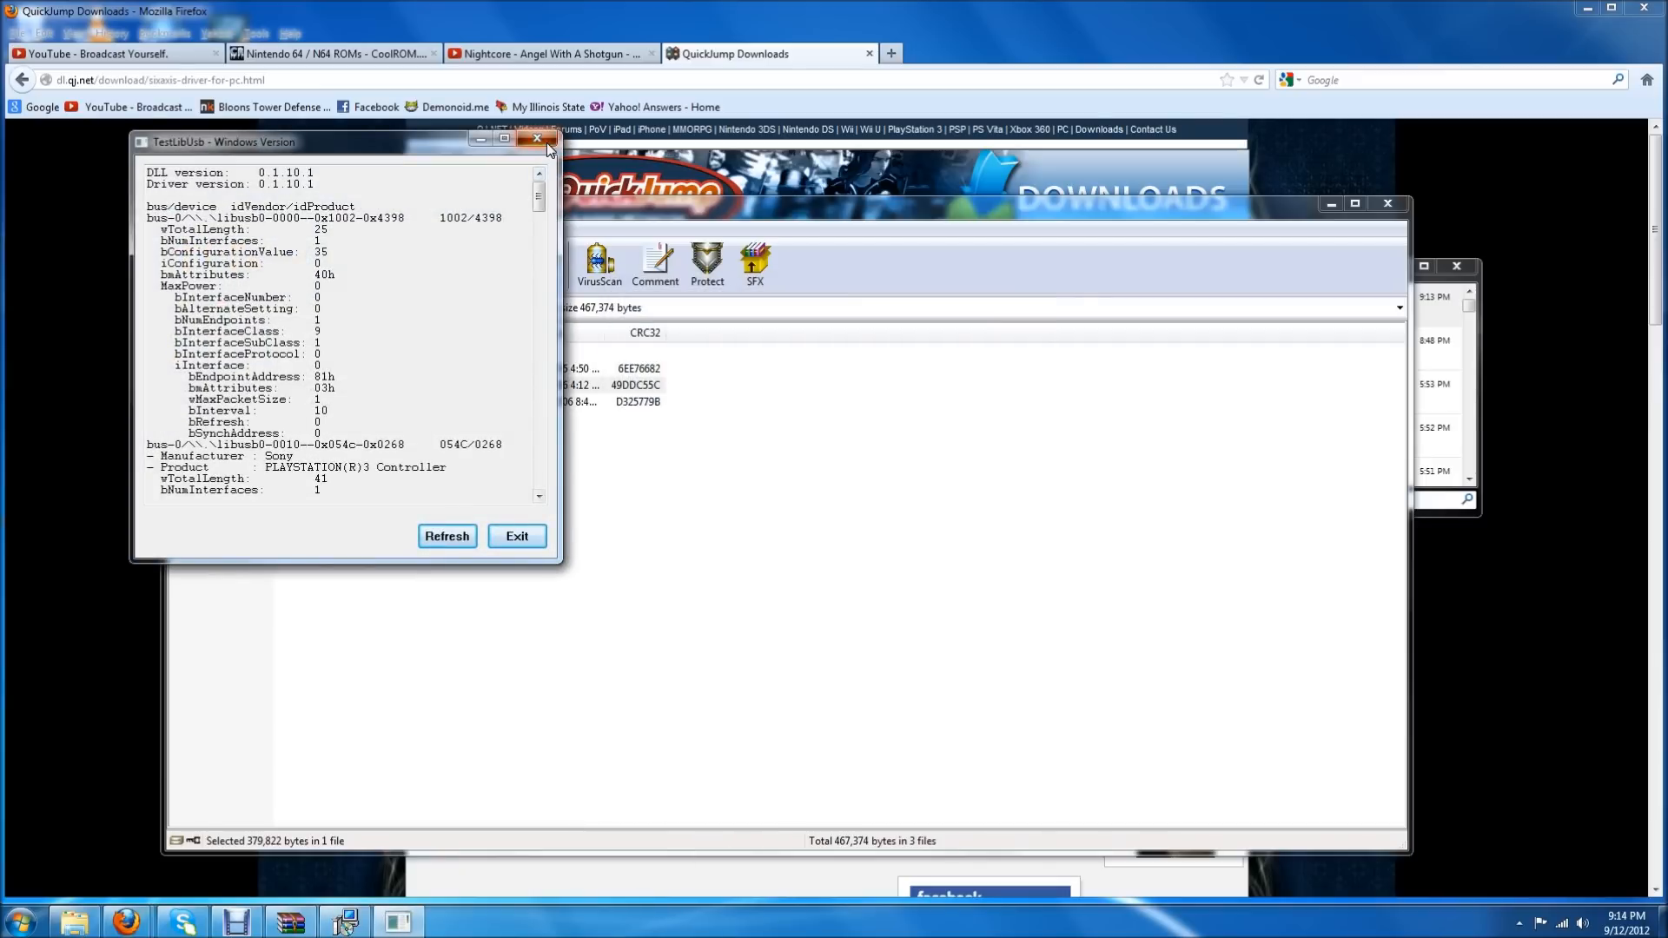
Close the TestLibUsb window and select ps3sixaxis_en.exe in WinRAR's file list
left_click(536, 139)
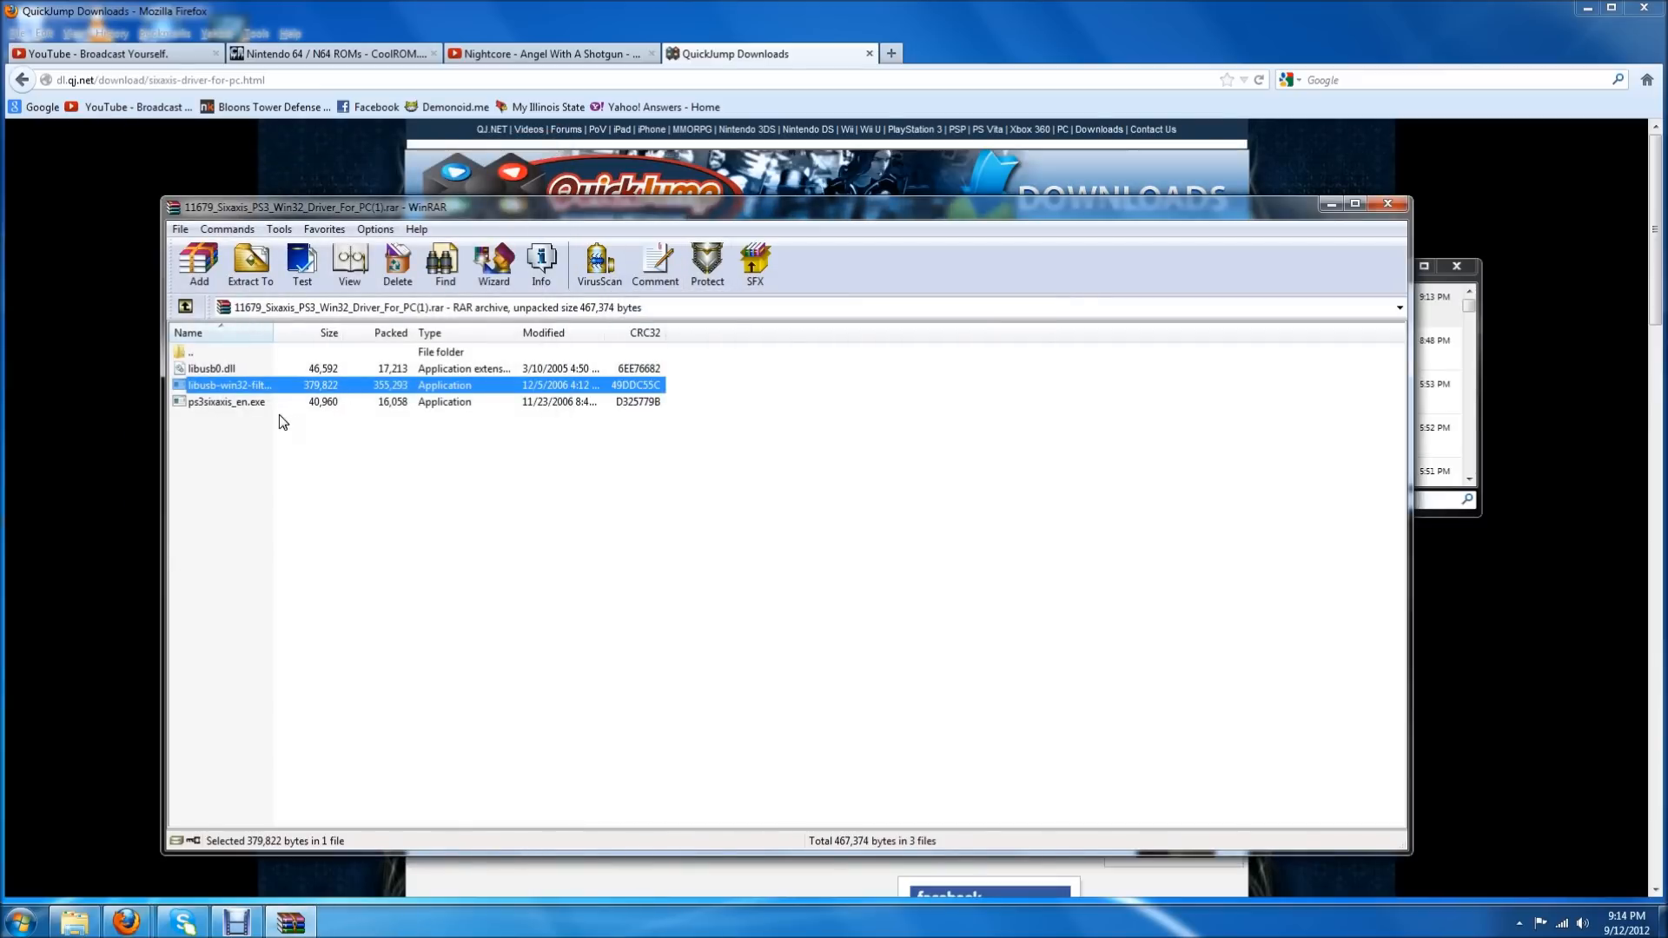
mouse_move(242, 370)
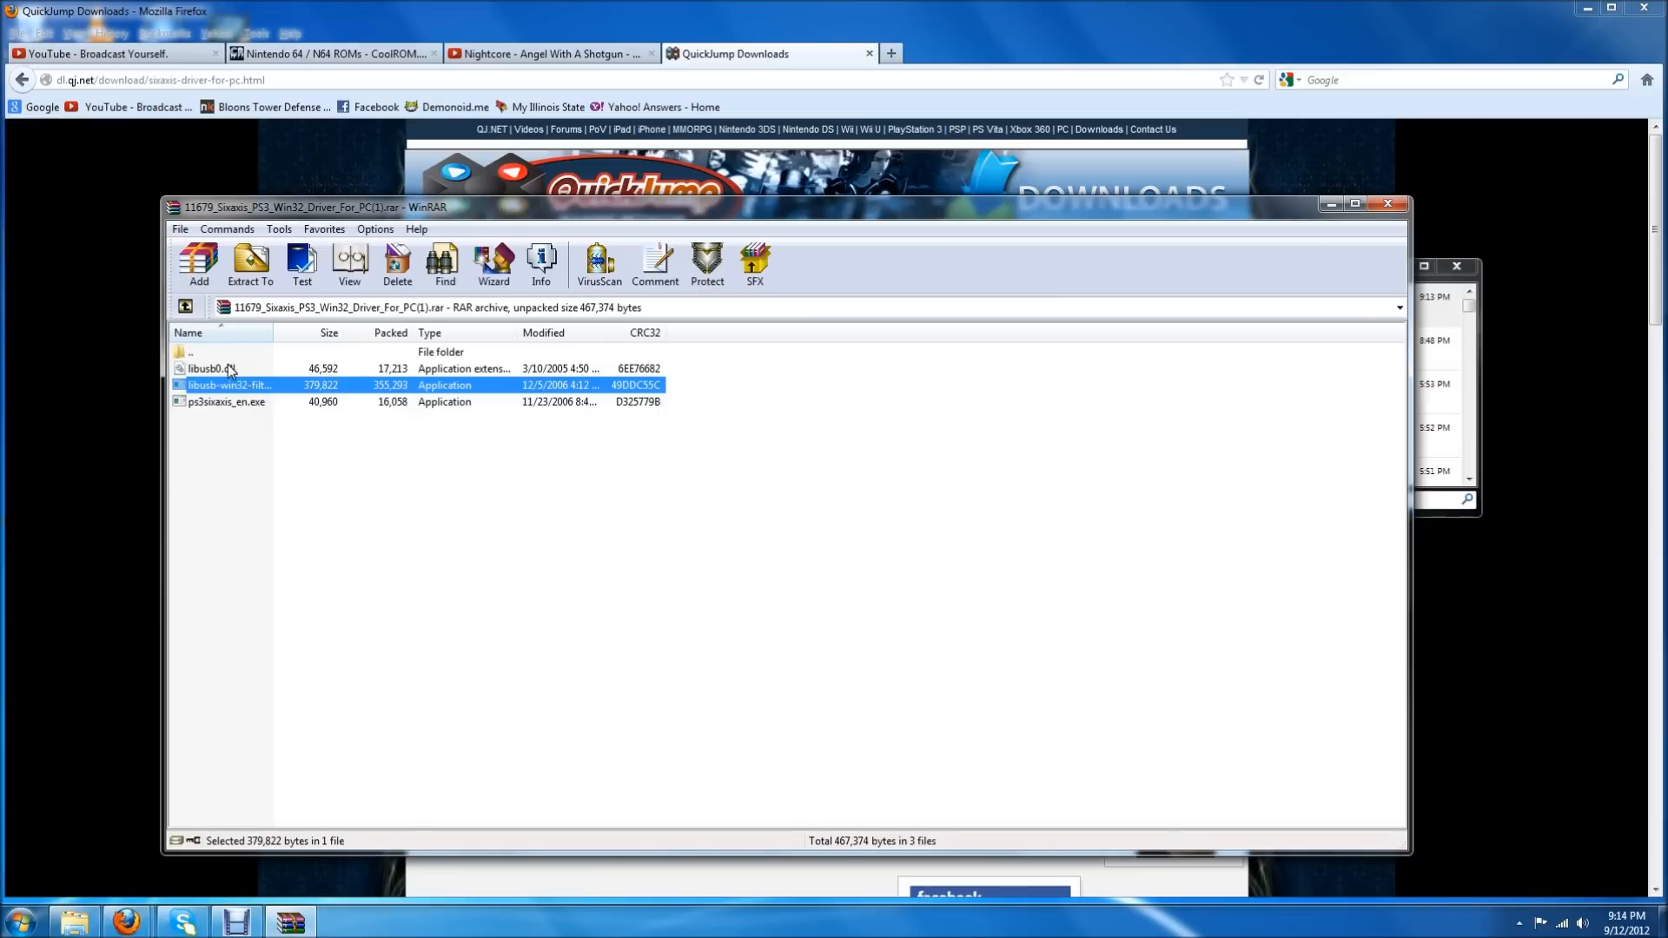
mouse_move(223, 392)
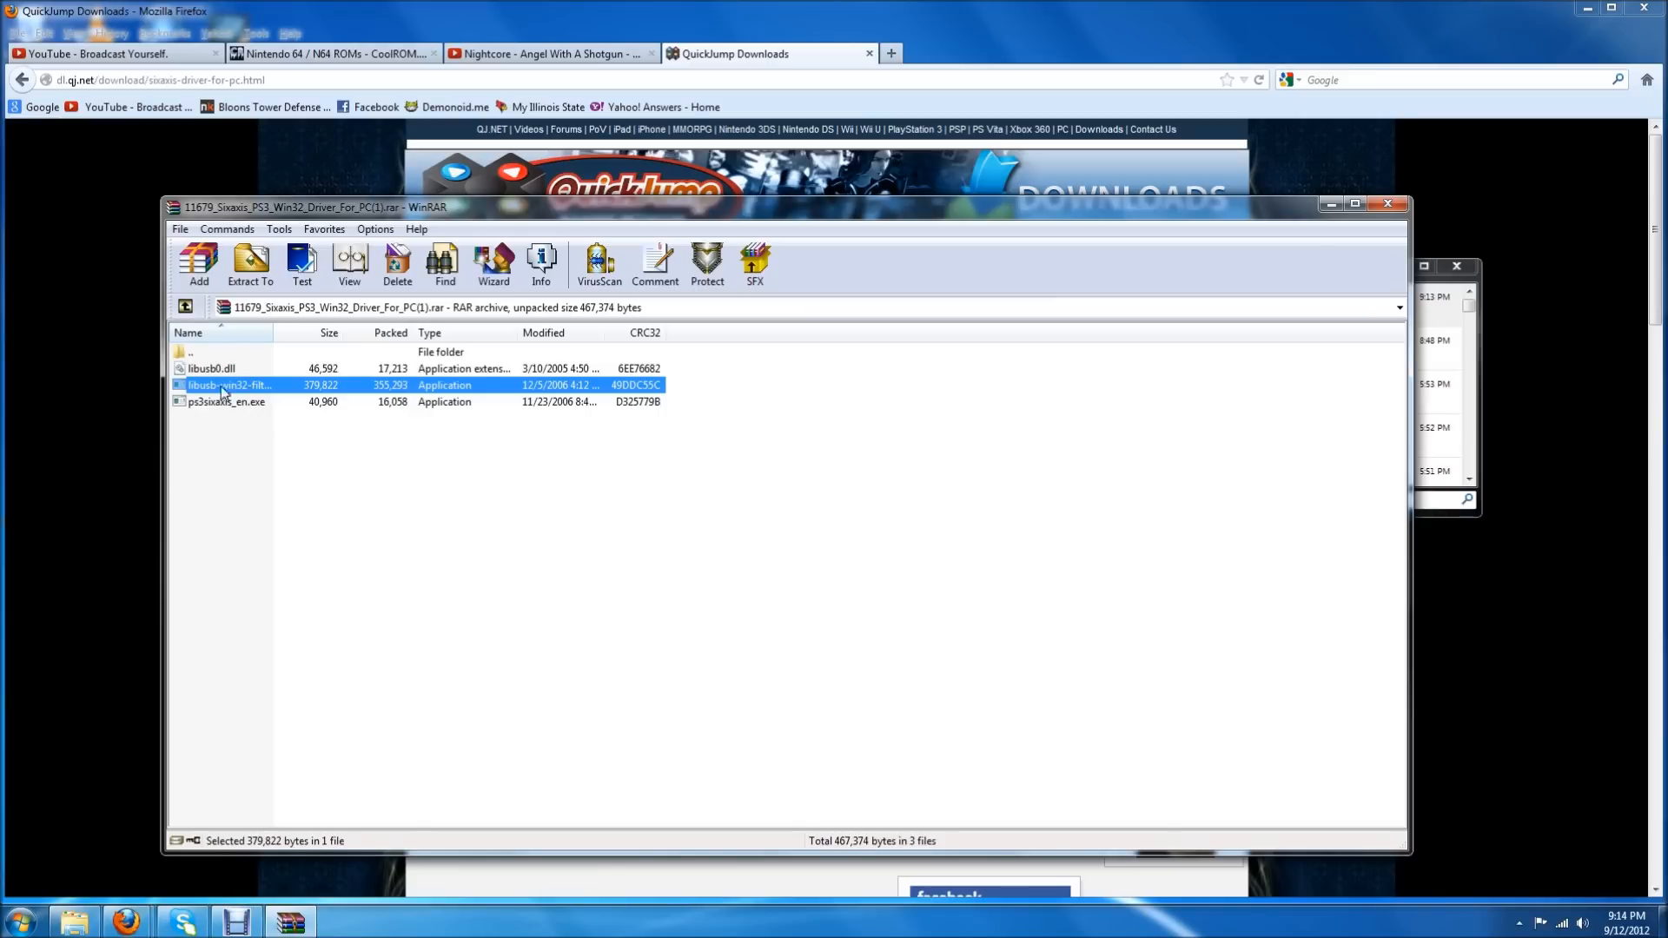
mouse_move(237, 365)
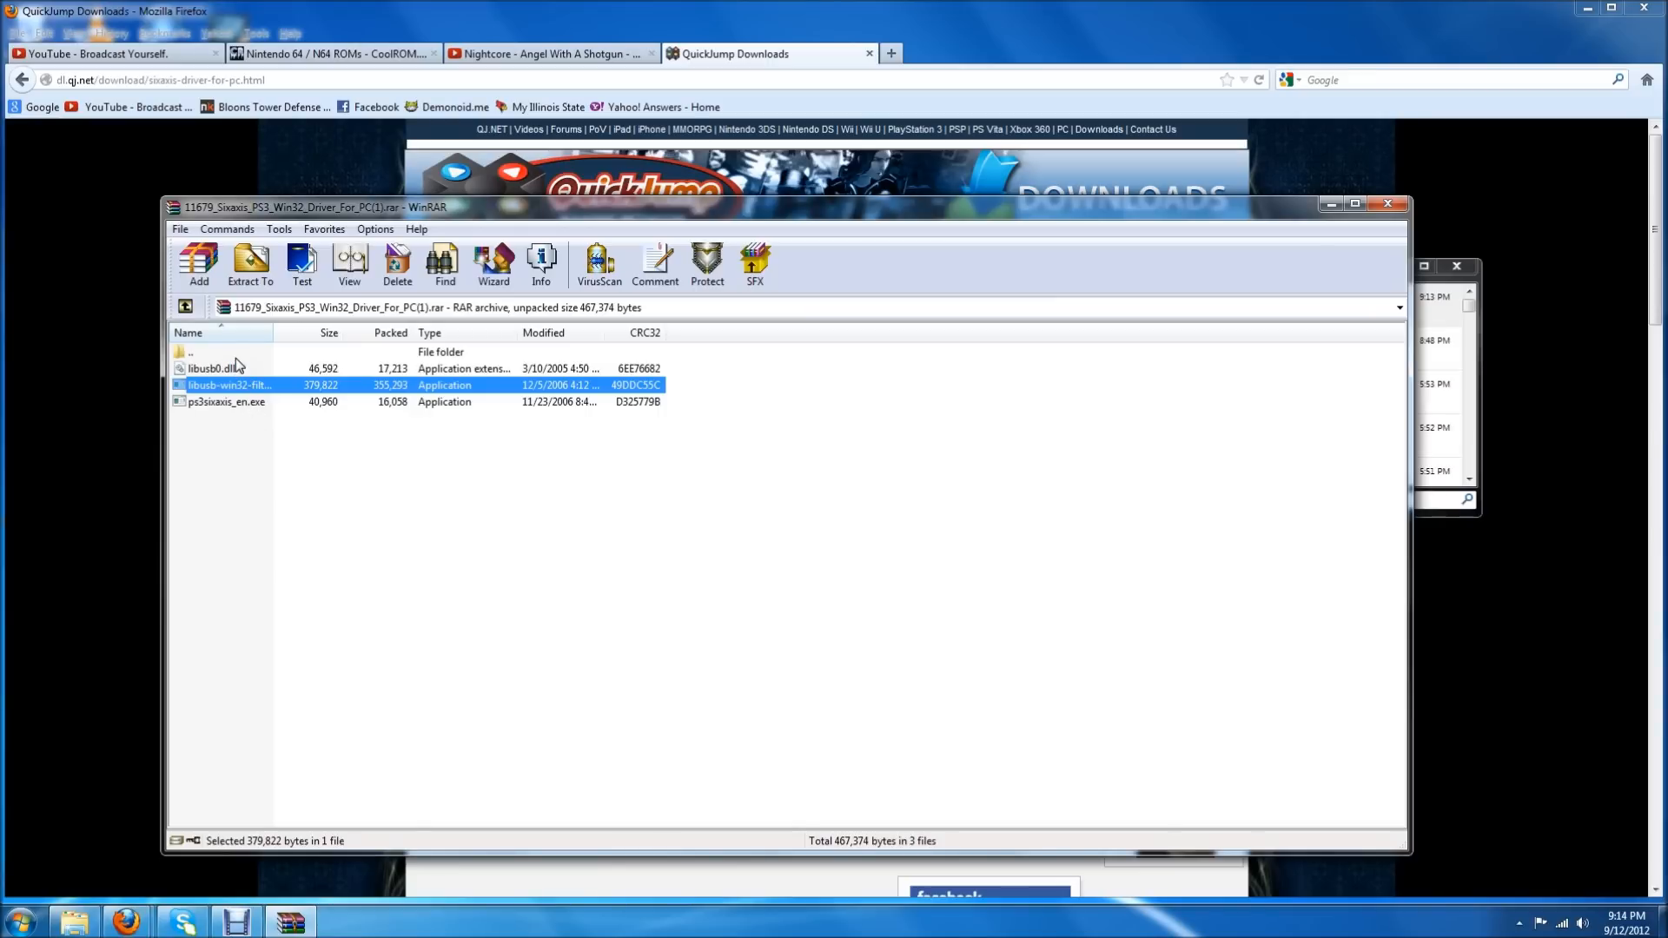
mouse_move(221, 414)
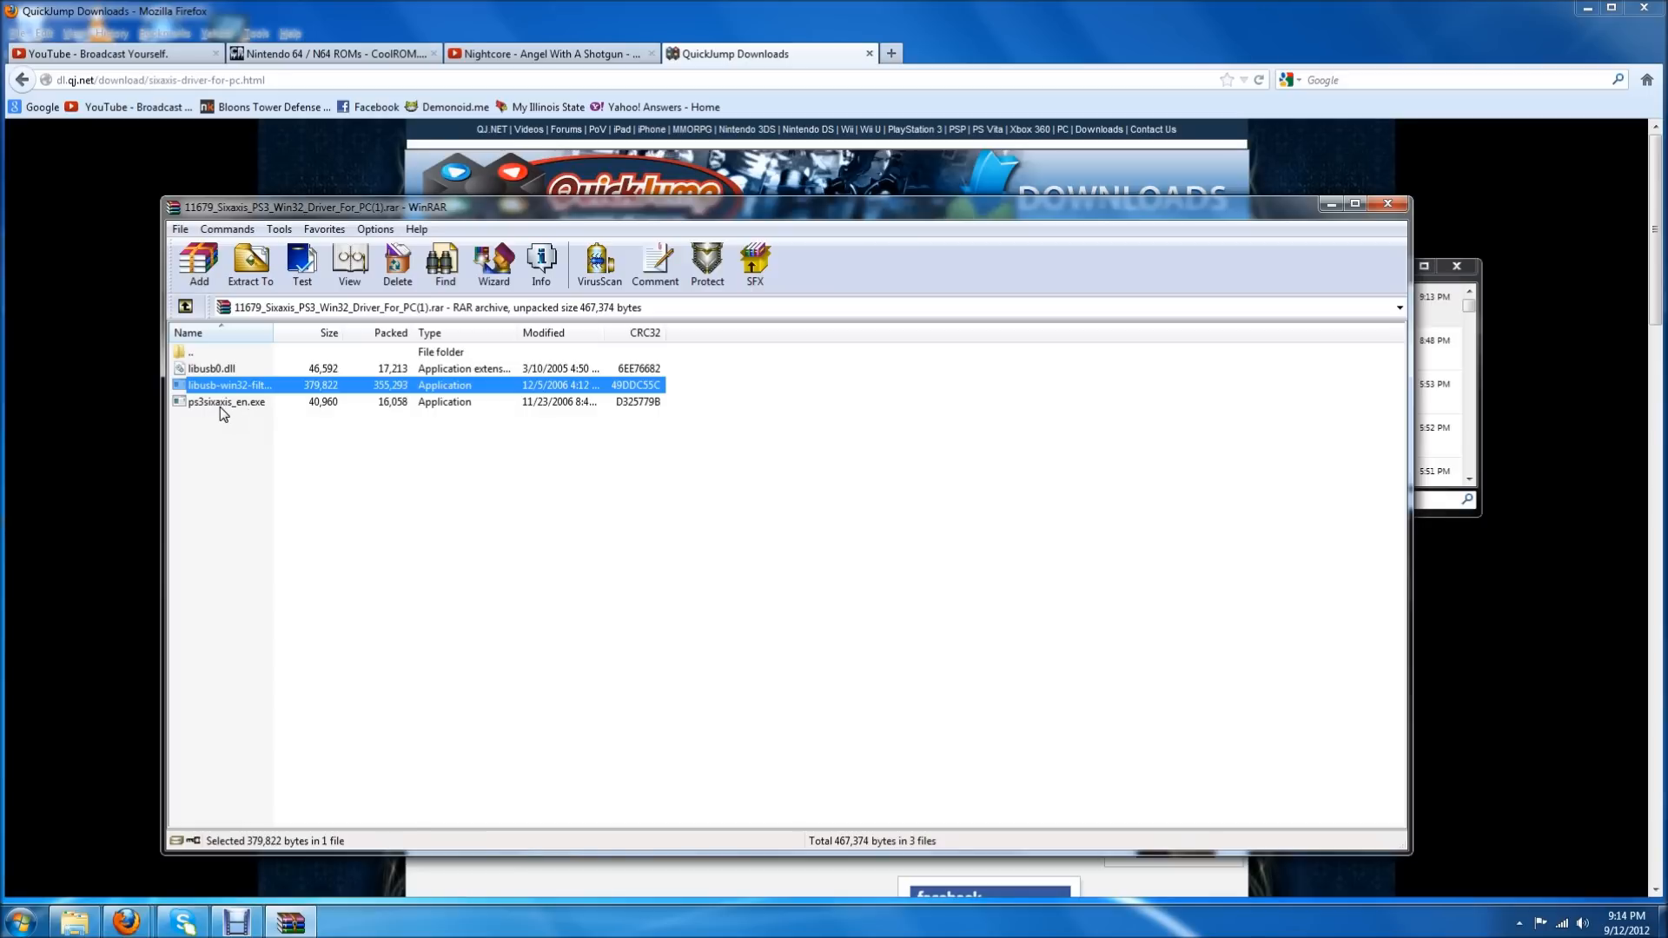
left_click(226, 401)
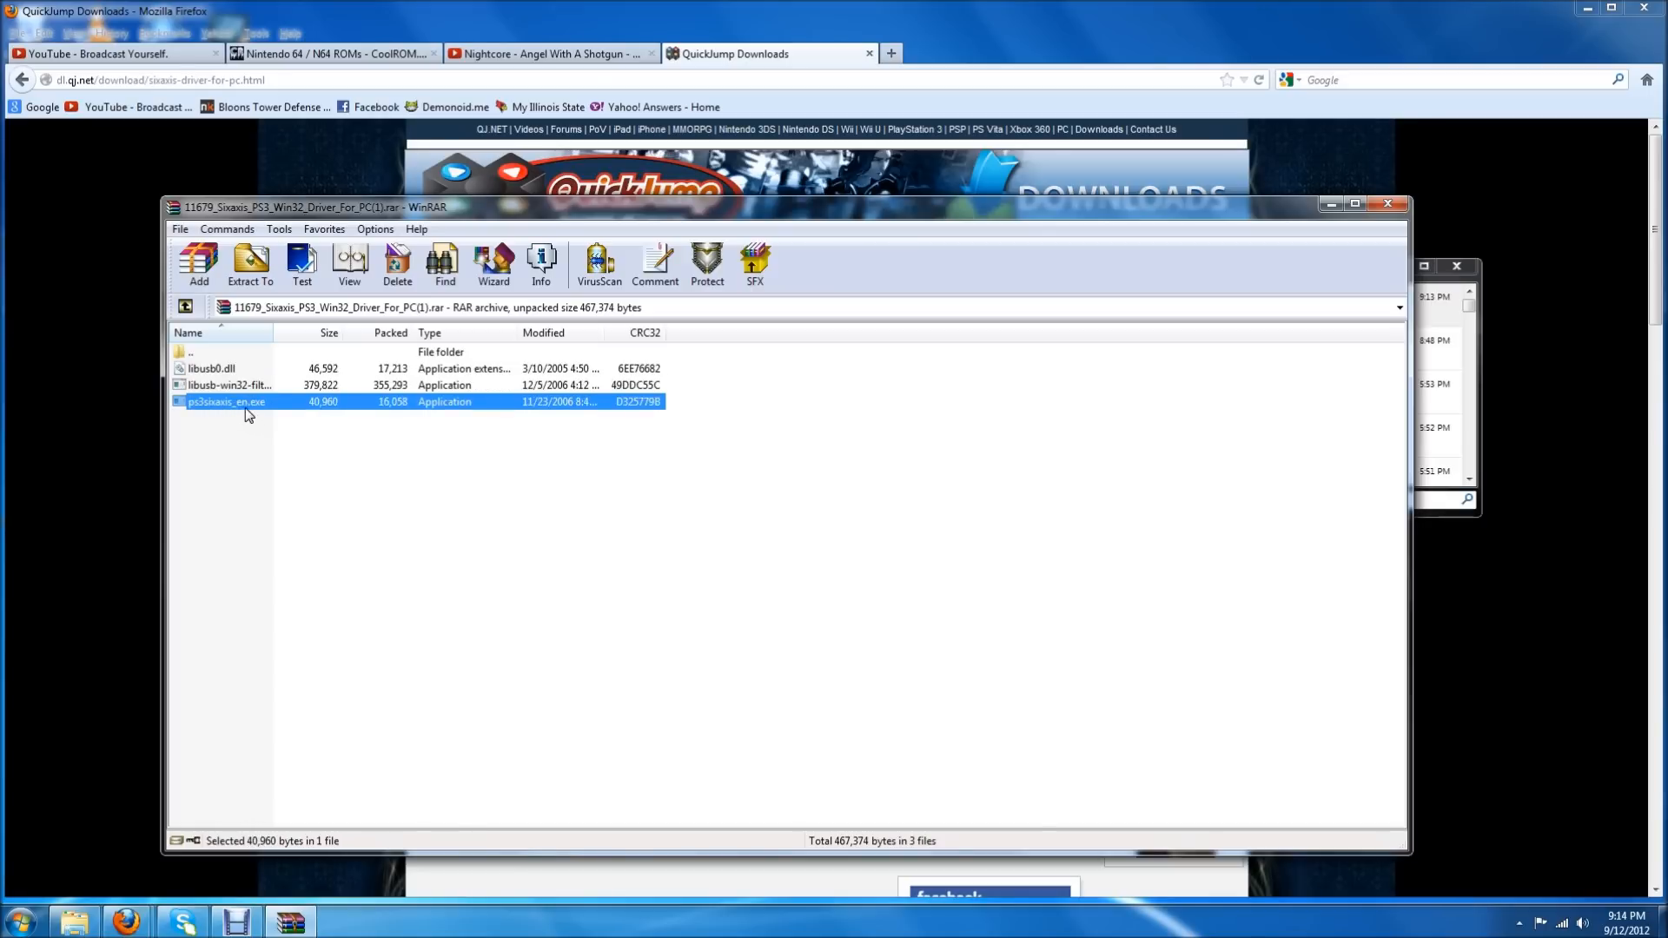
mouse_move(265, 443)
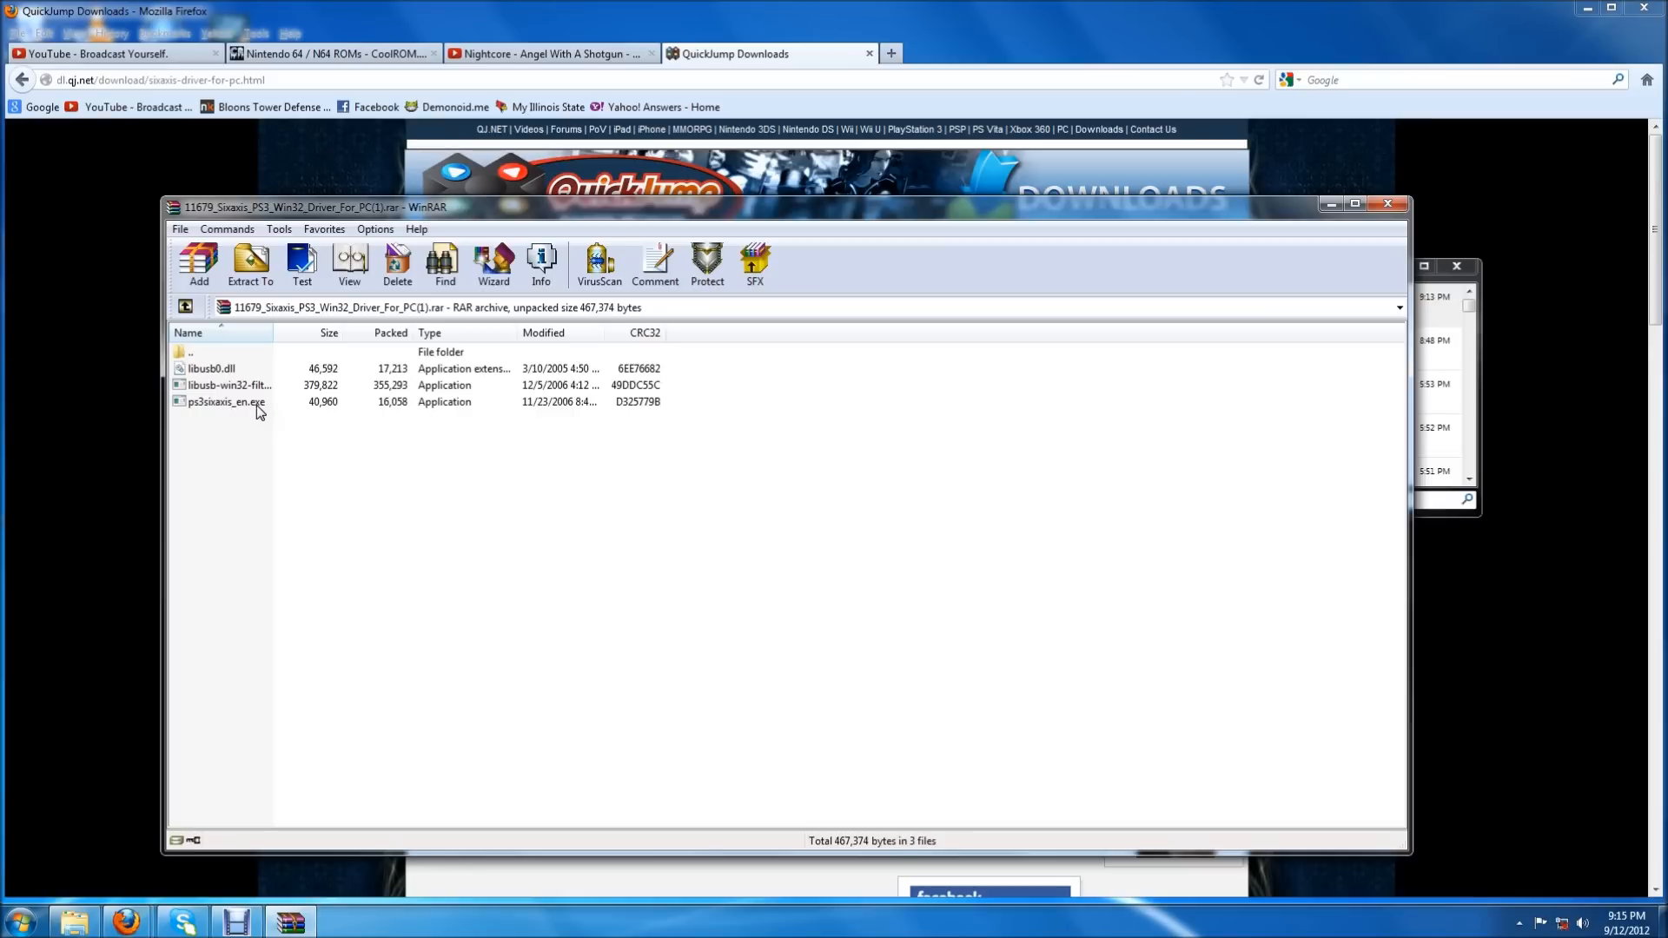
mouse_move(1276, 265)
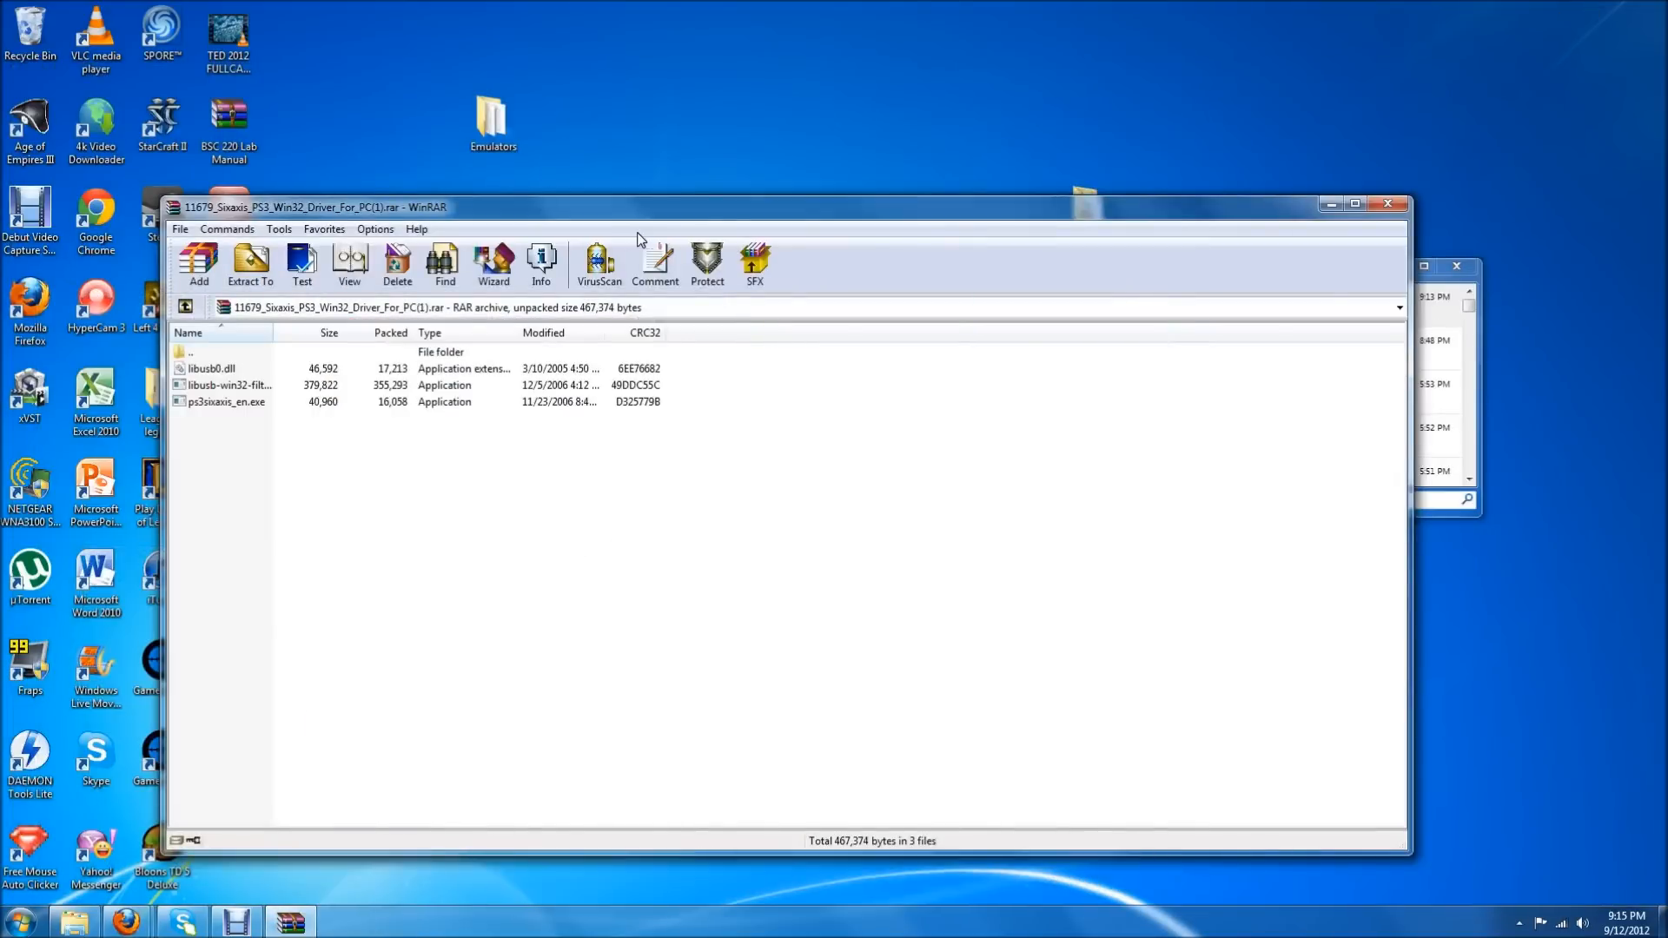
mouse_move(232, 408)
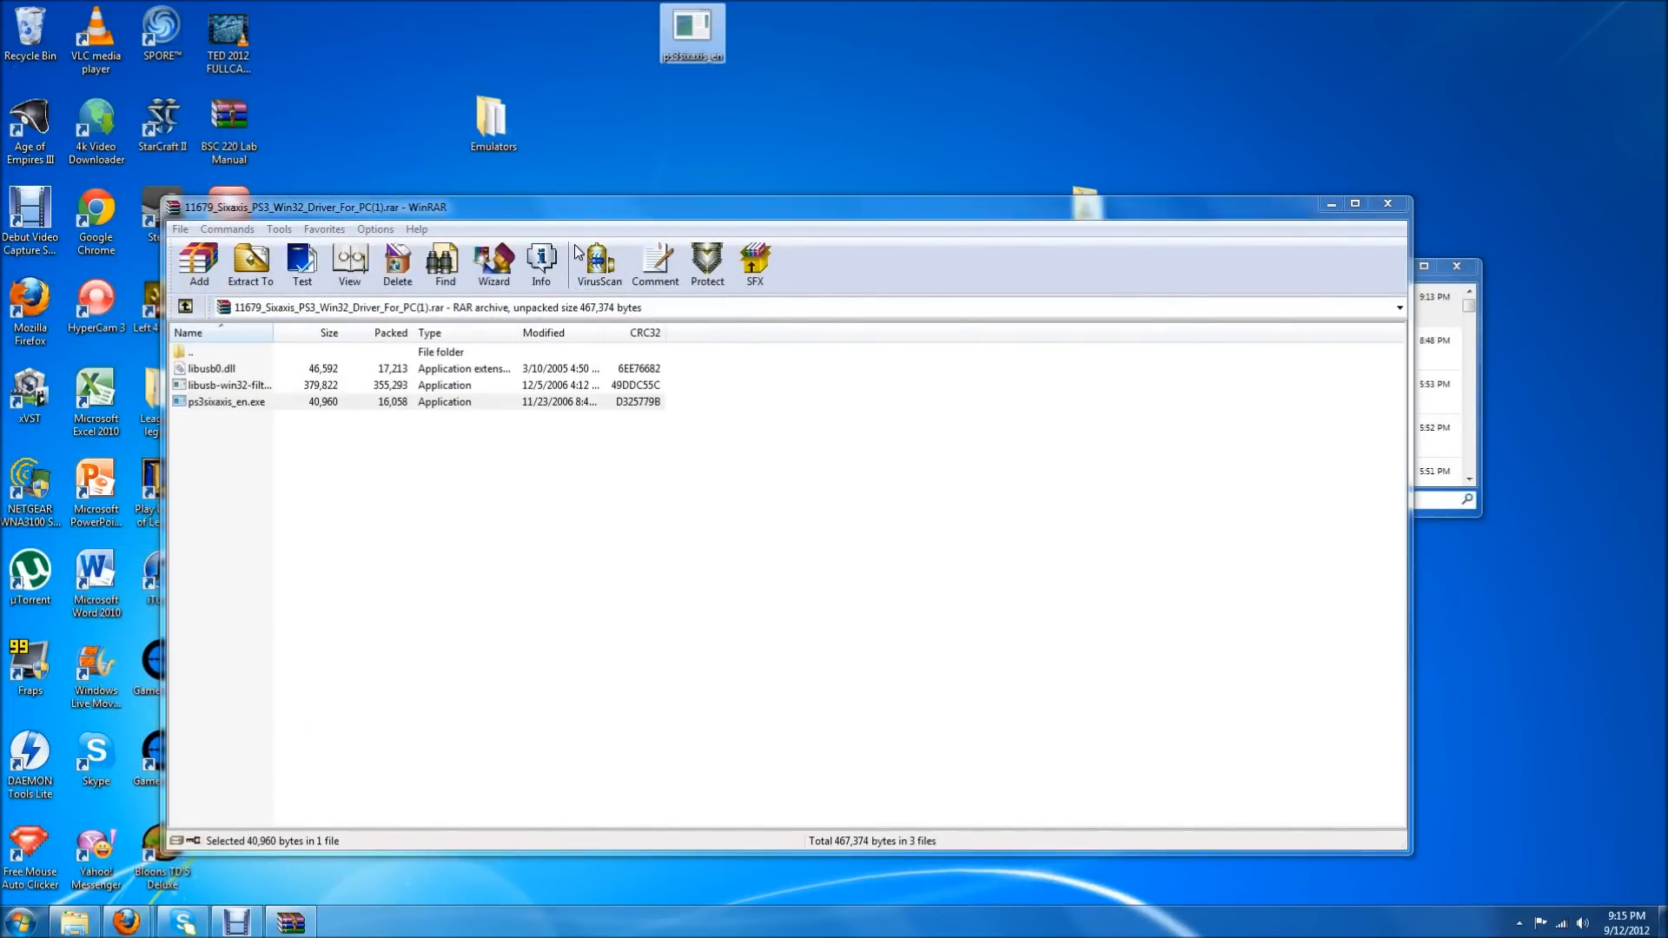
Select libusb0.dll in WinRAR to extract it to the desktop
left_click(213, 368)
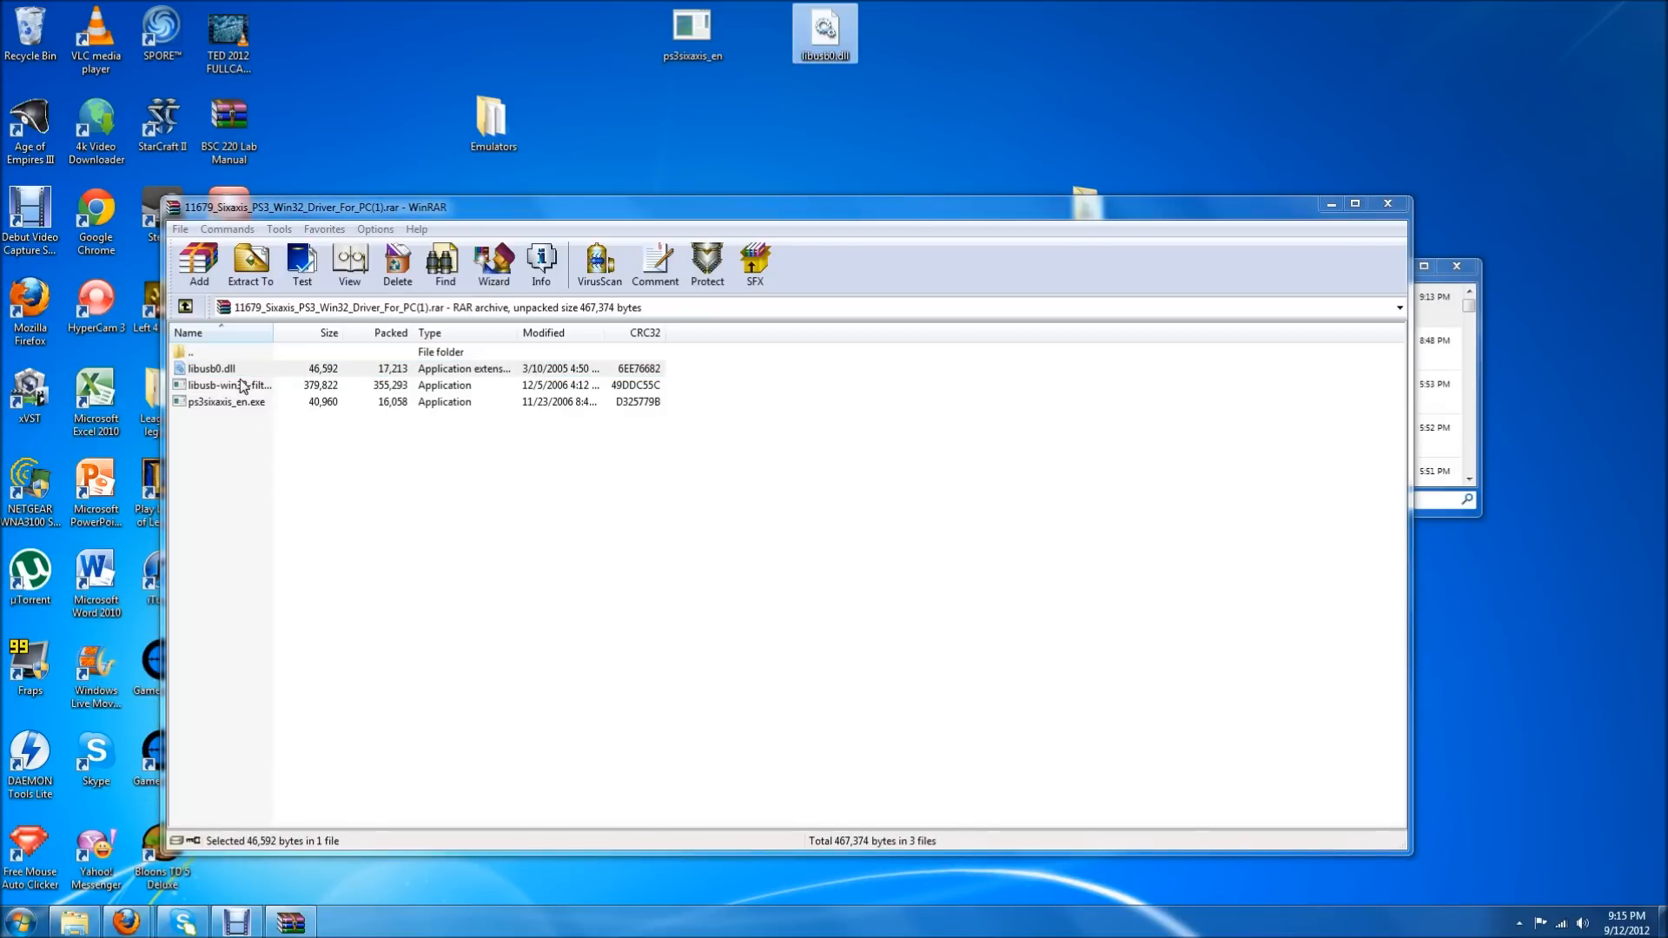
mouse_move(604, 120)
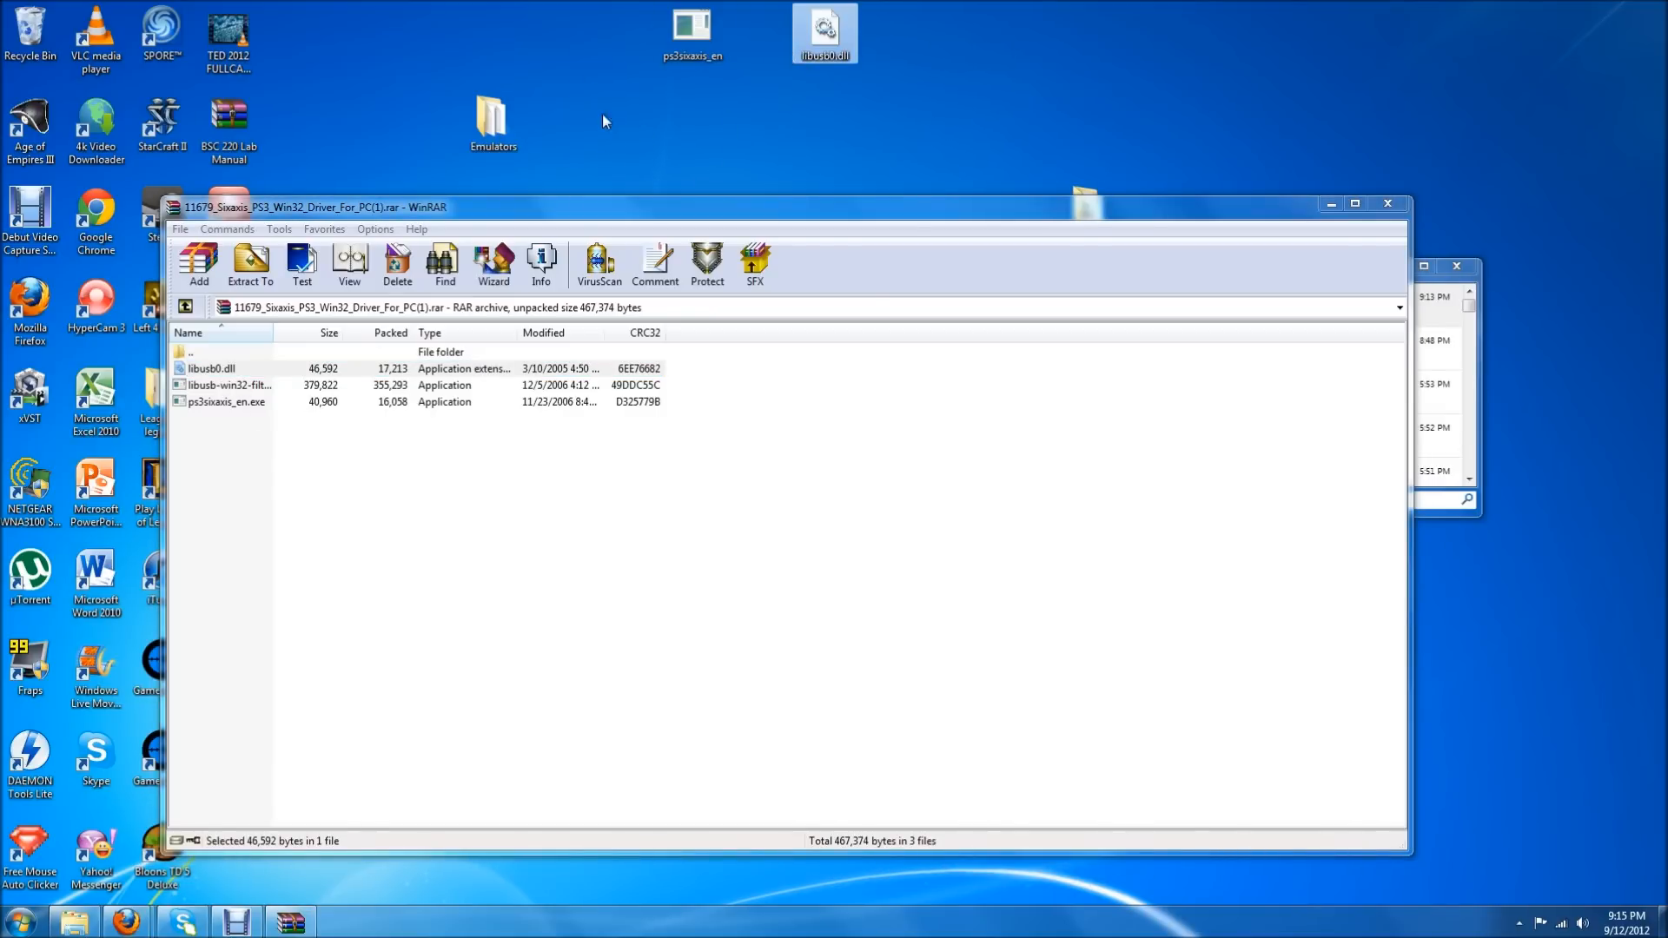
mouse_move(1327, 203)
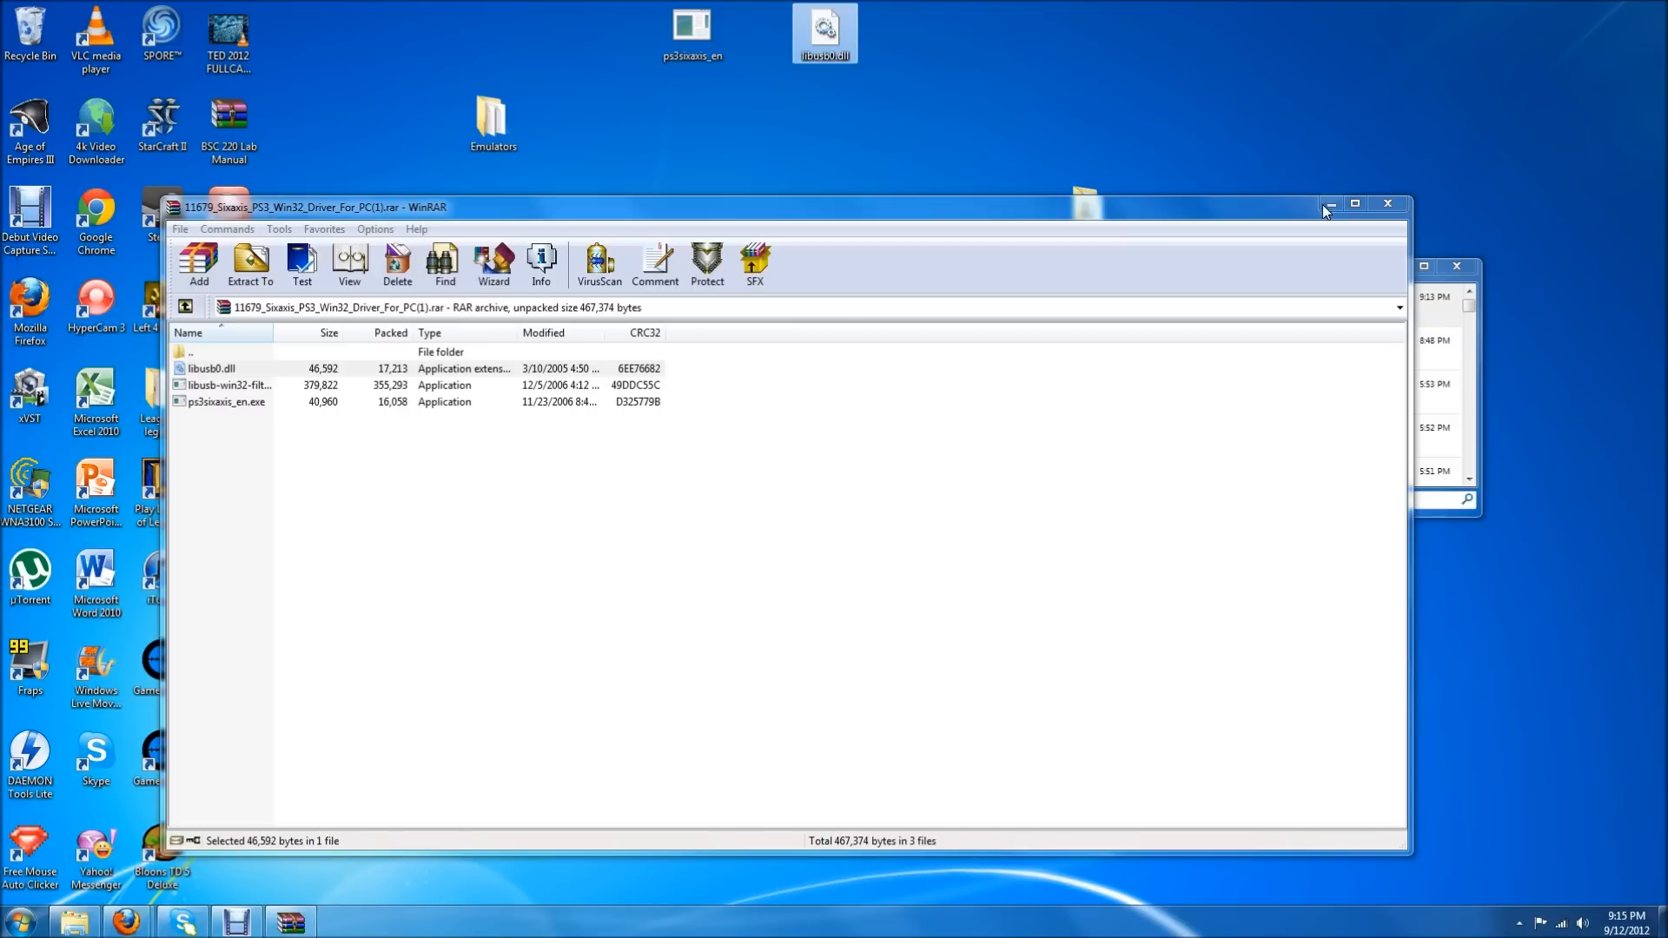
mouse_move(1328, 204)
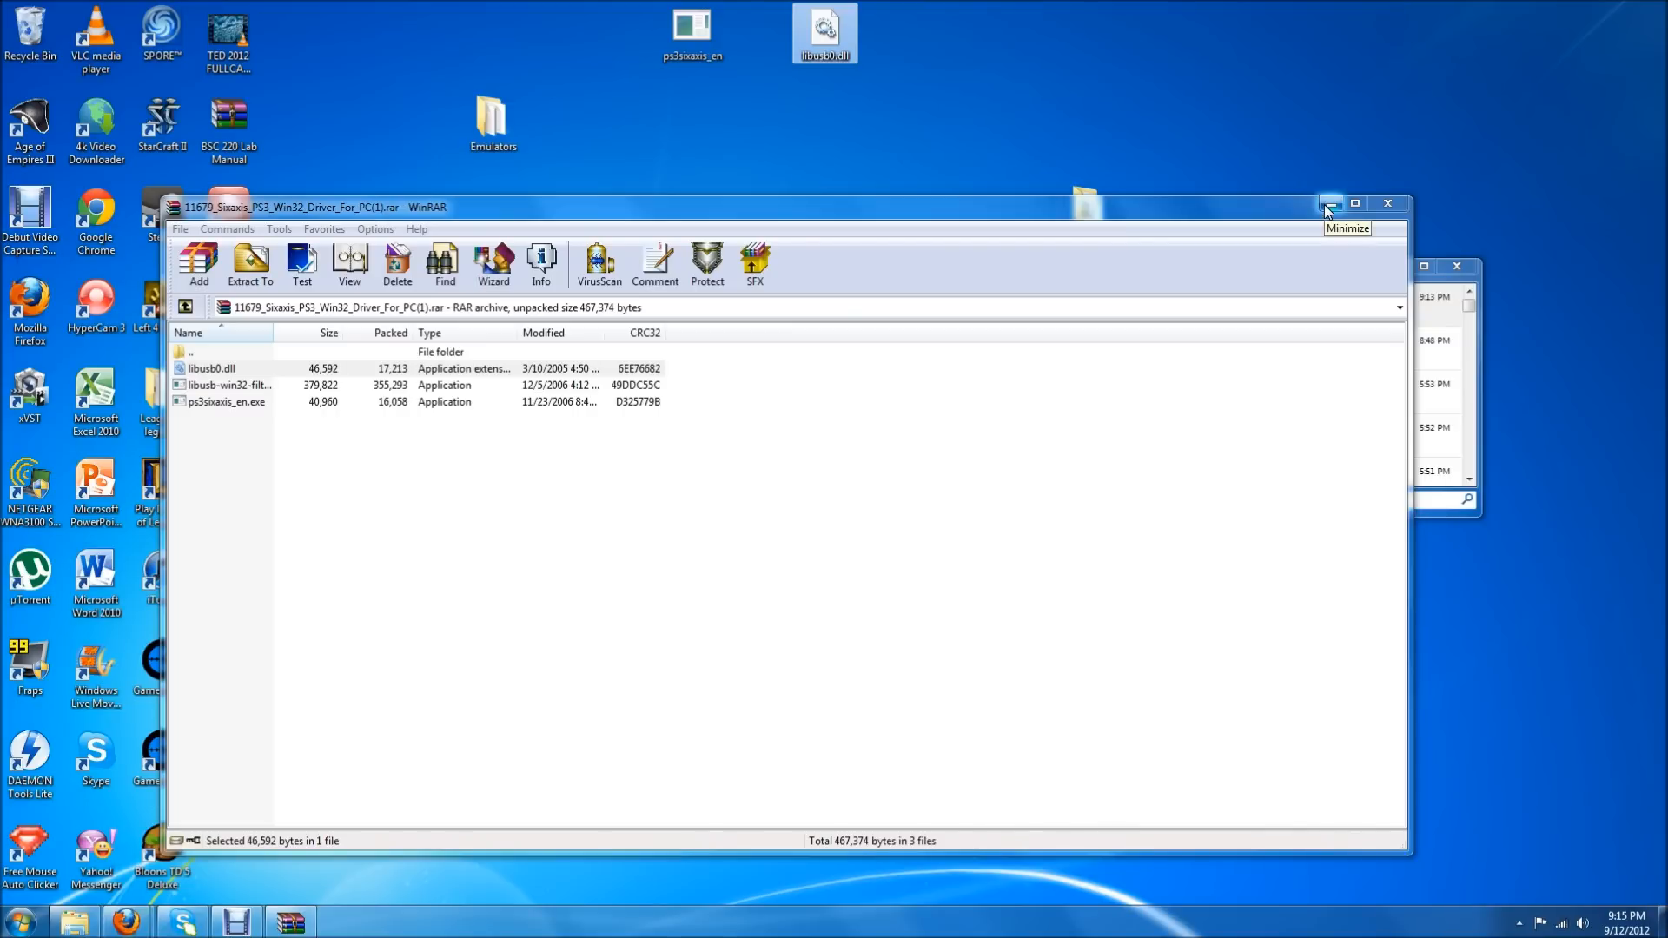
mouse_move(1326, 209)
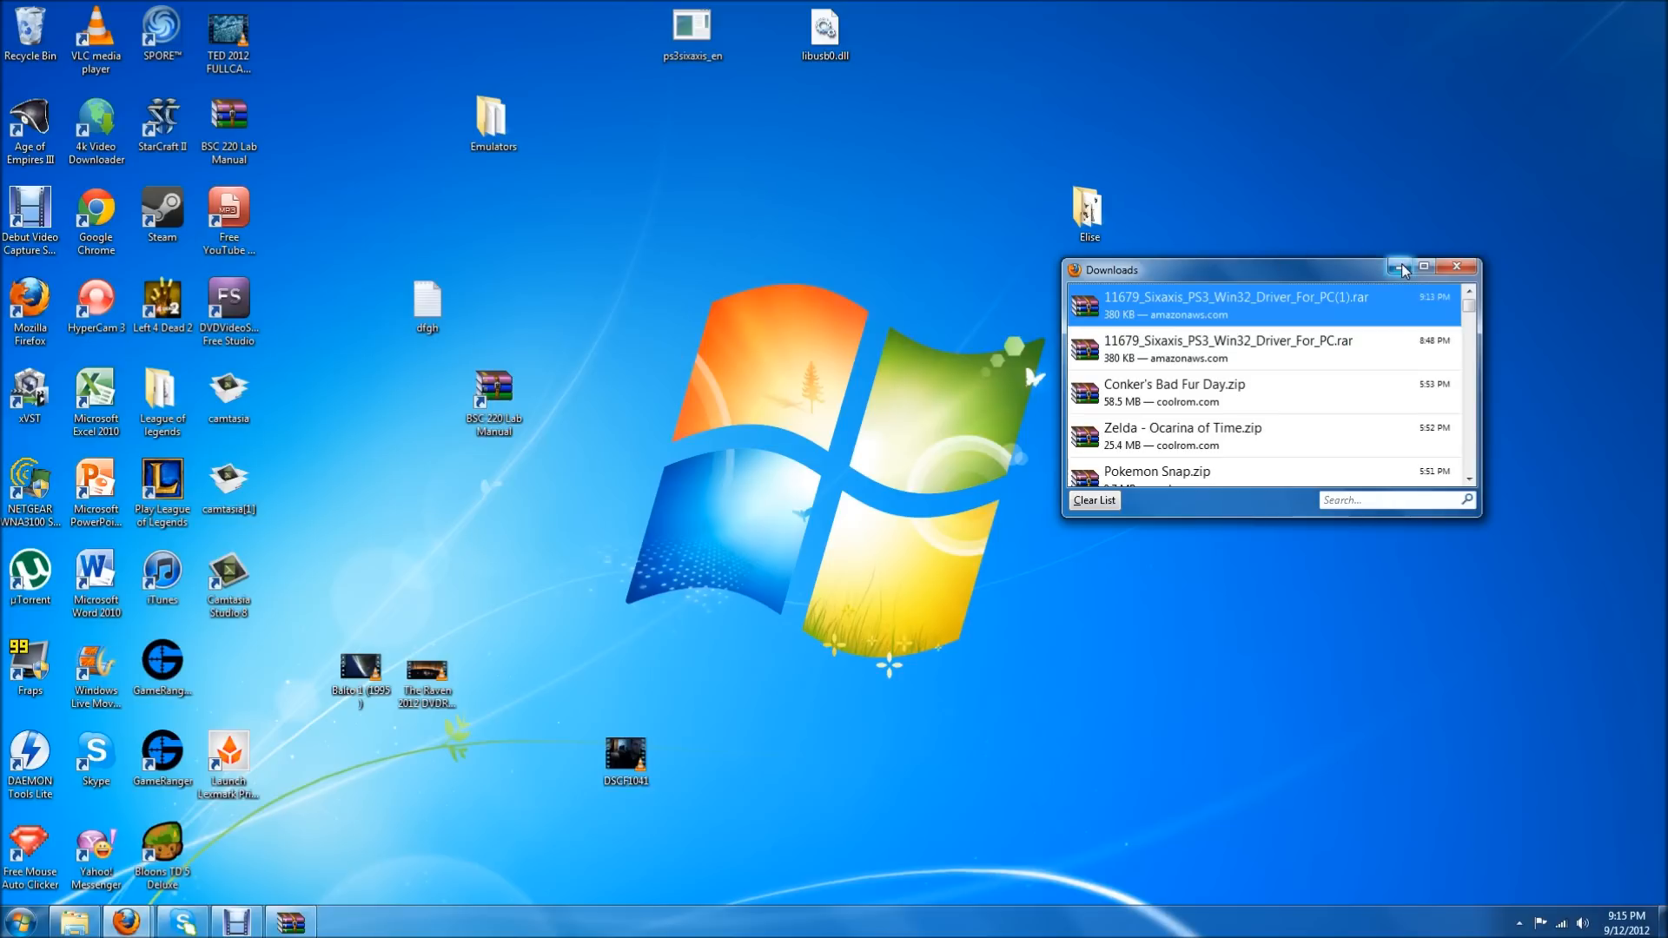
Minimize Downloads and open Devices and Printers through Start > Control Panel
left_click(1401, 267)
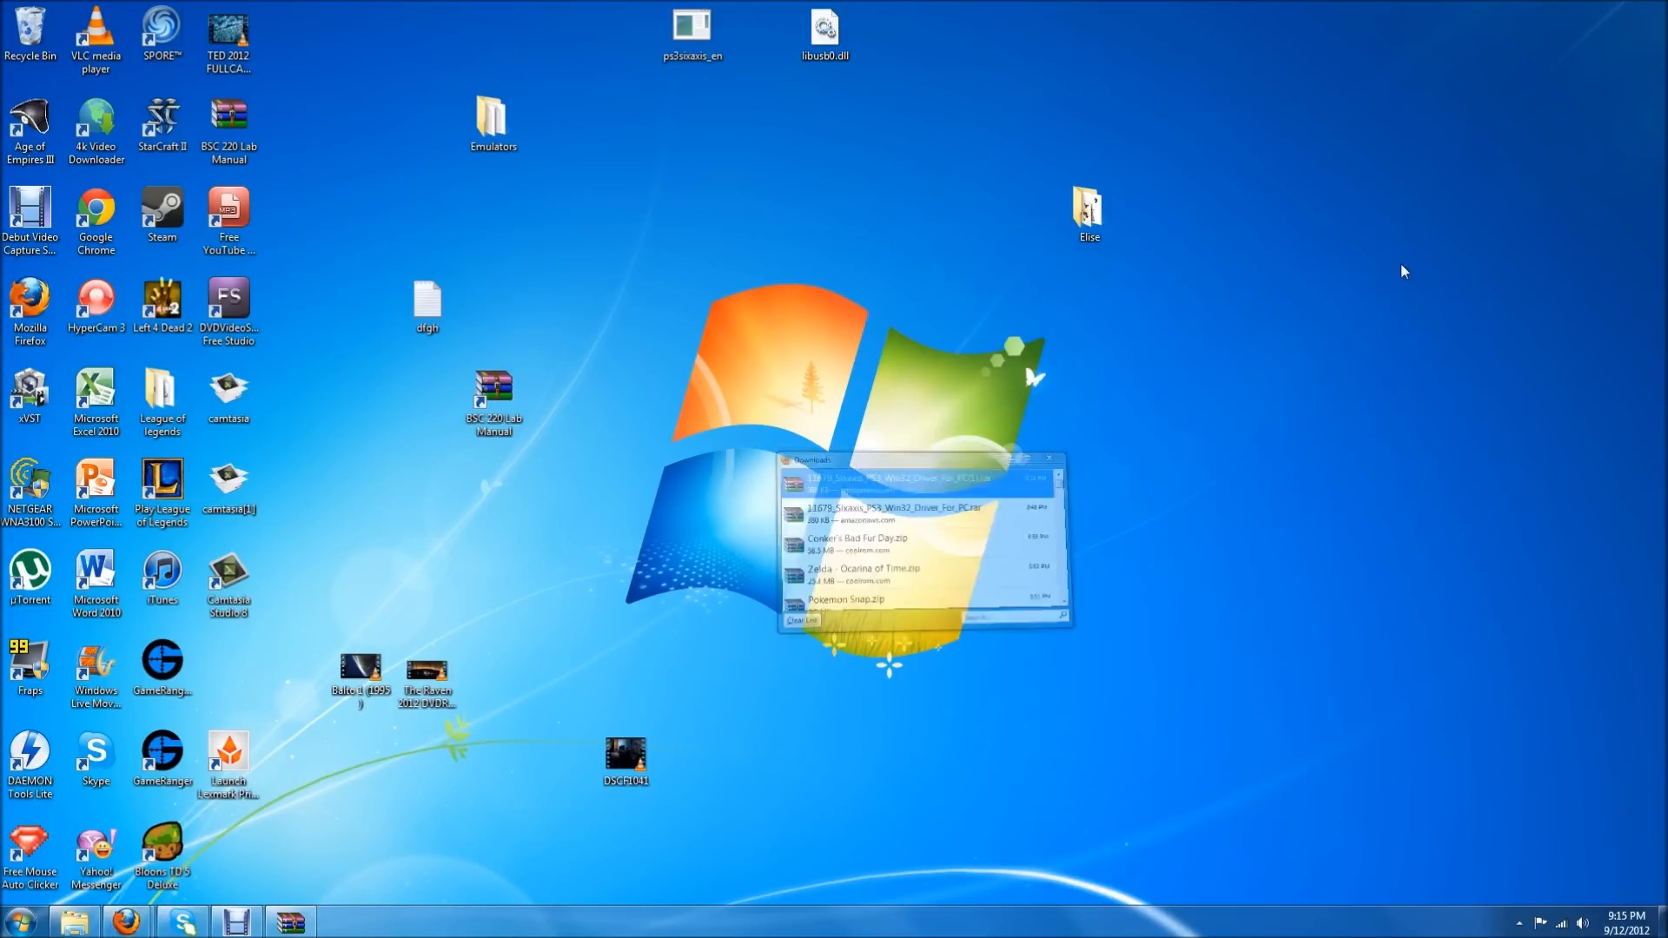
left_click(16, 917)
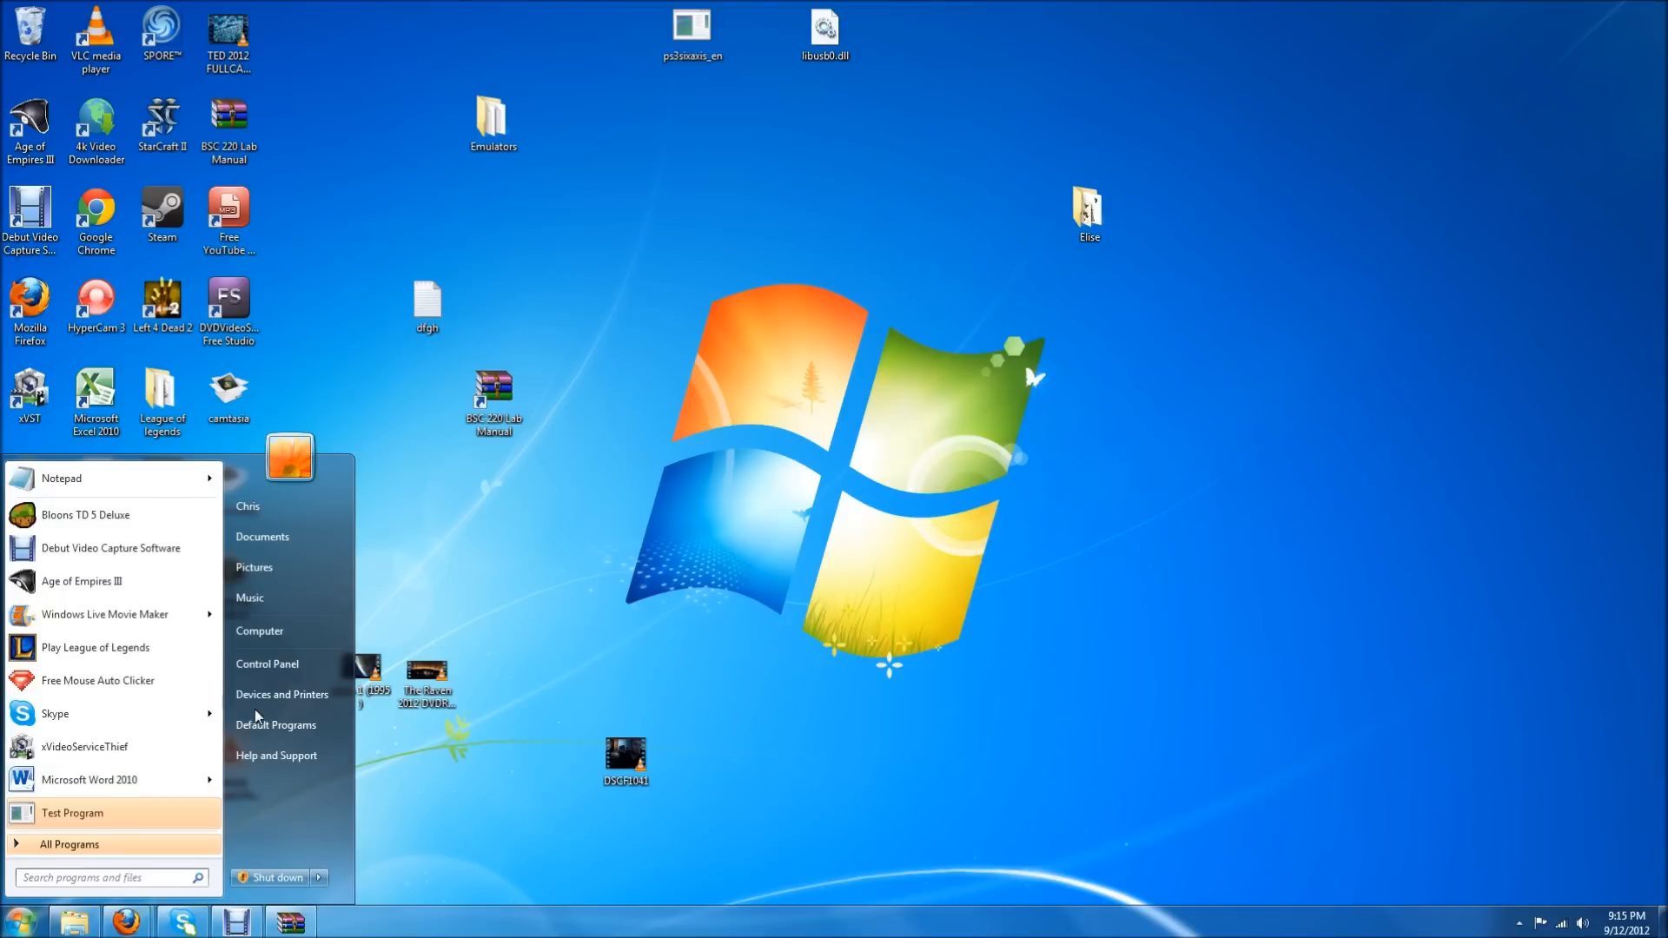
mouse_move(482, 104)
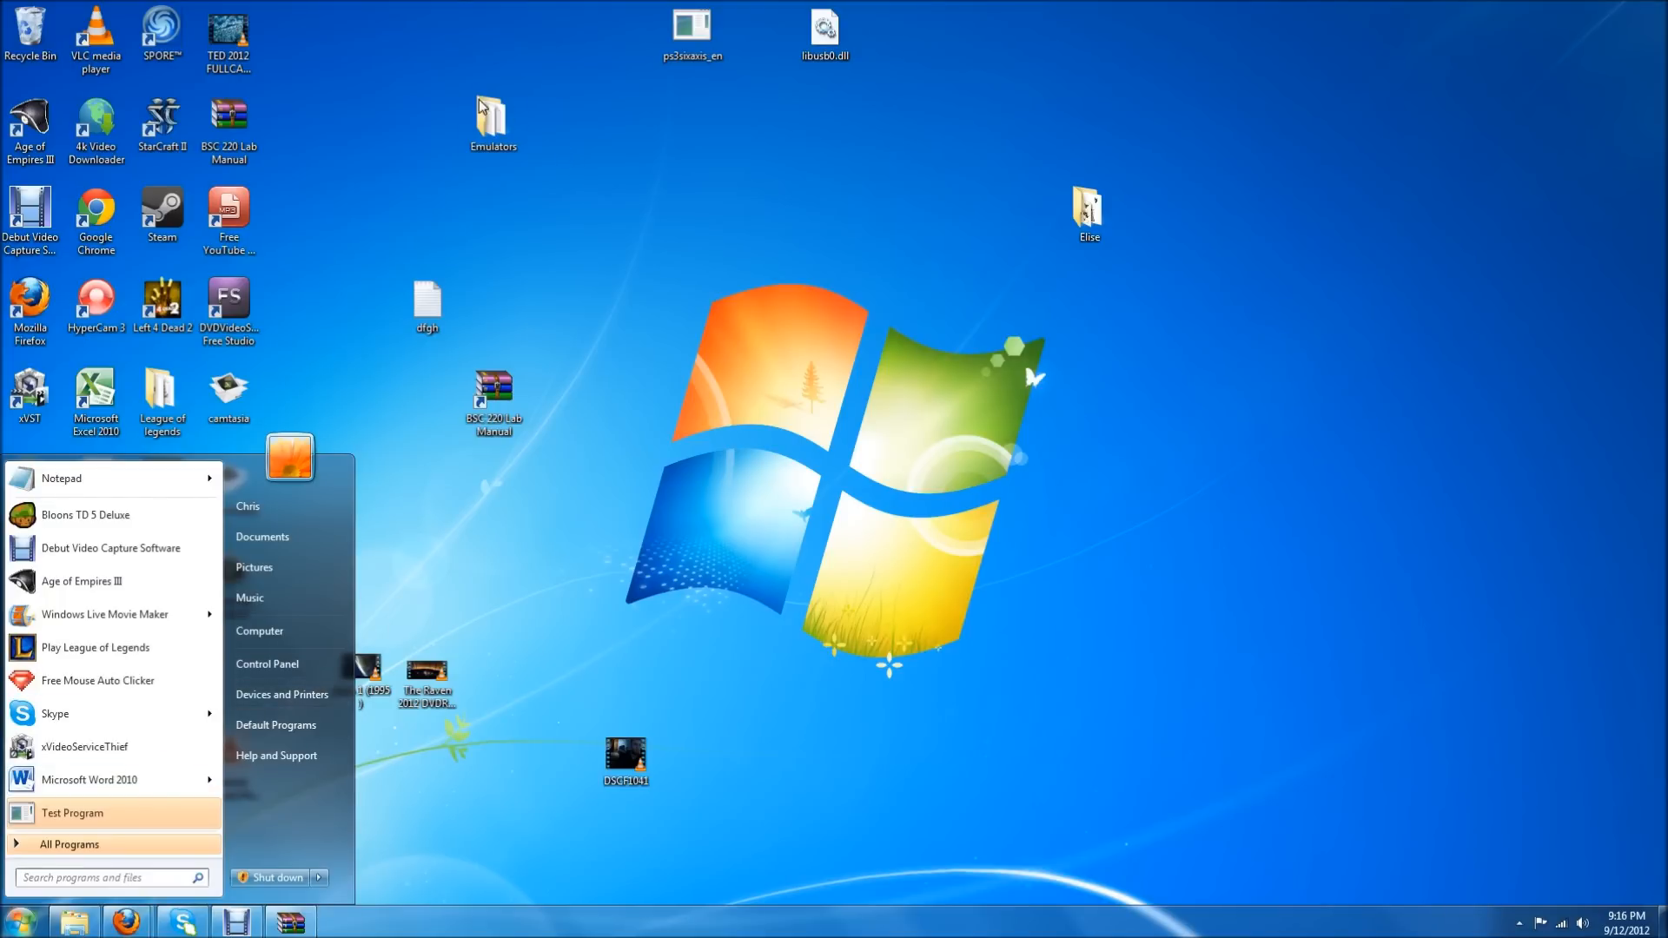
mouse_move(267, 664)
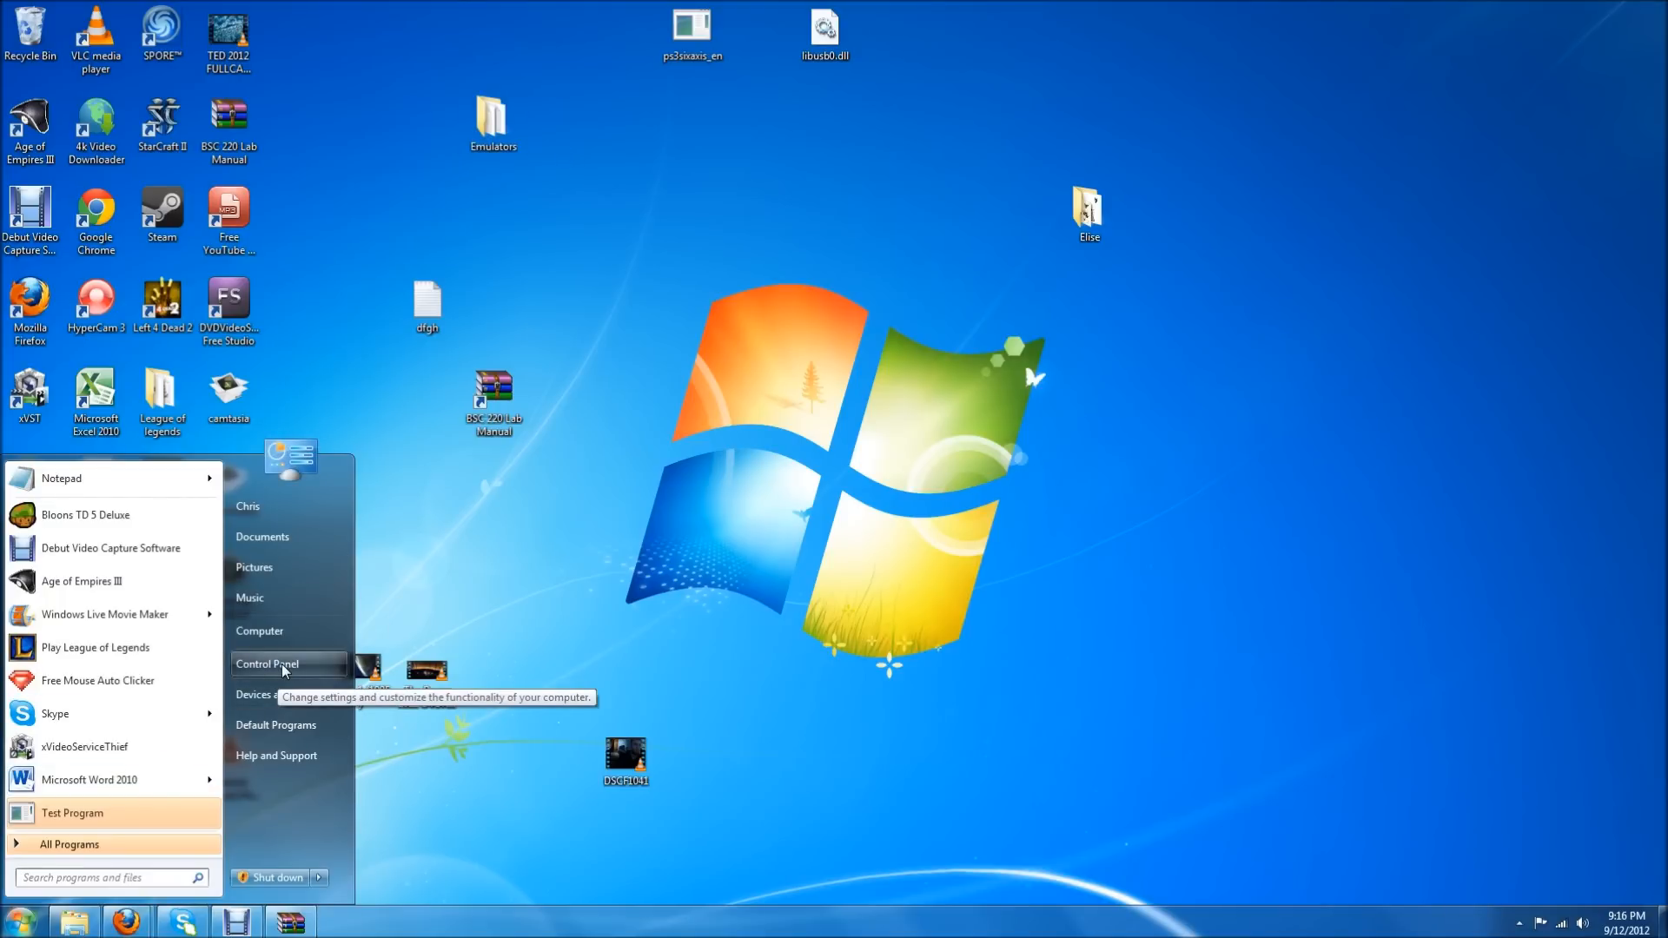
left_click(266, 663)
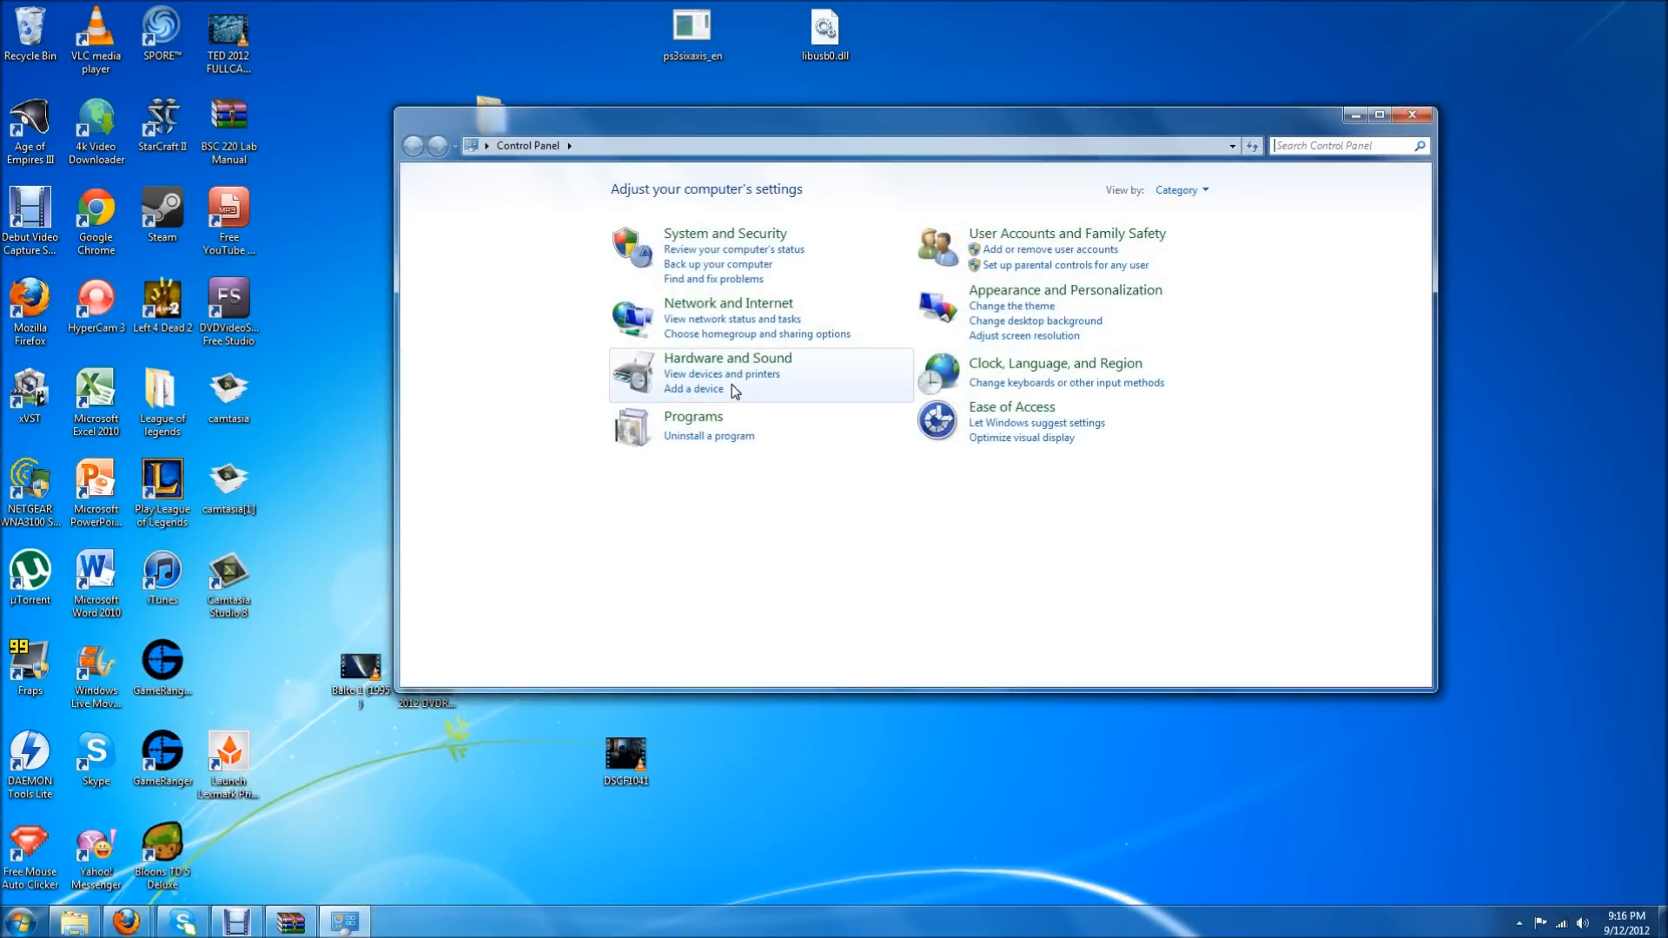
mouse_move(721, 373)
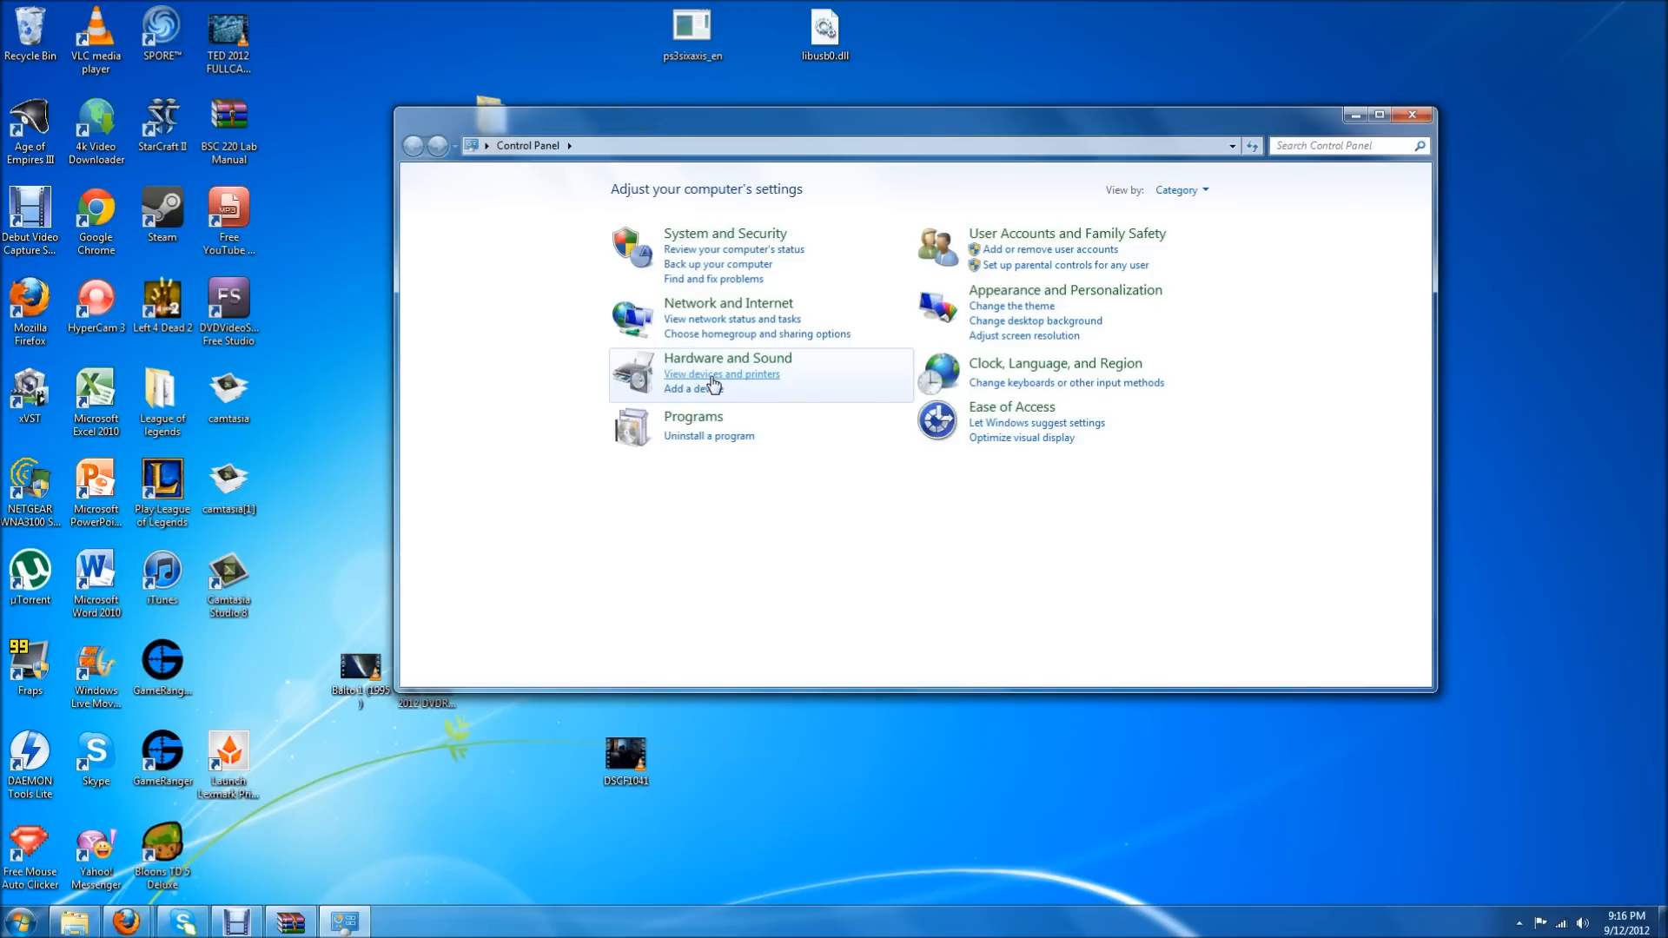
left_click(721, 374)
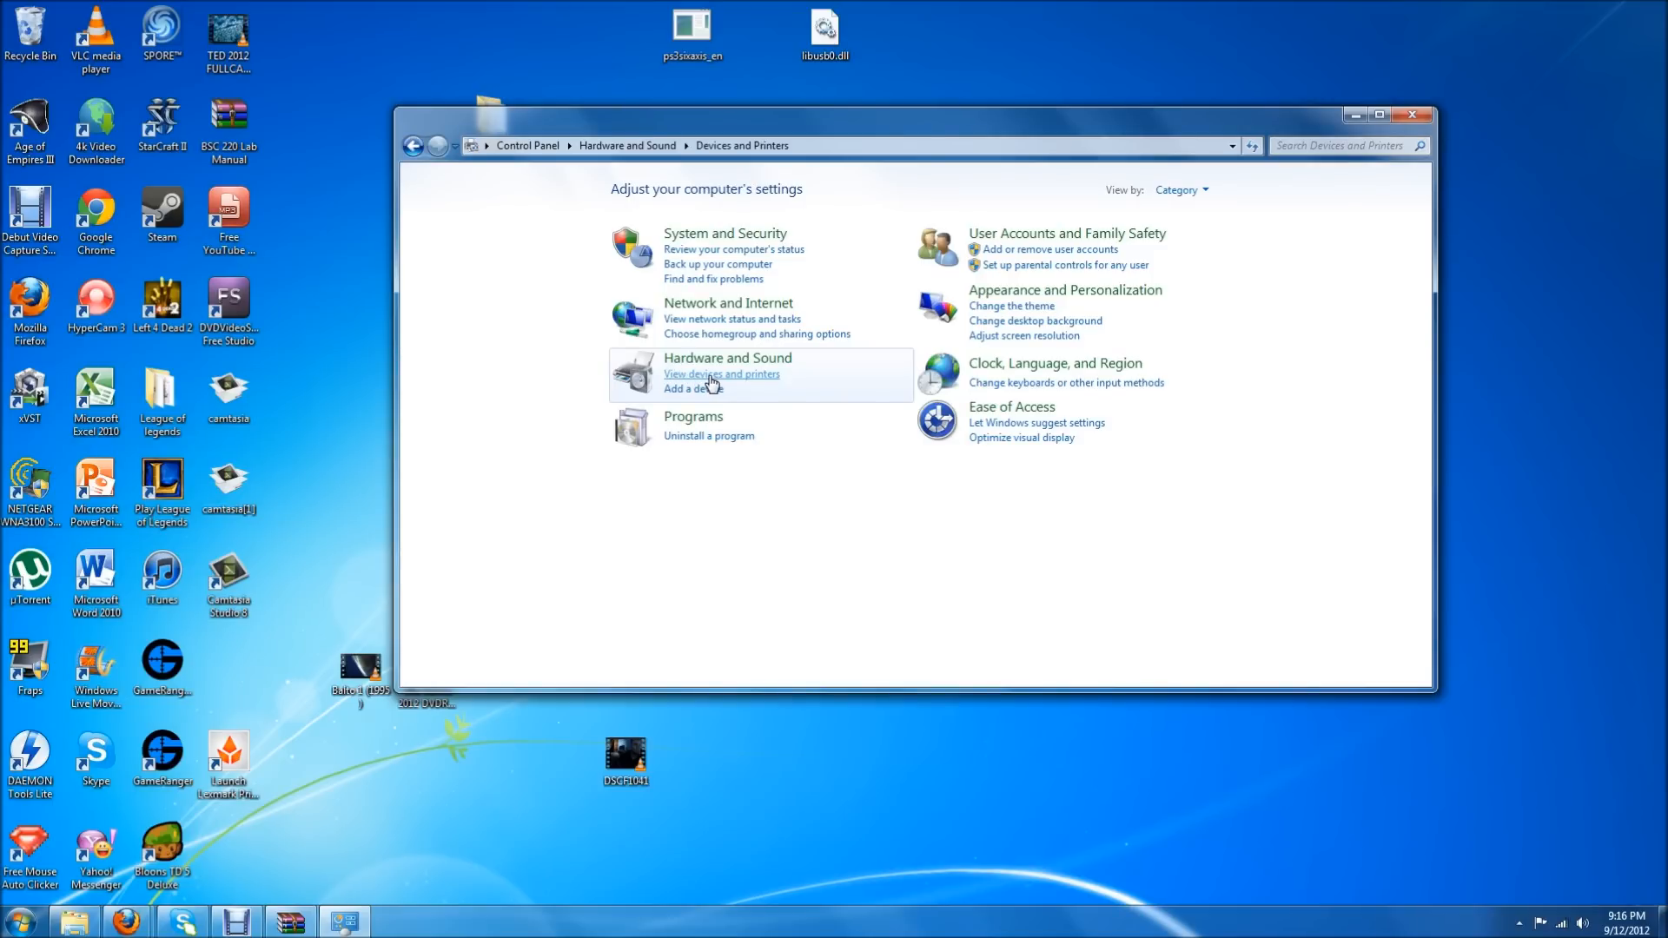
left_click(721, 374)
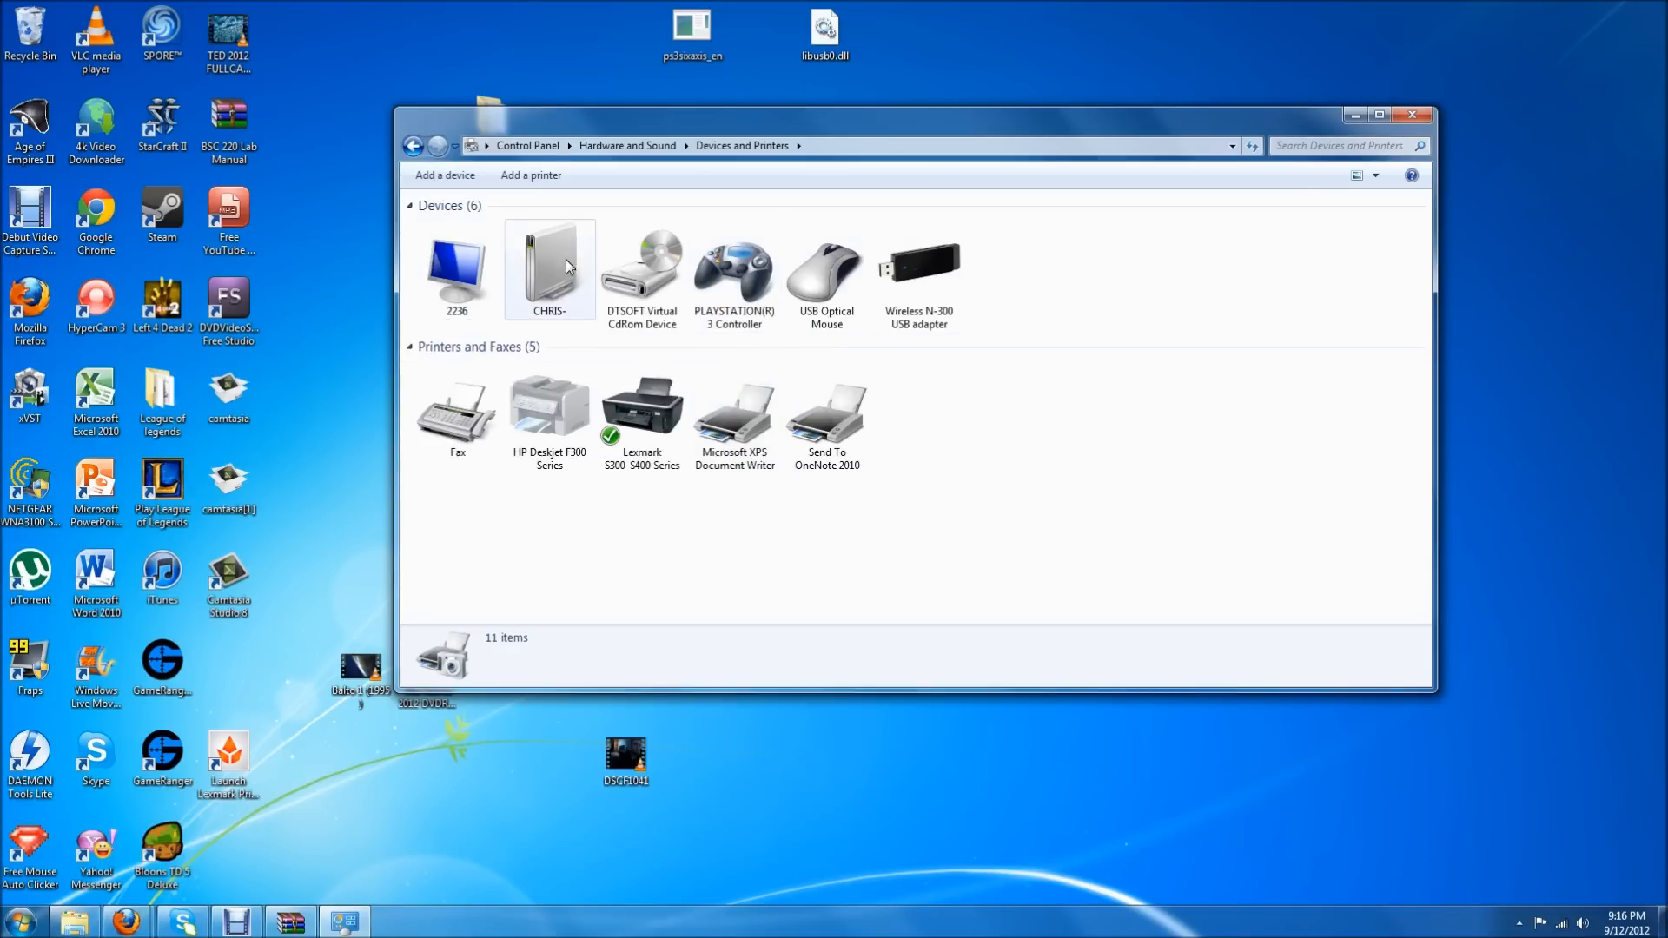
Check the PLAYSTATION(R)3 Controller's properties and test its axes and buttons in Game Controllers
double_click(733, 260)
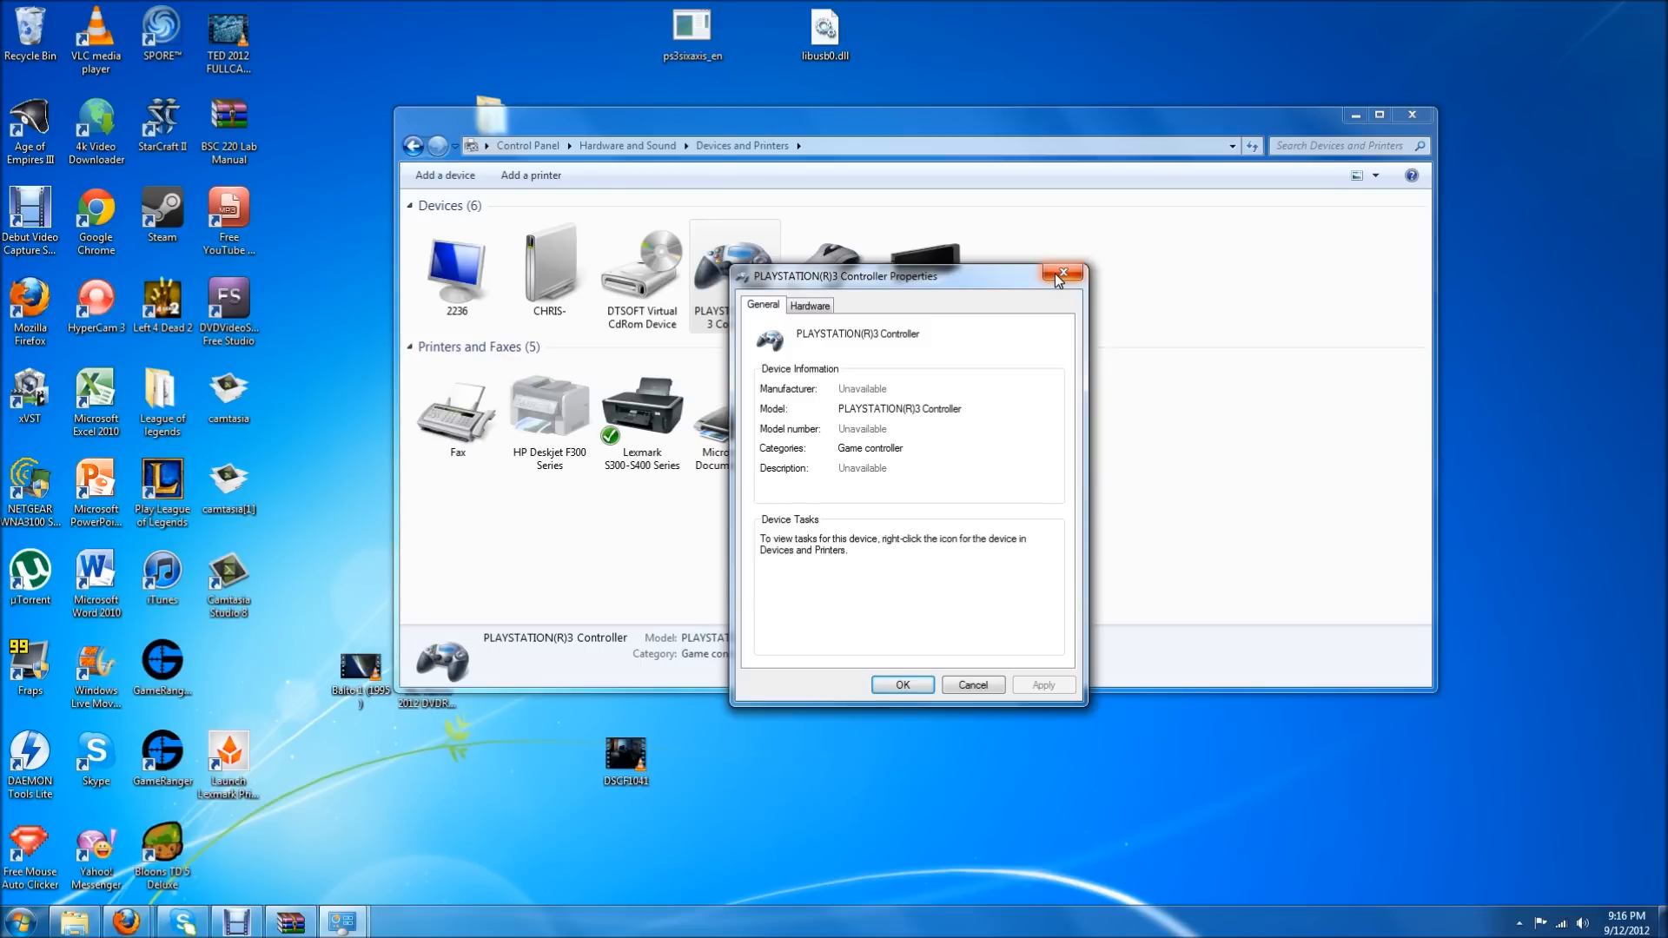
left_click(1061, 274)
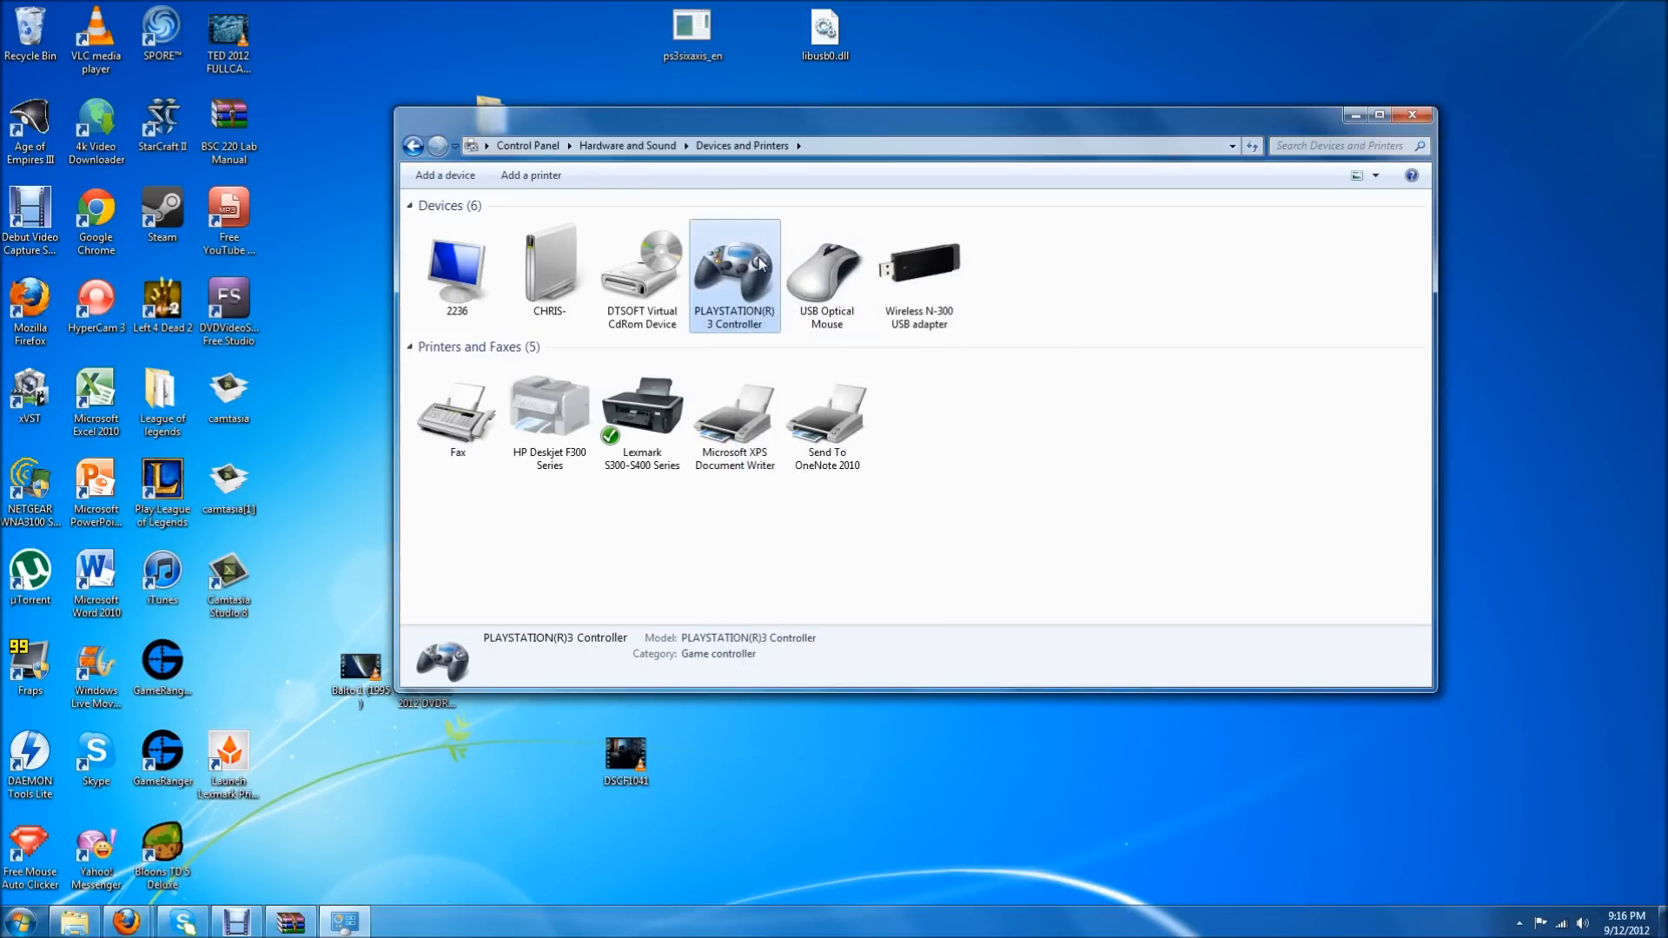
right_click(734, 260)
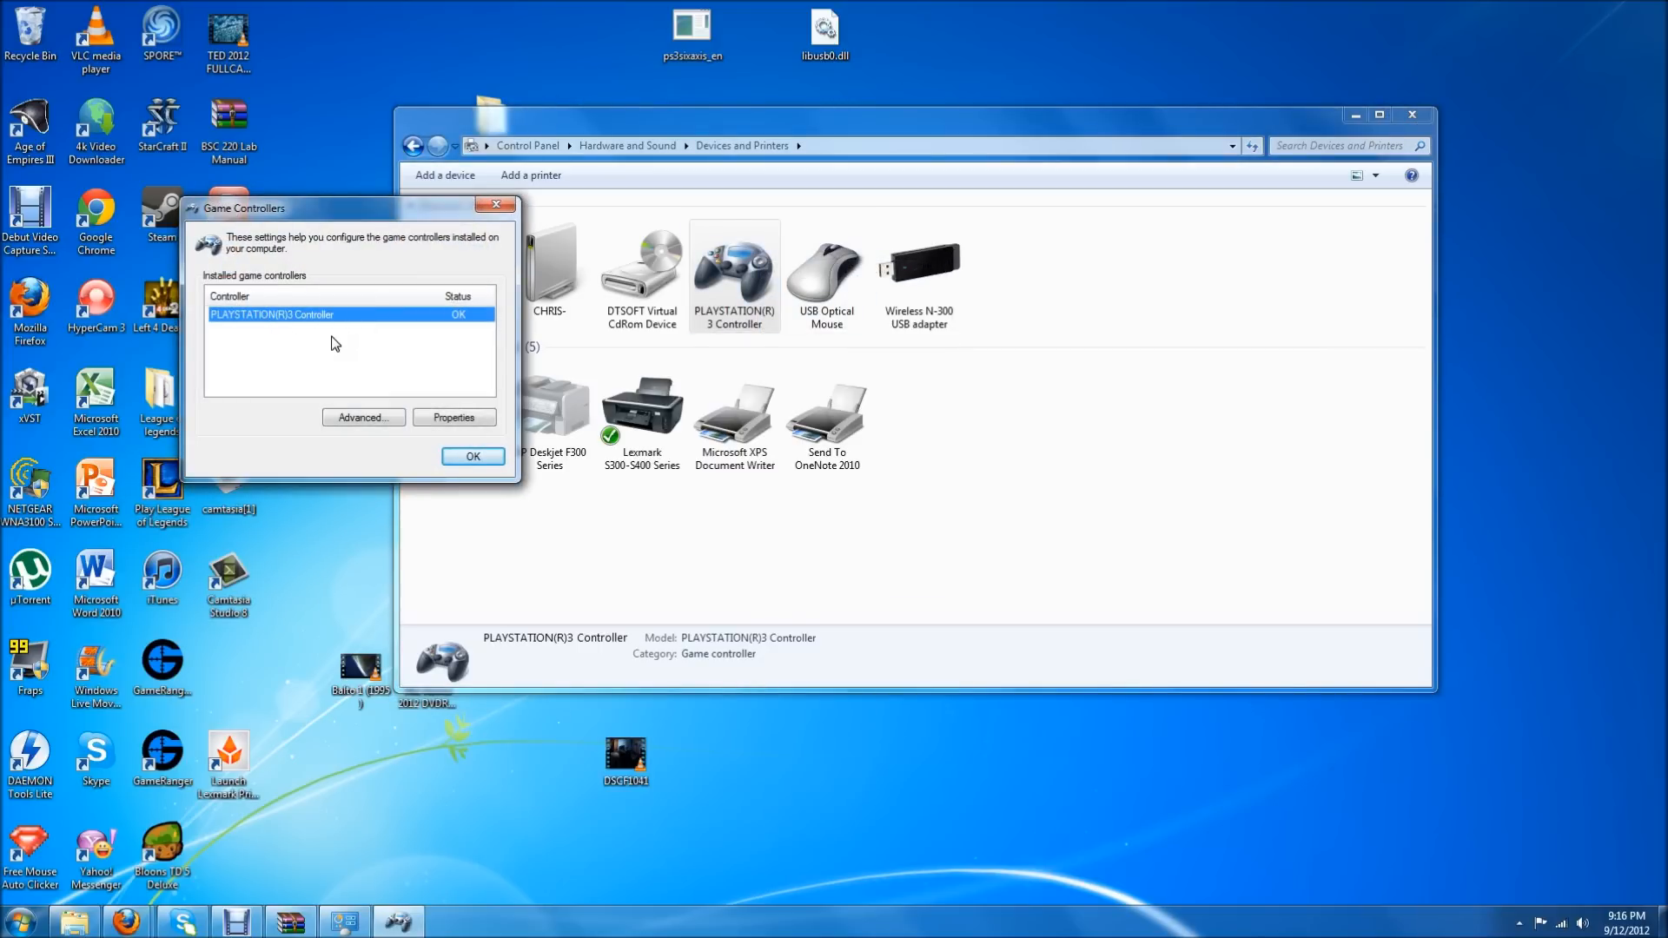
mouse_move(313, 318)
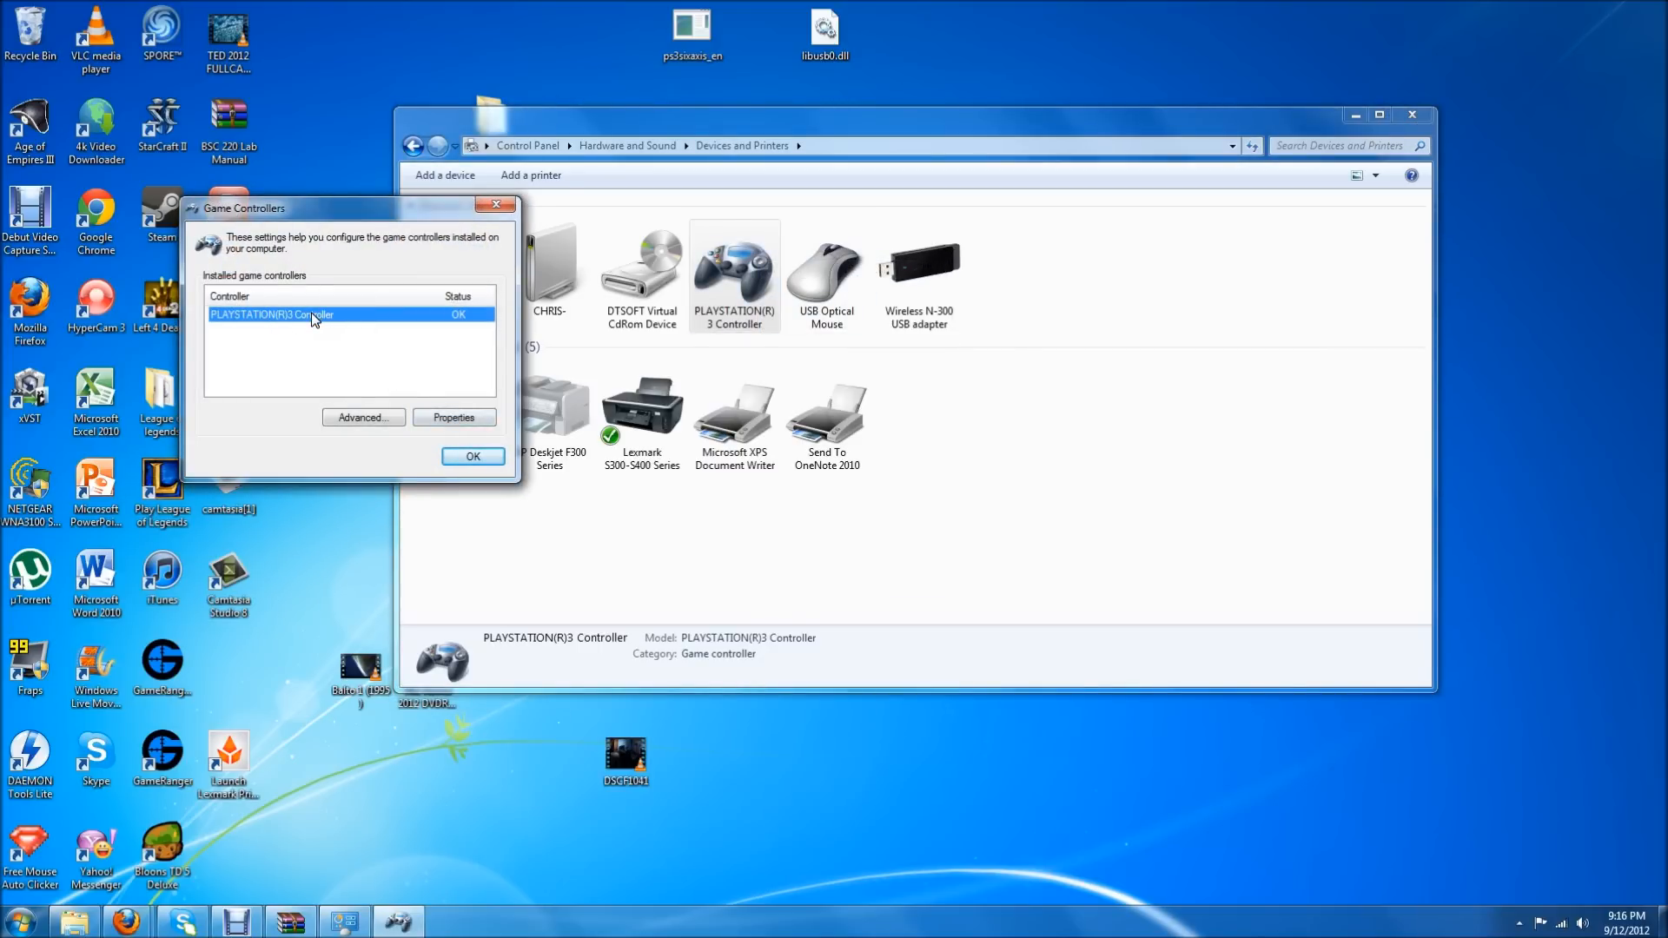
left_click(454, 417)
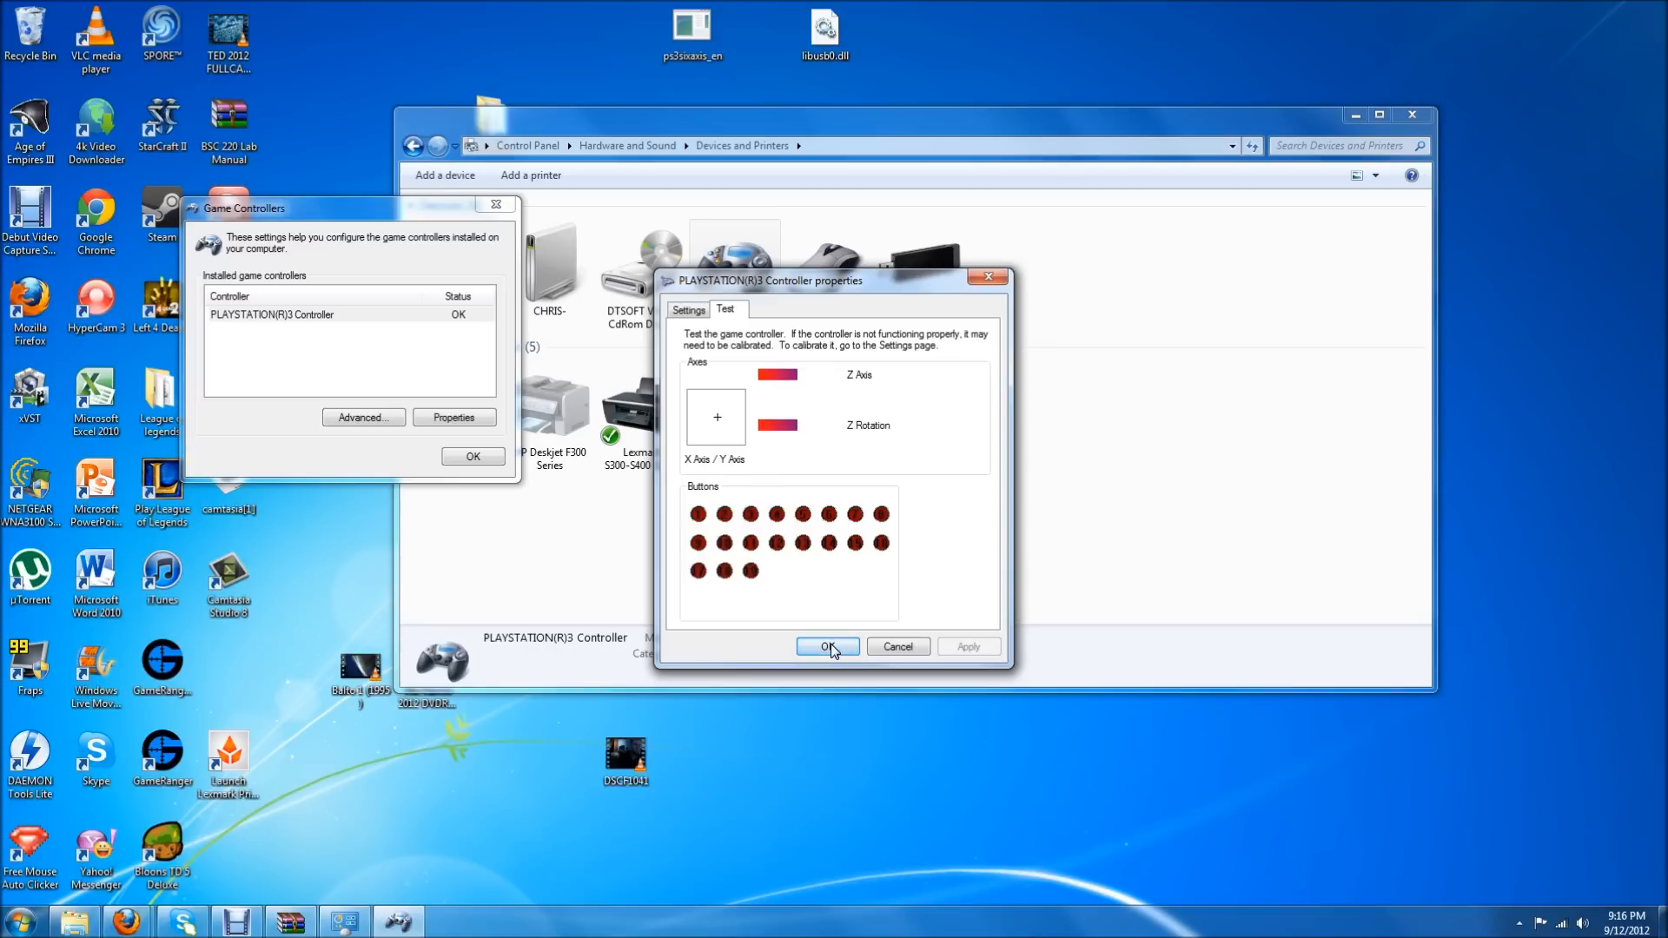
left_click(828, 646)
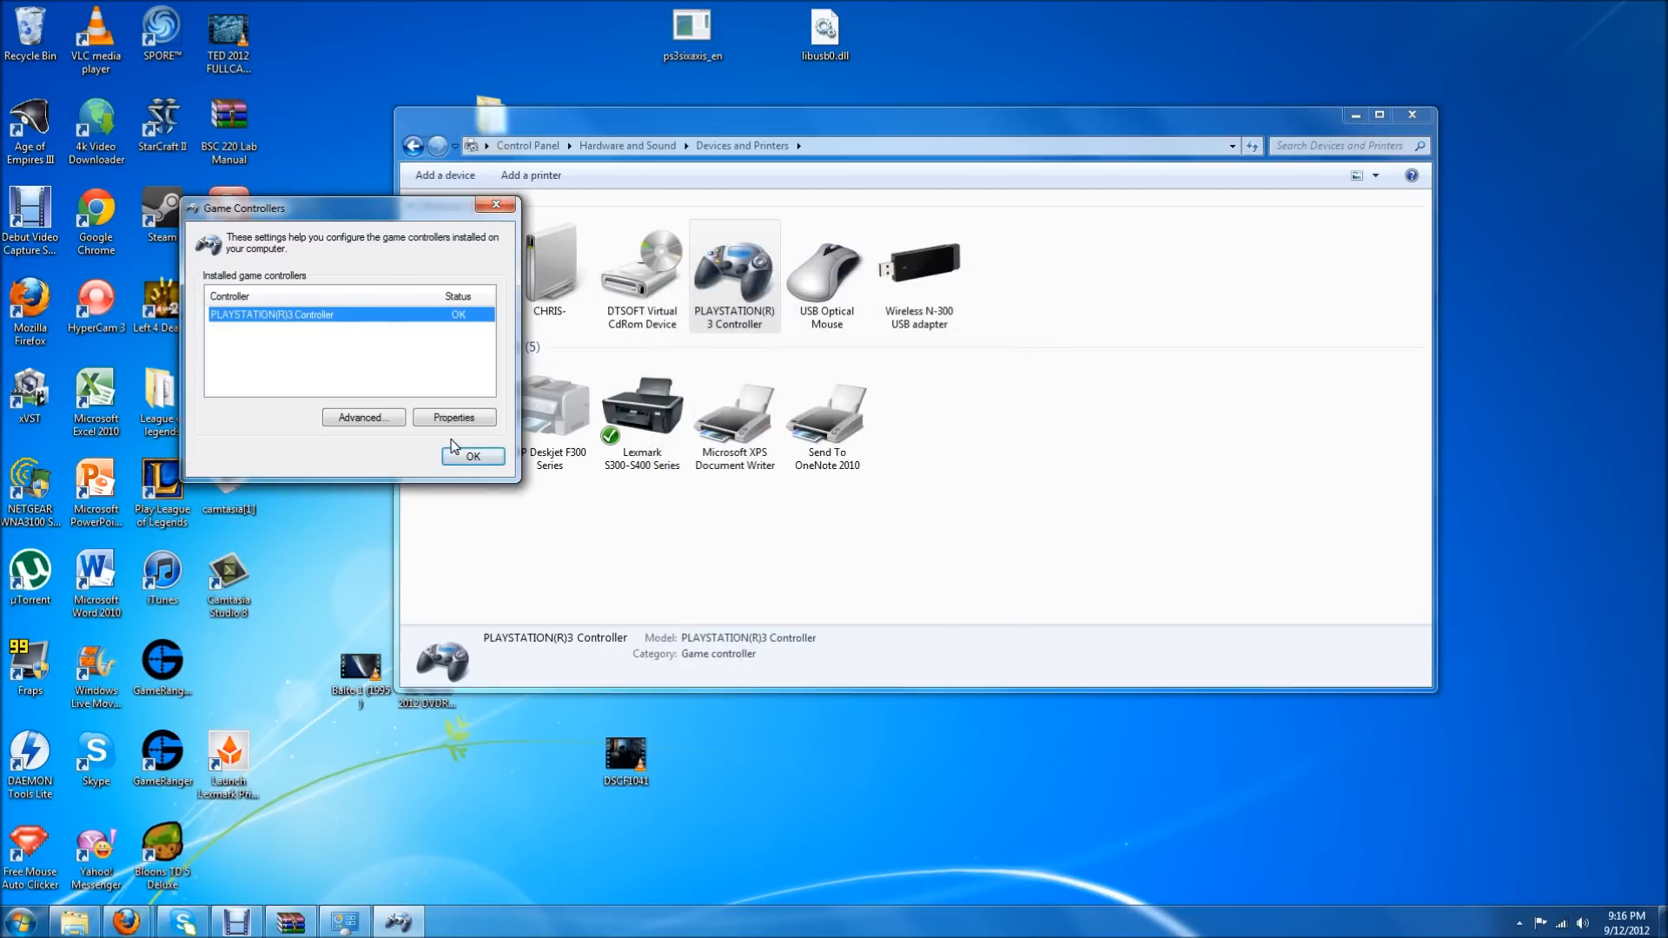
left_click(472, 455)
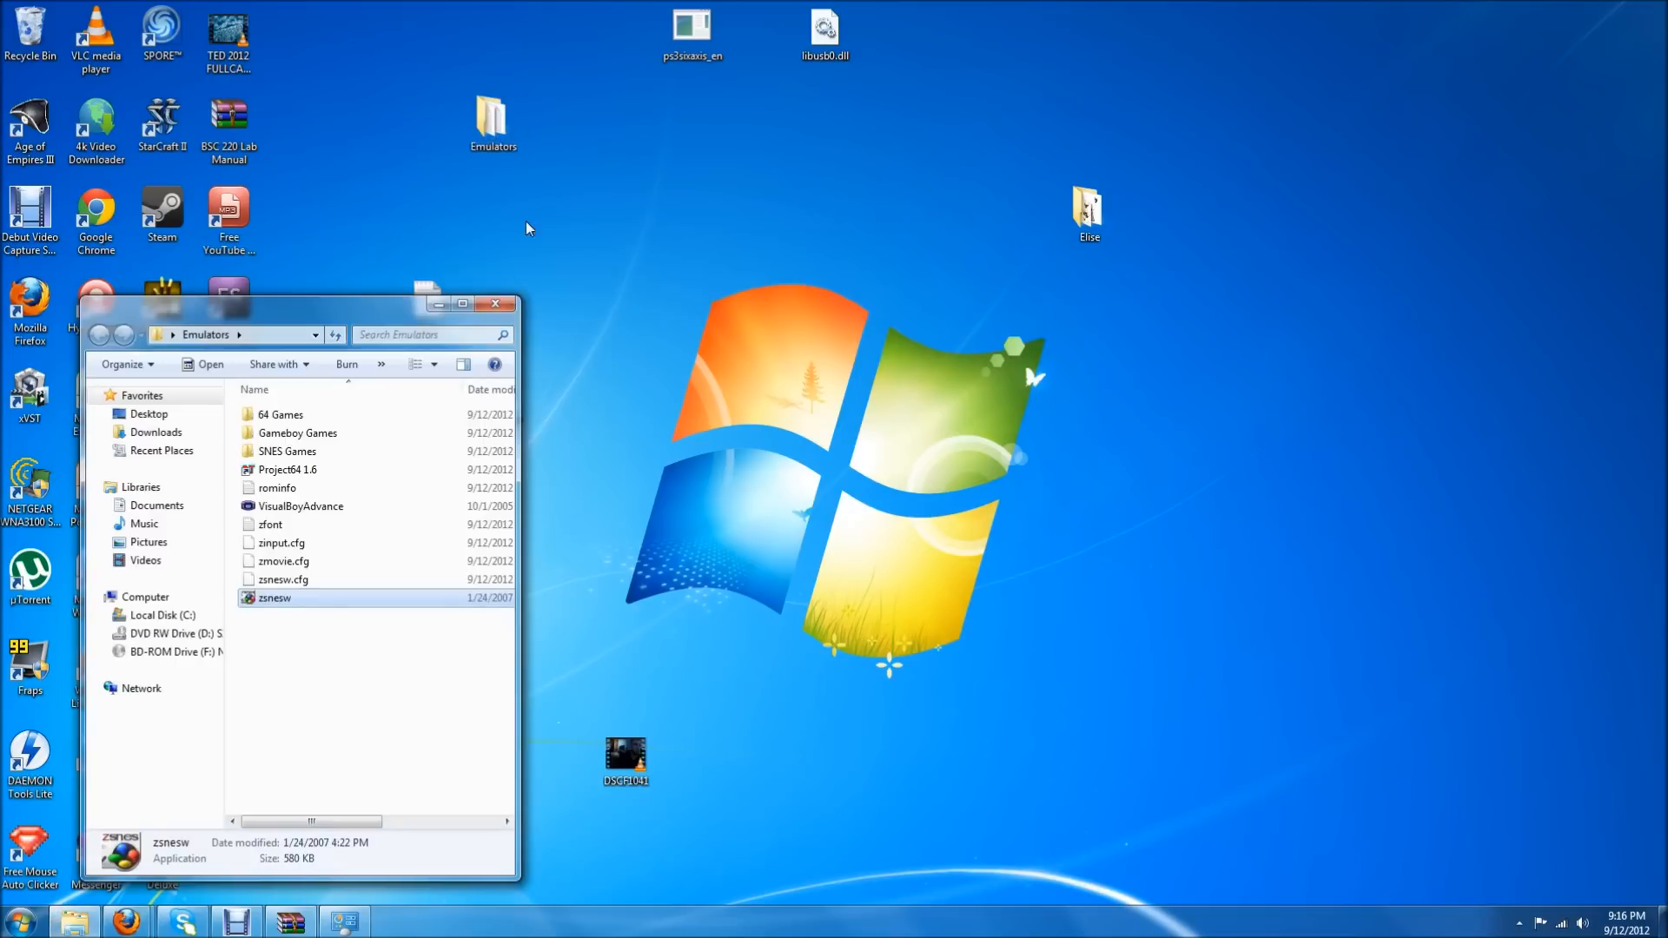
Launch zsnesw and set the Config > Video mode to 1024X768 S W
double_click(274, 597)
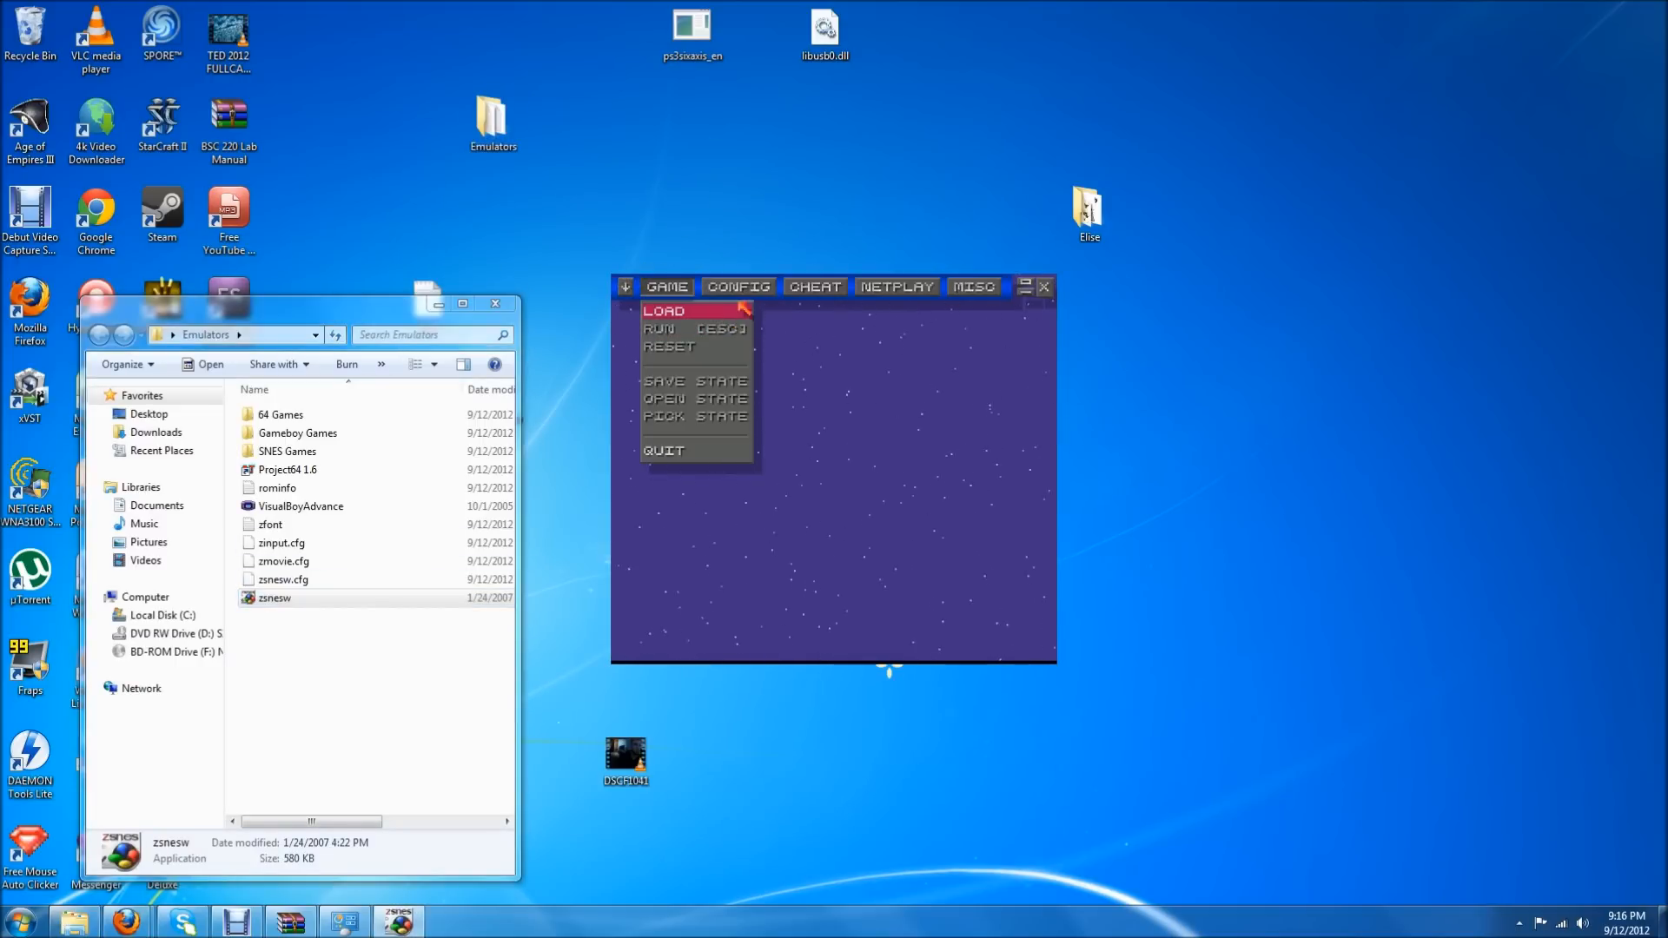
left_click(737, 286)
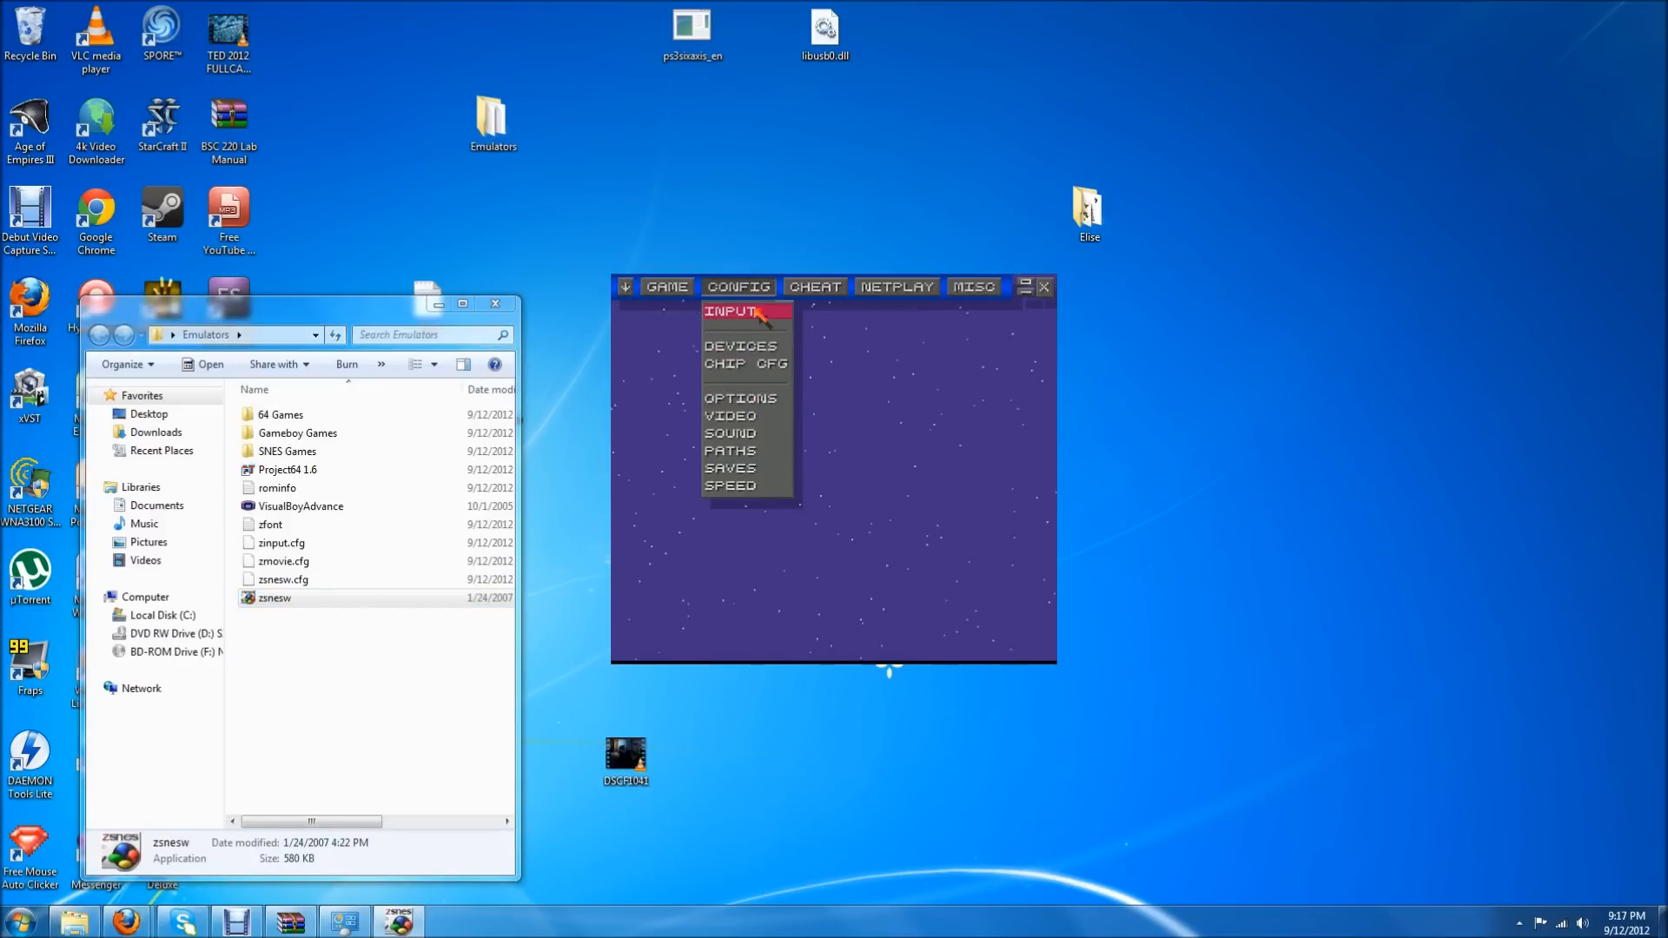
mouse_move(744, 346)
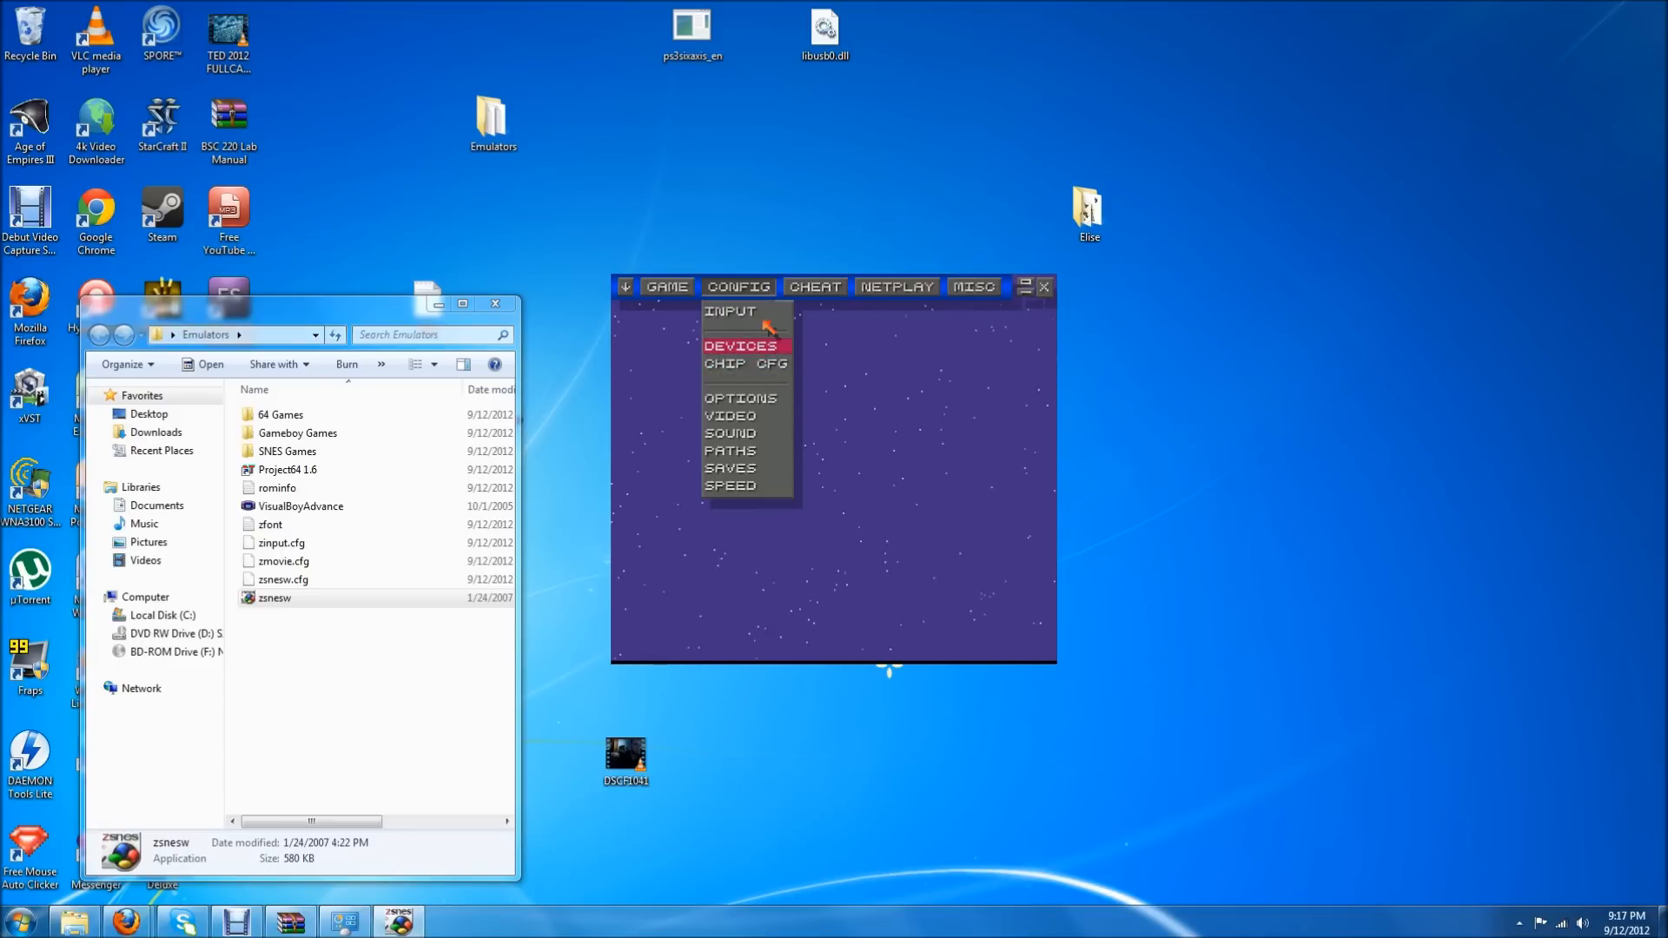
mouse_move(744, 363)
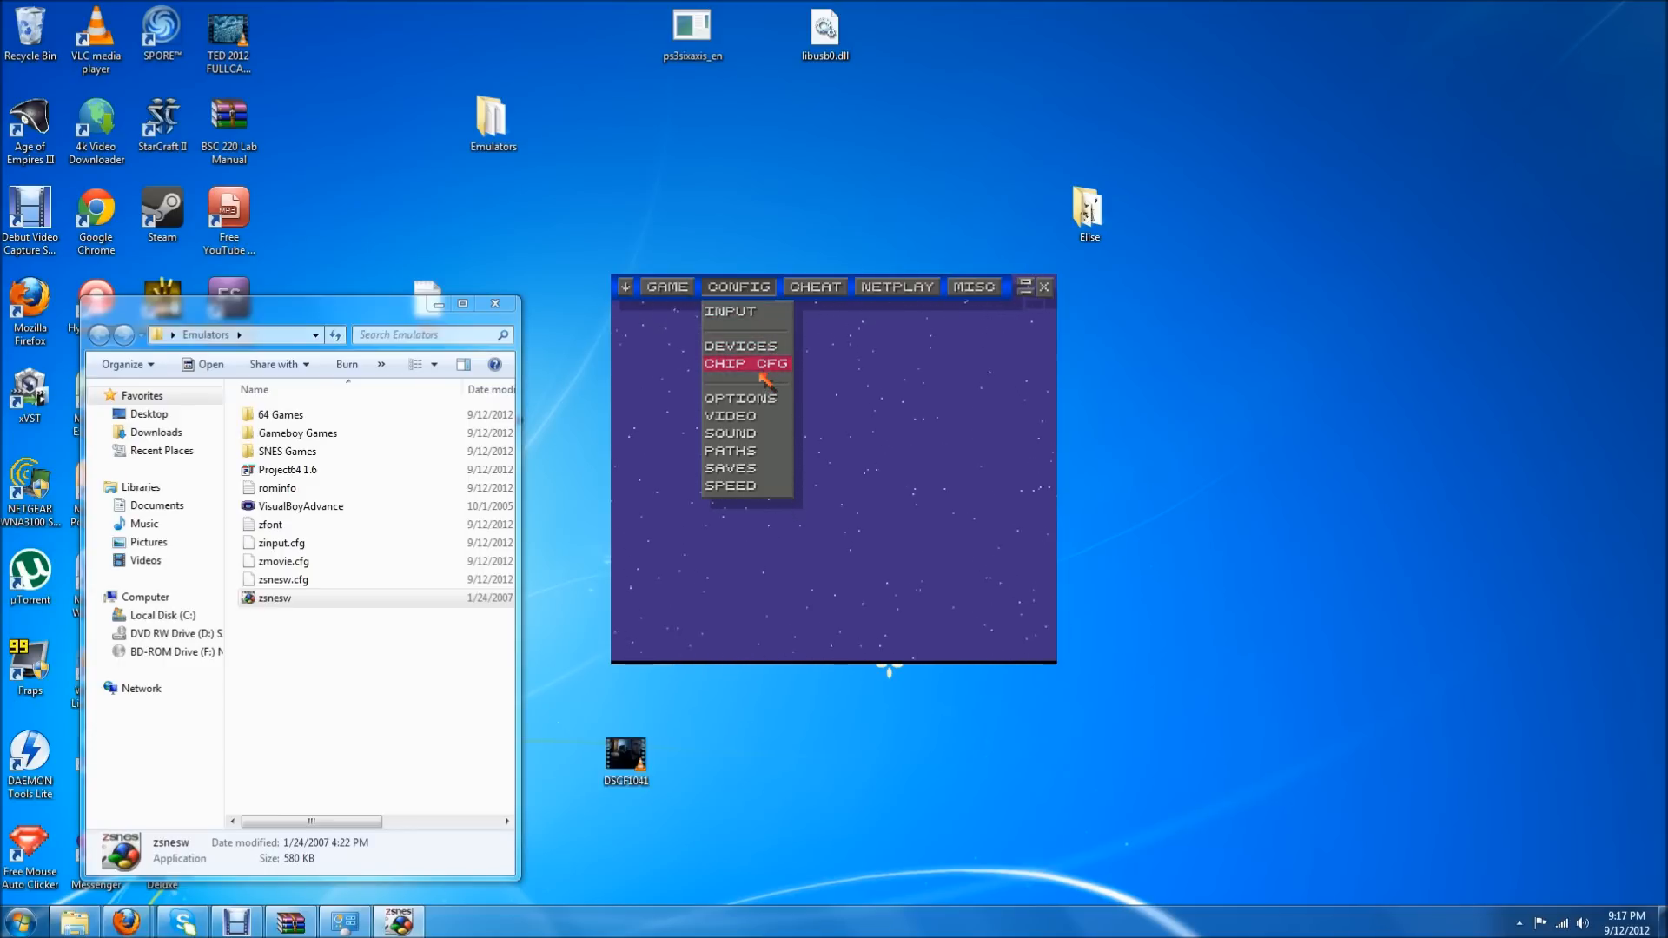
mouse_move(730, 311)
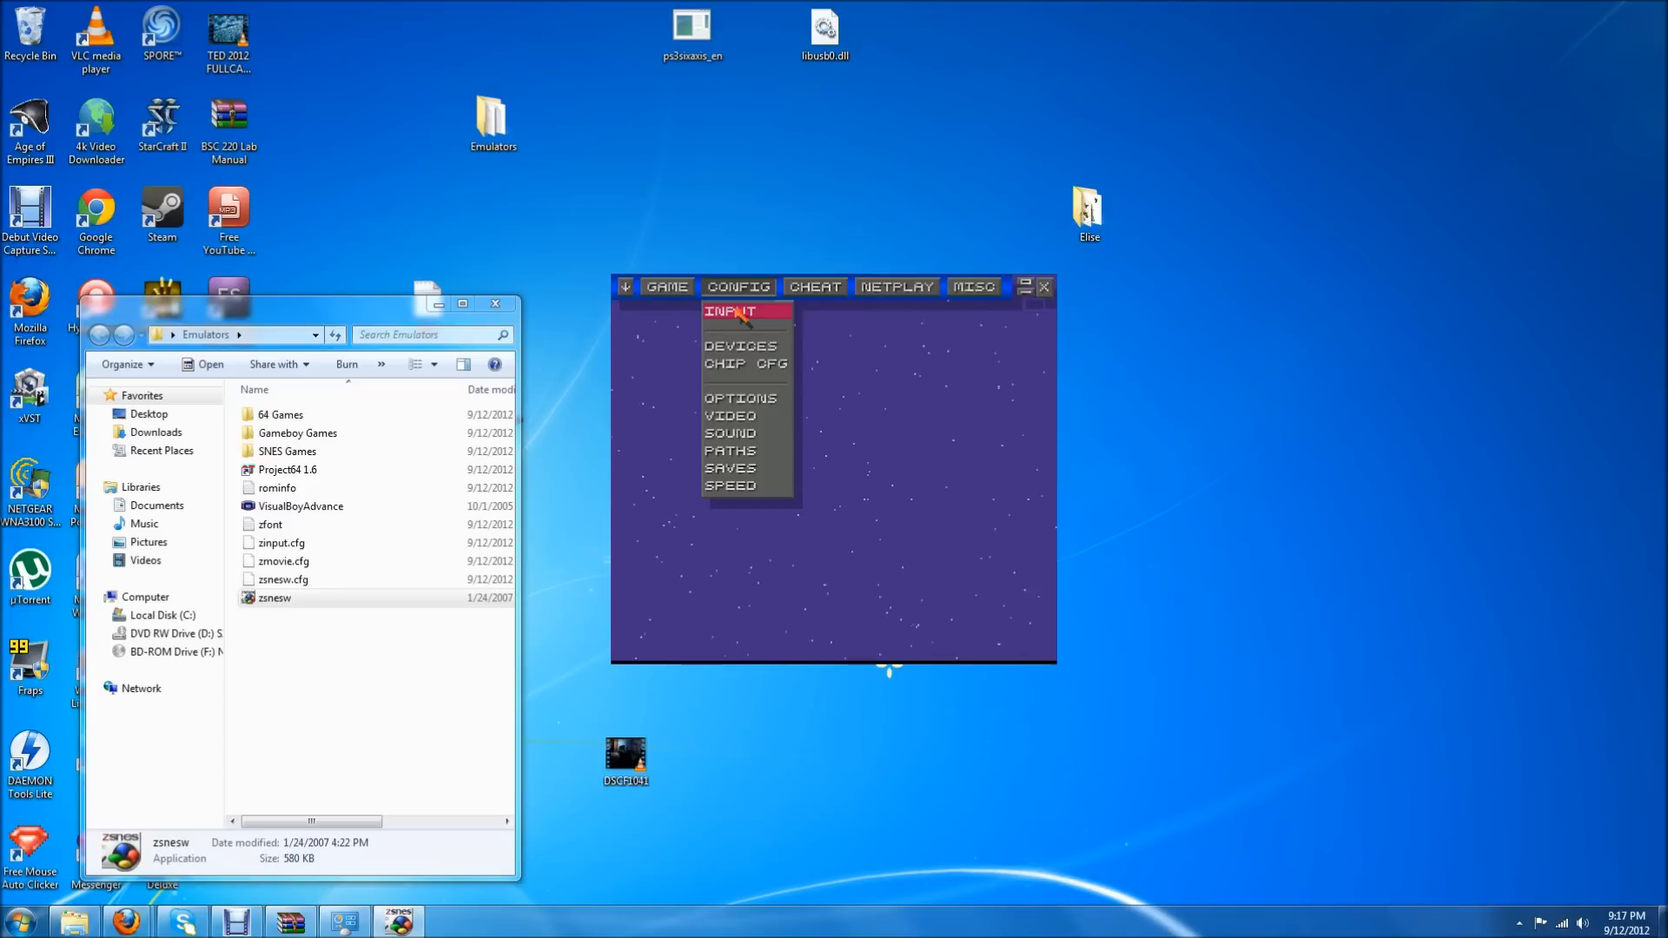
mouse_move(744, 364)
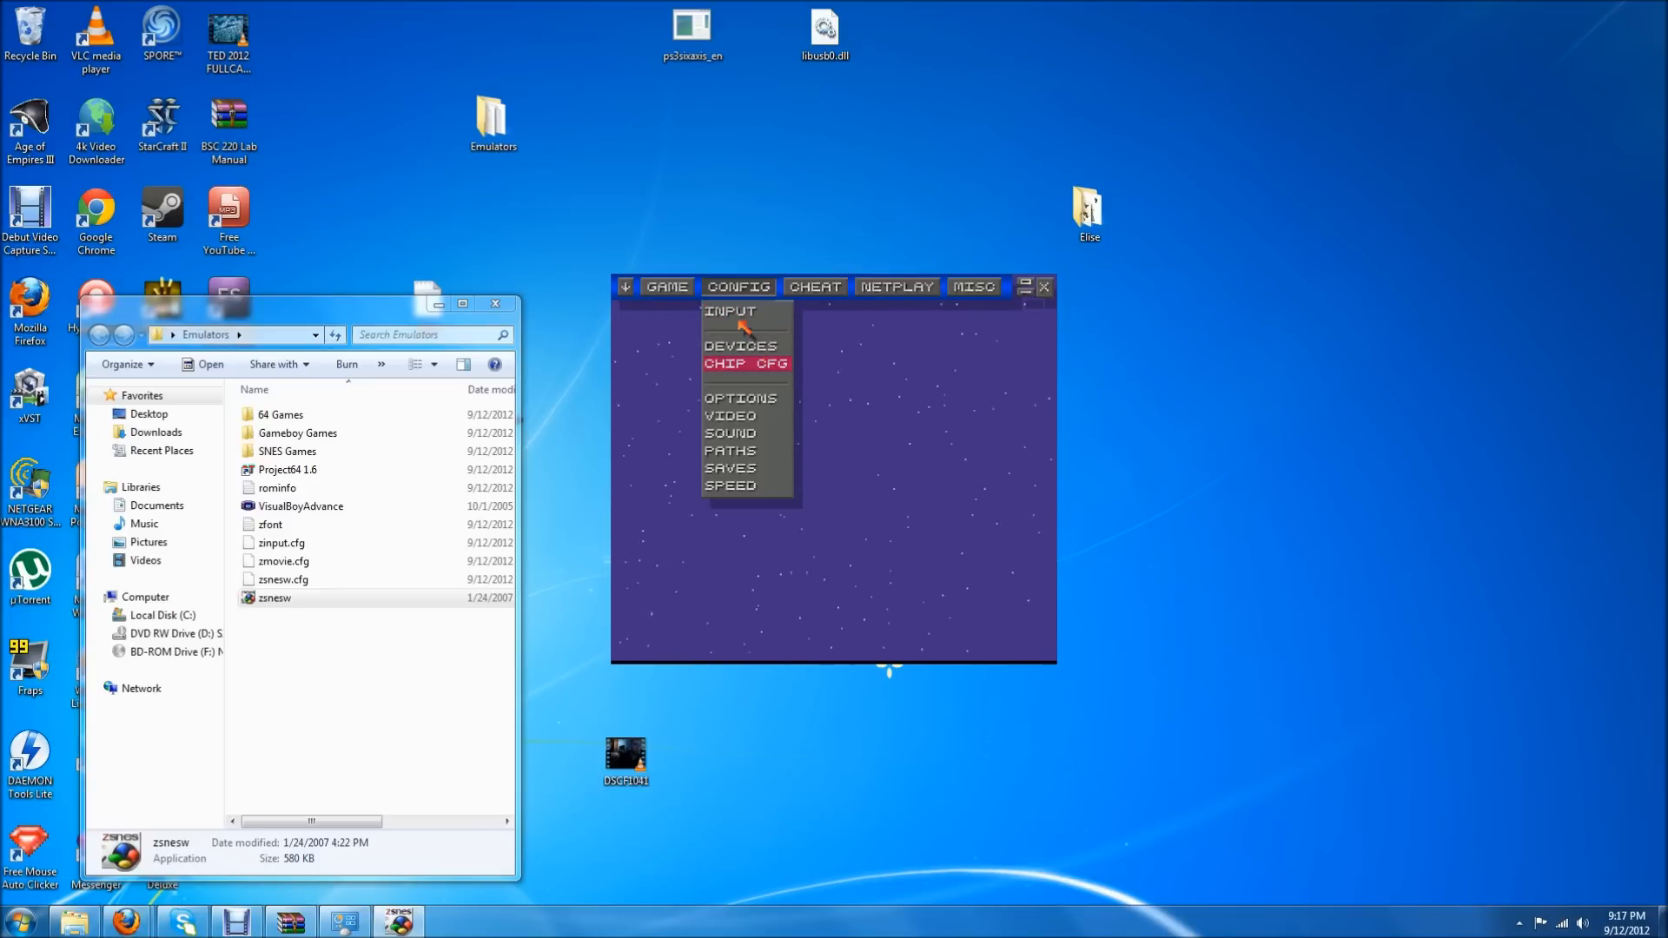
left_click(730, 415)
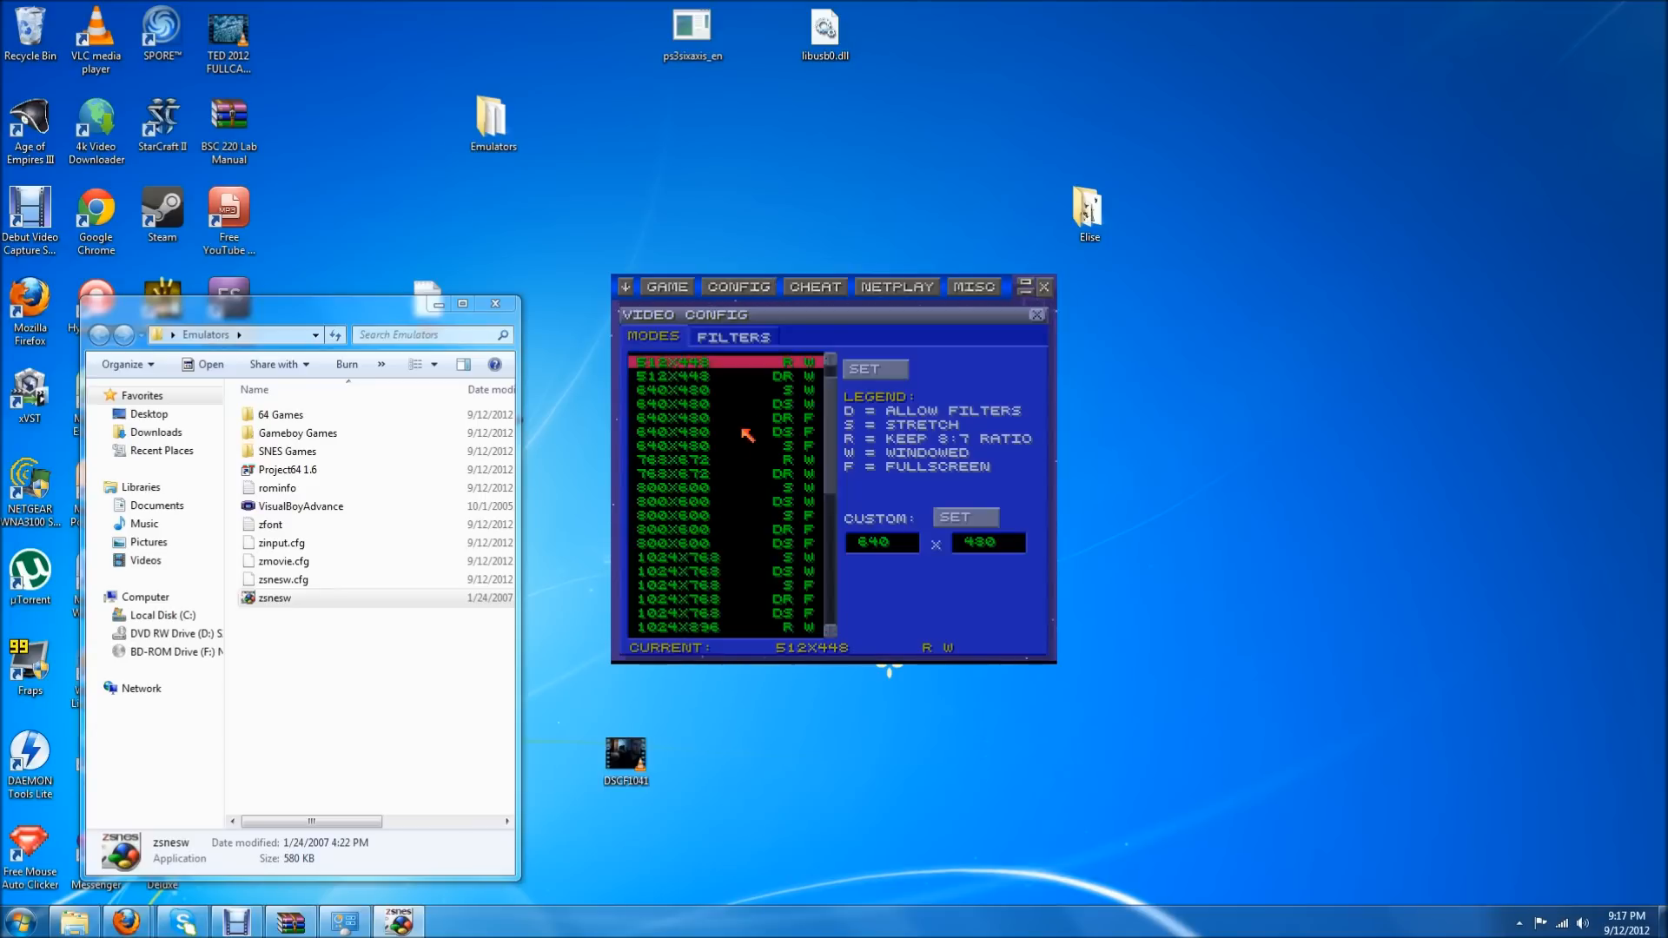
mouse_move(719, 545)
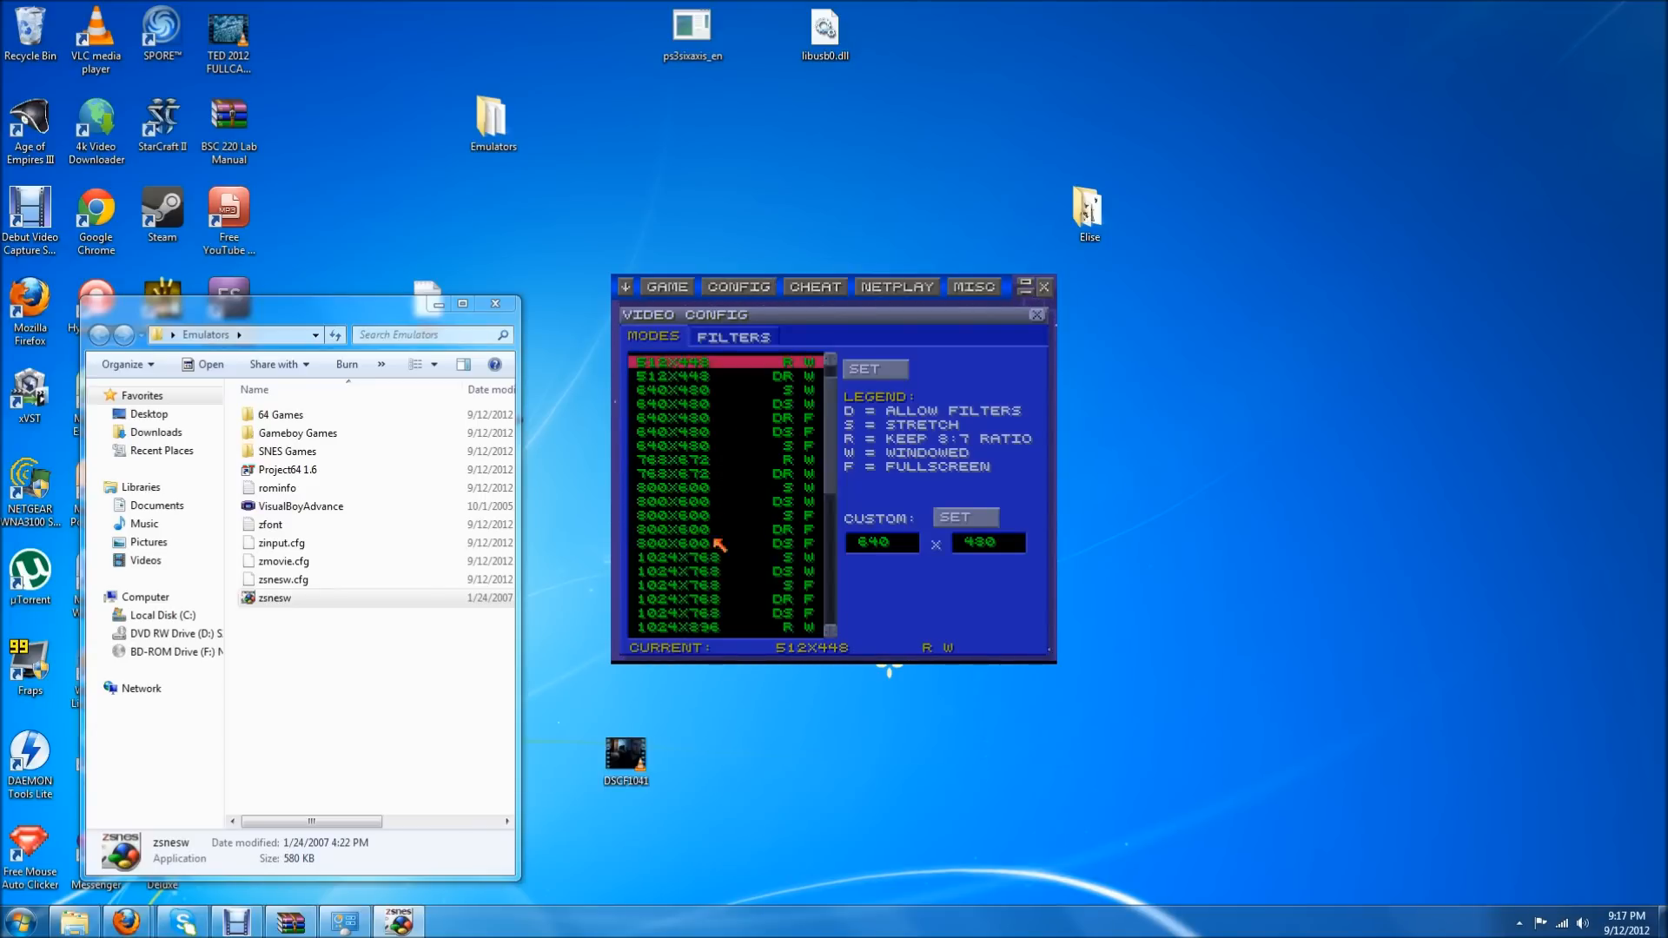
left_click(871, 368)
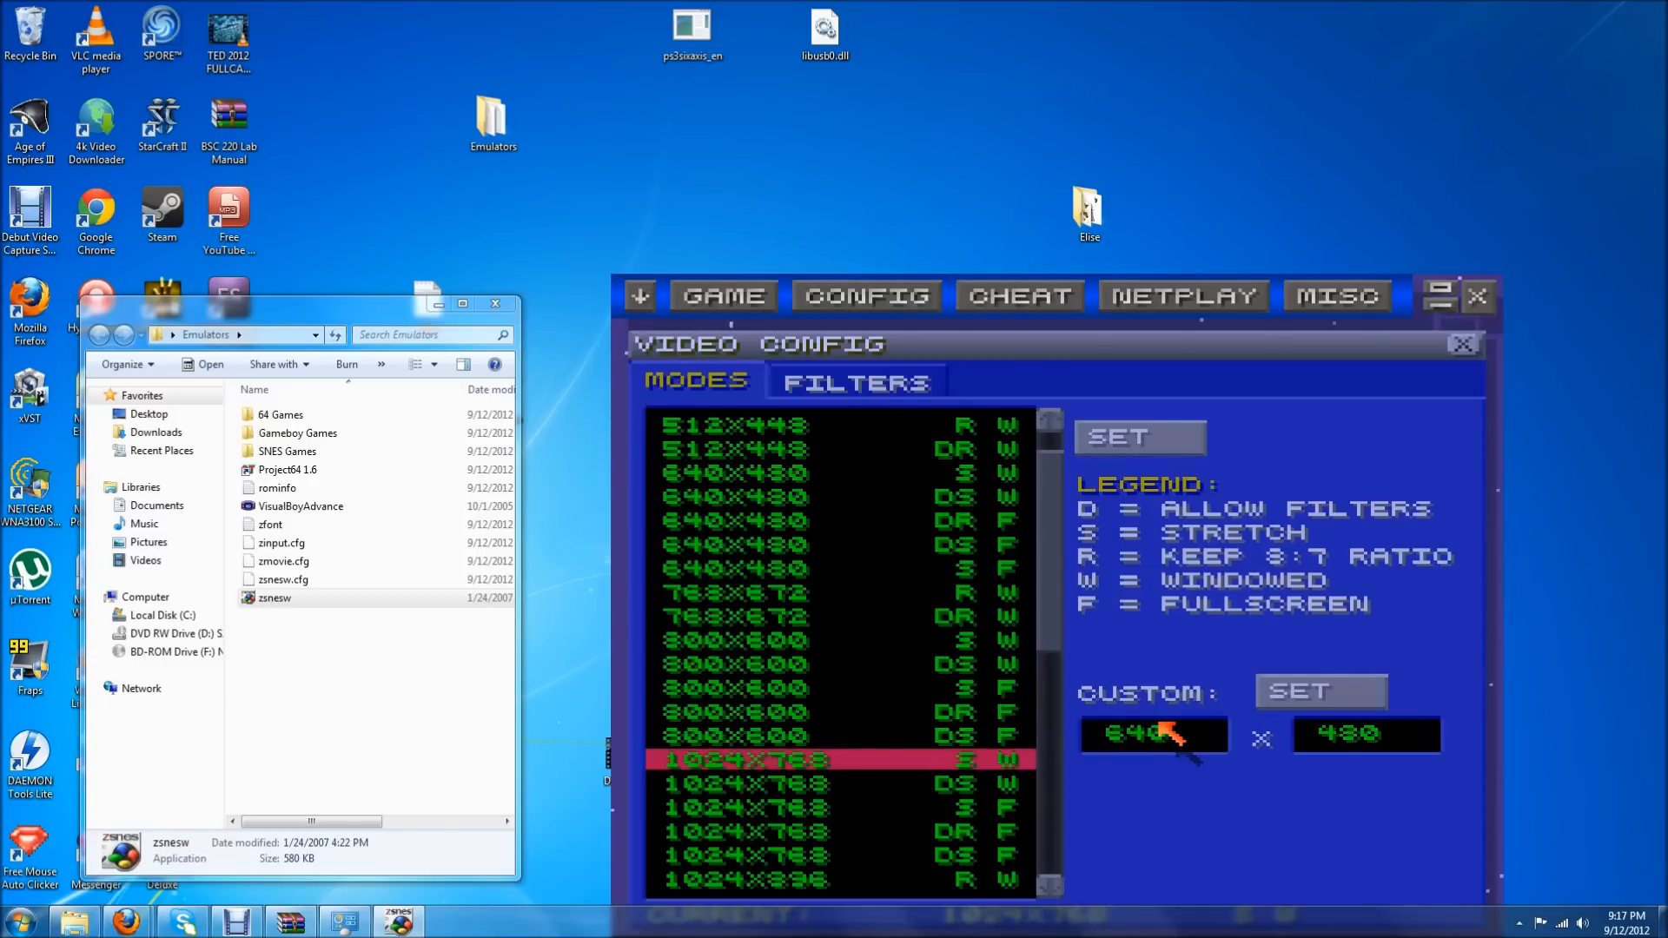
mouse_move(1148, 330)
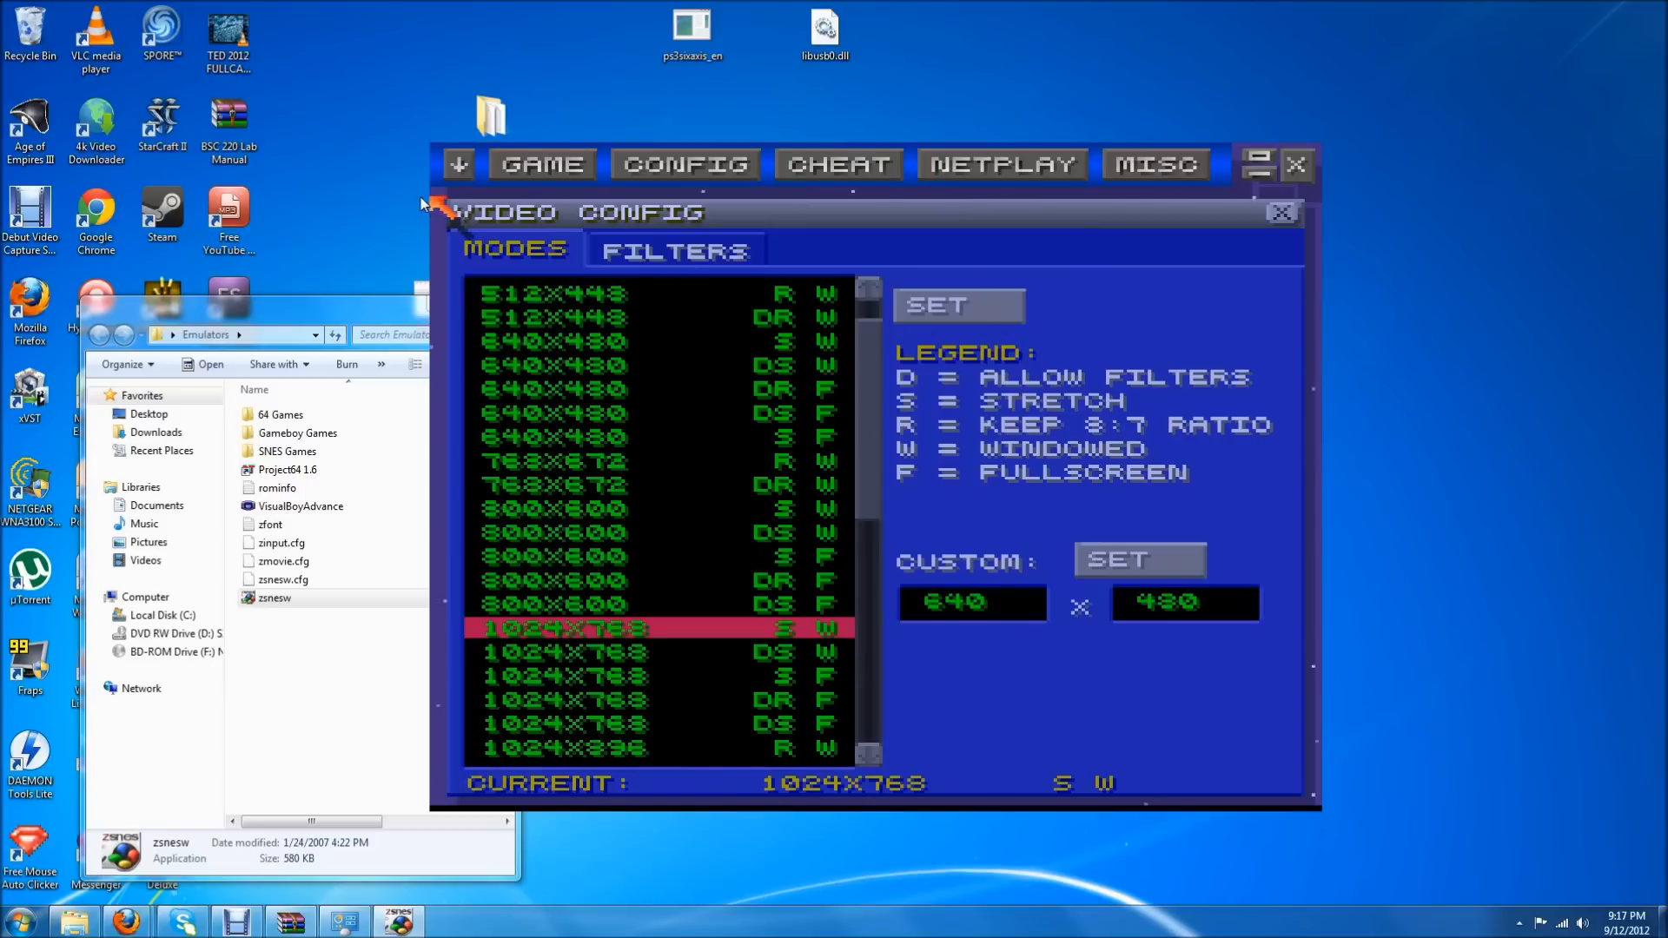
left_click(686, 162)
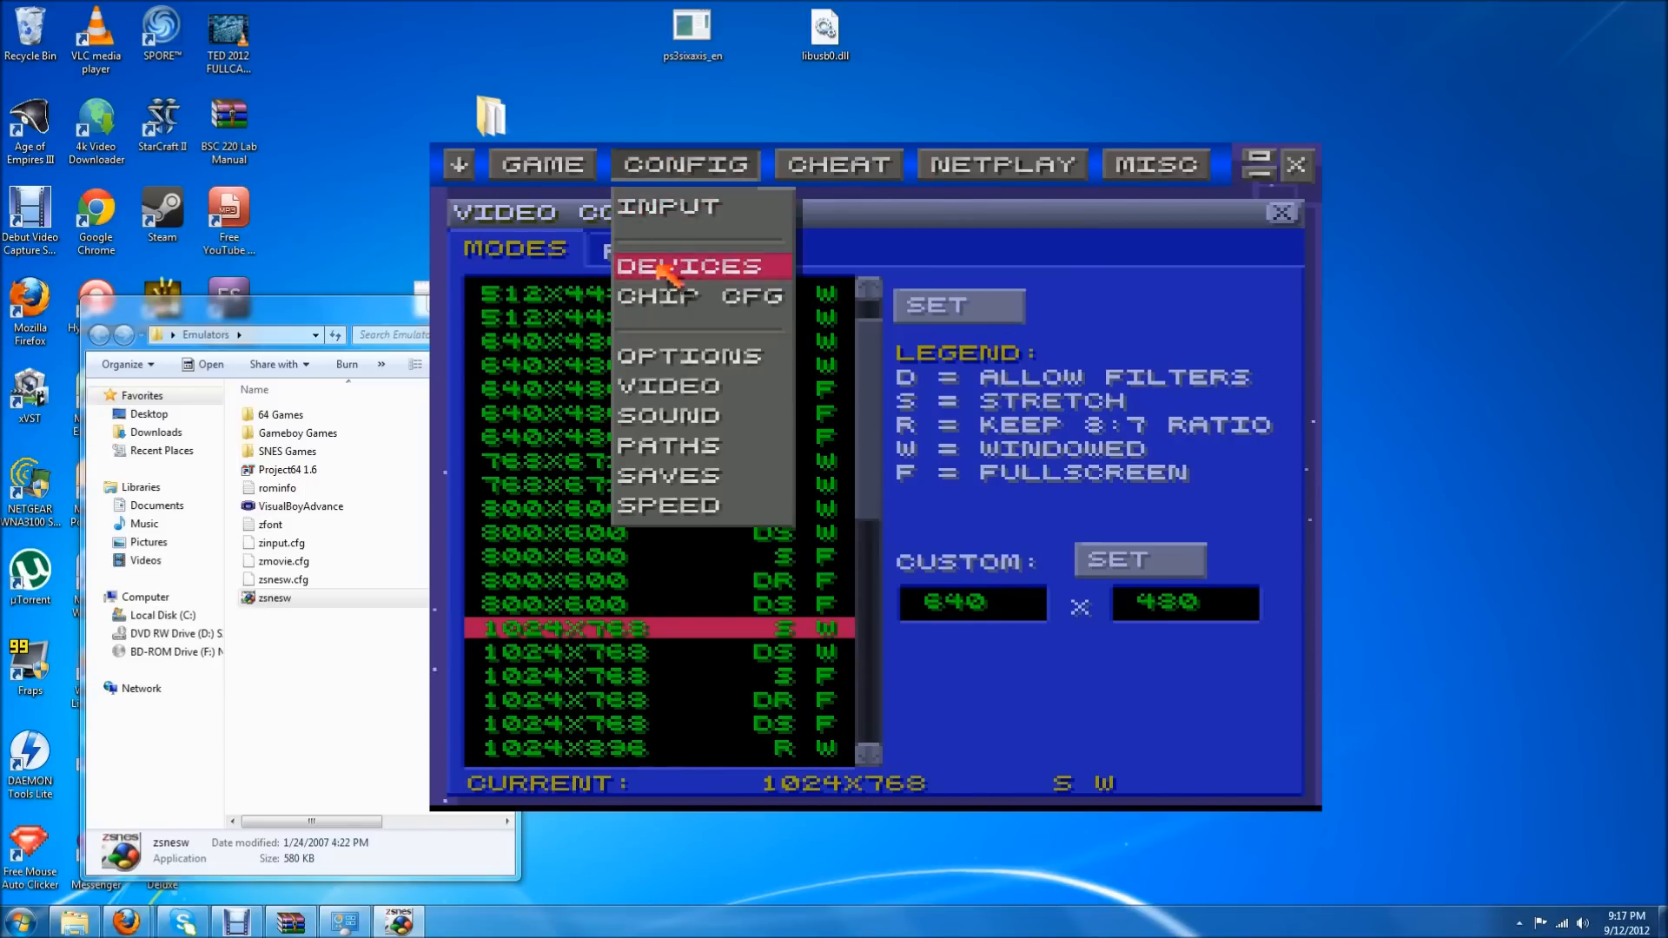
Map player 1's keys to PS3 controller buttons with Set Keys, then exit ZSNES
left_click(689, 266)
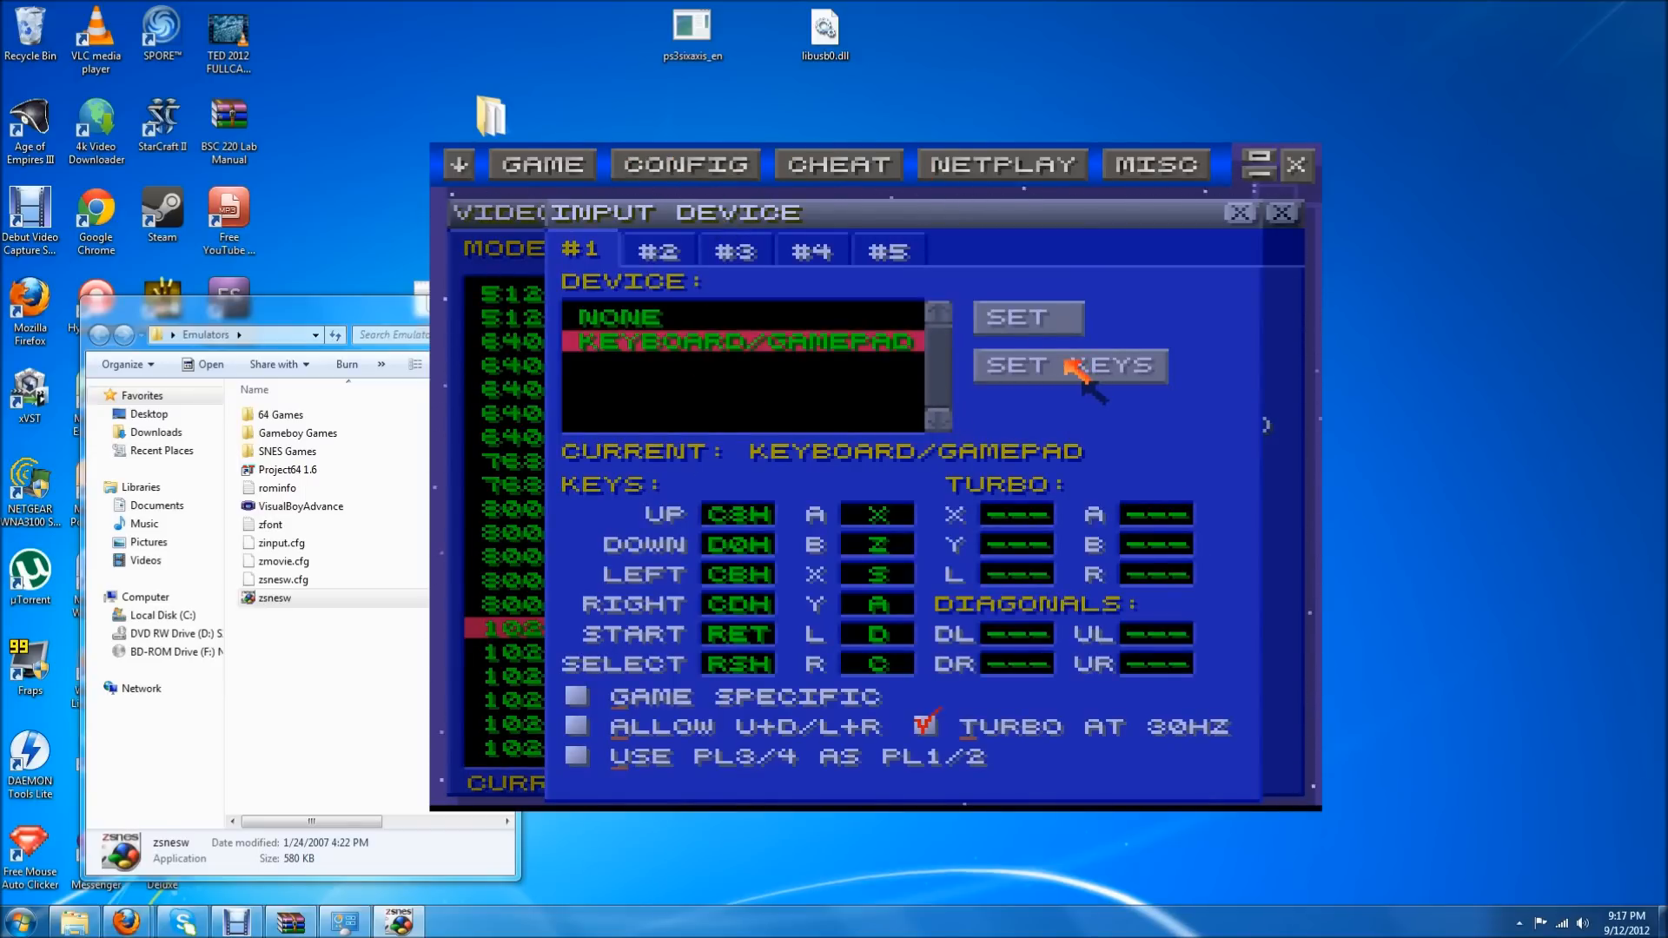
left_click(1067, 364)
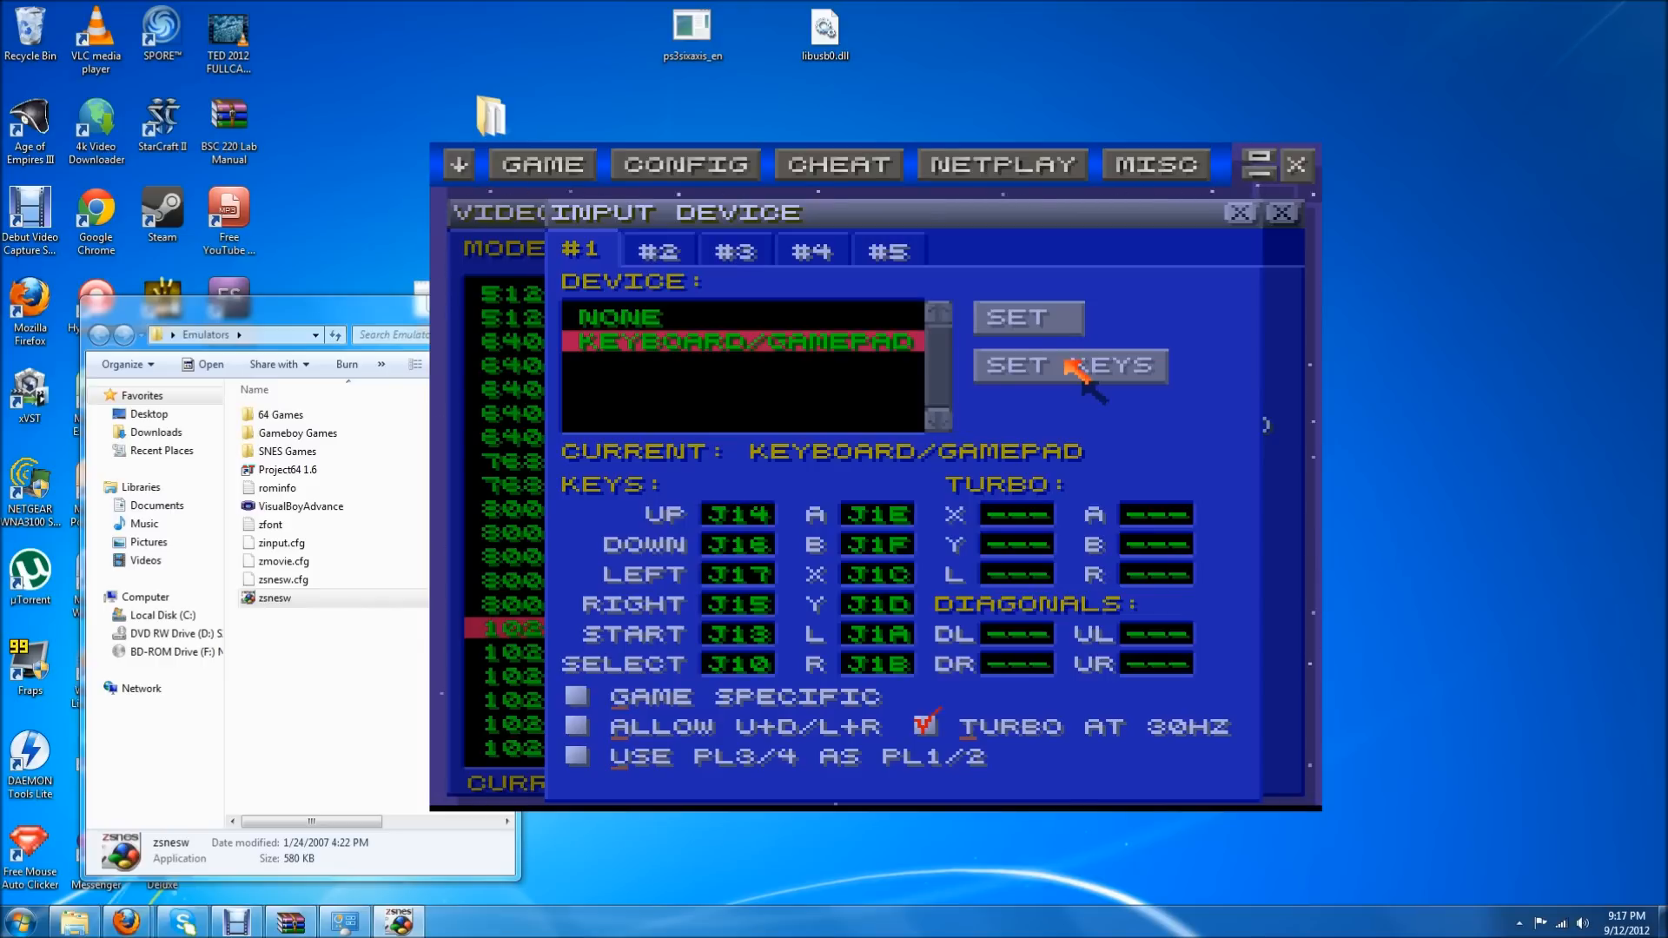
mouse_move(1162, 366)
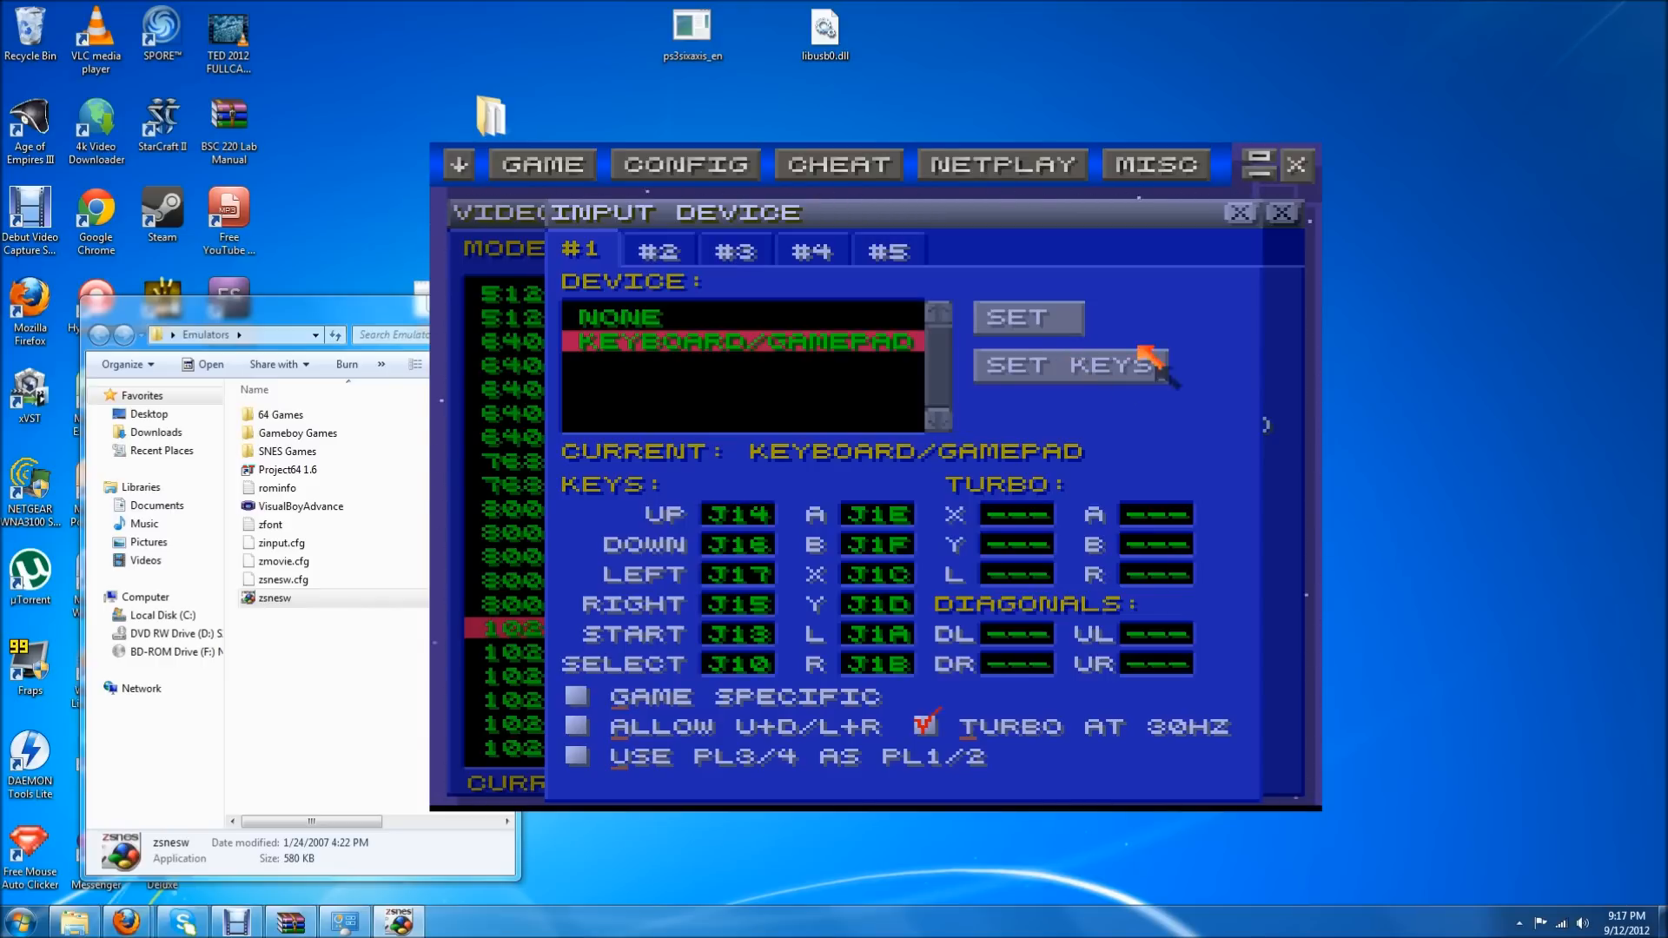
mouse_move(1041, 293)
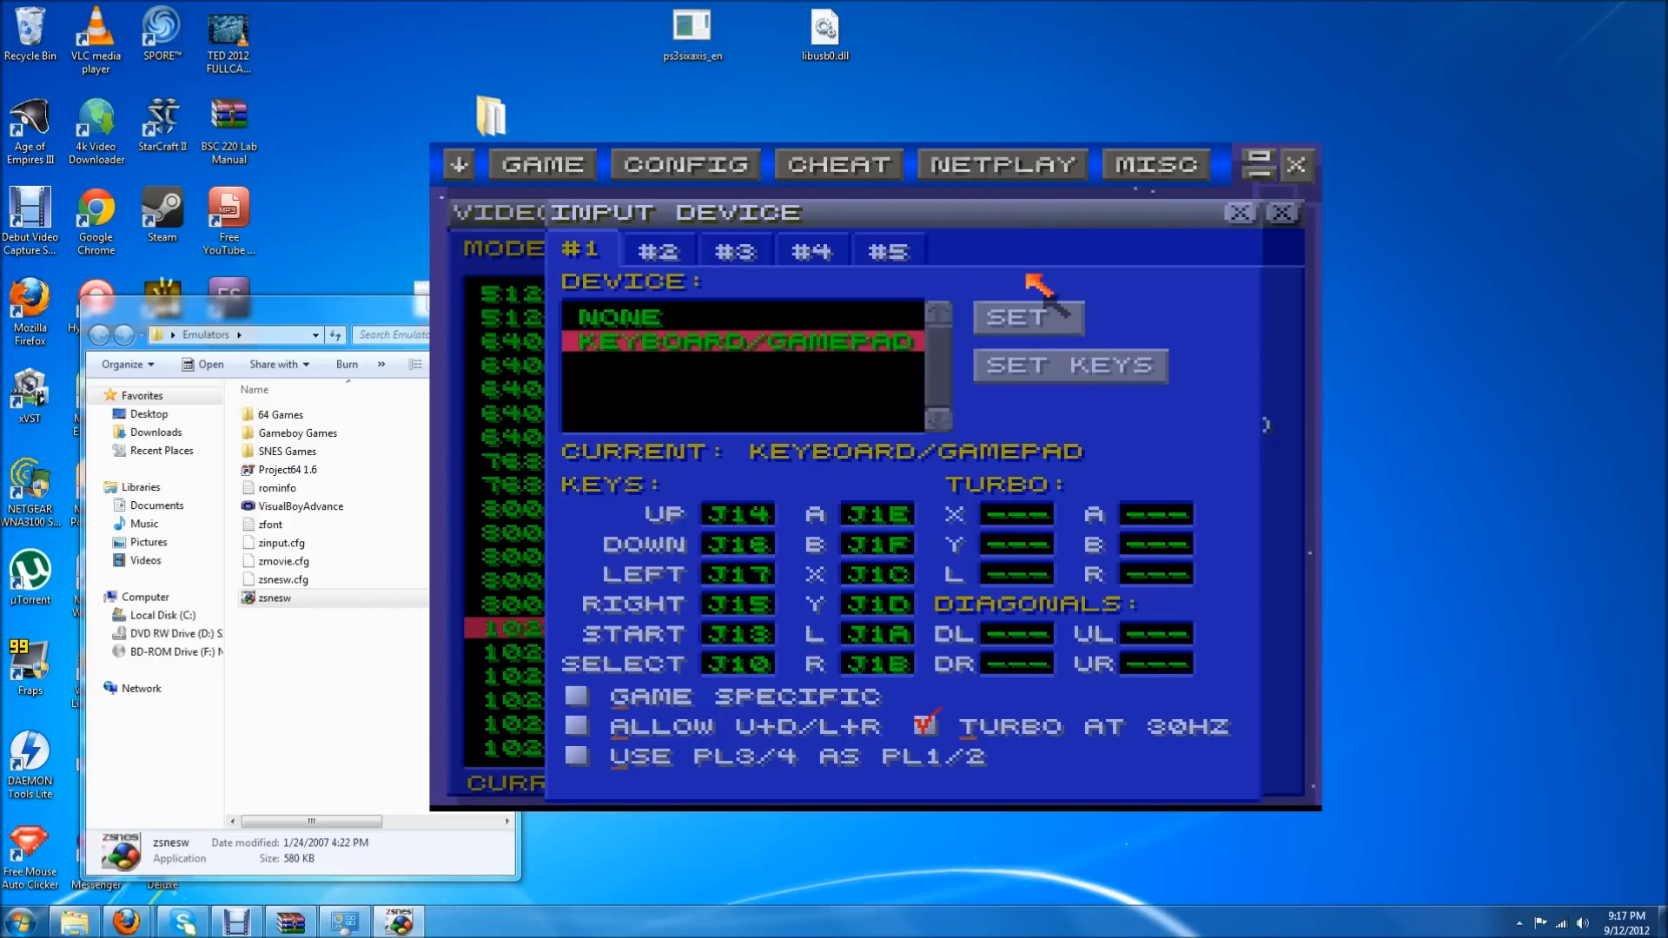
left_click(1240, 212)
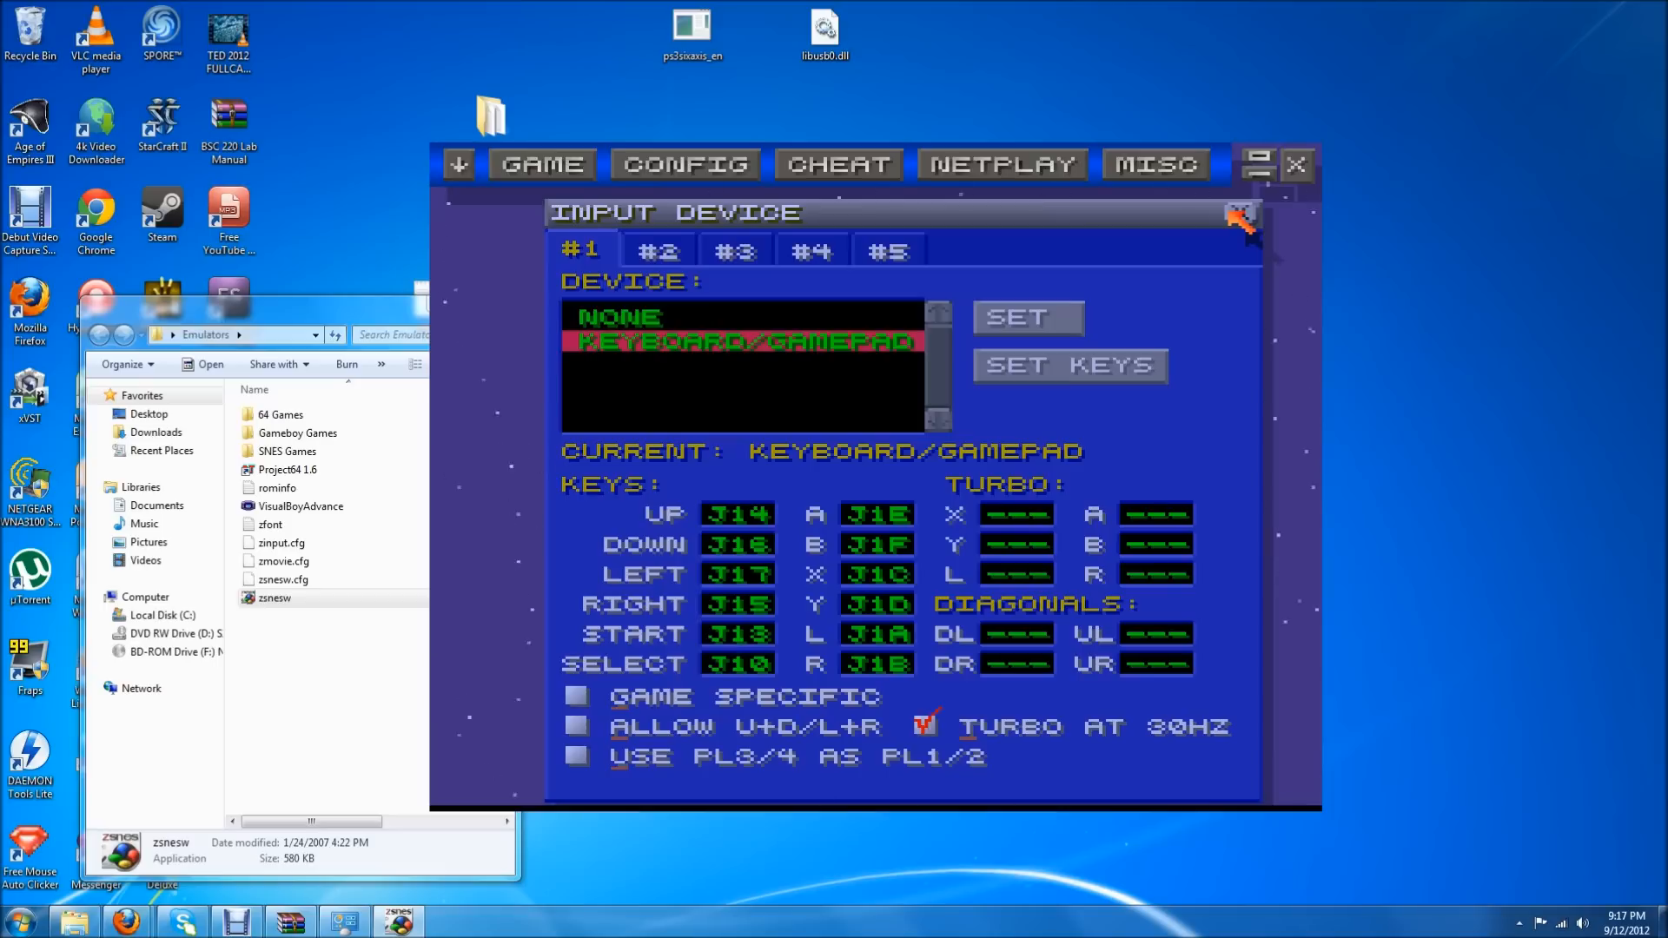
left_click(1237, 220)
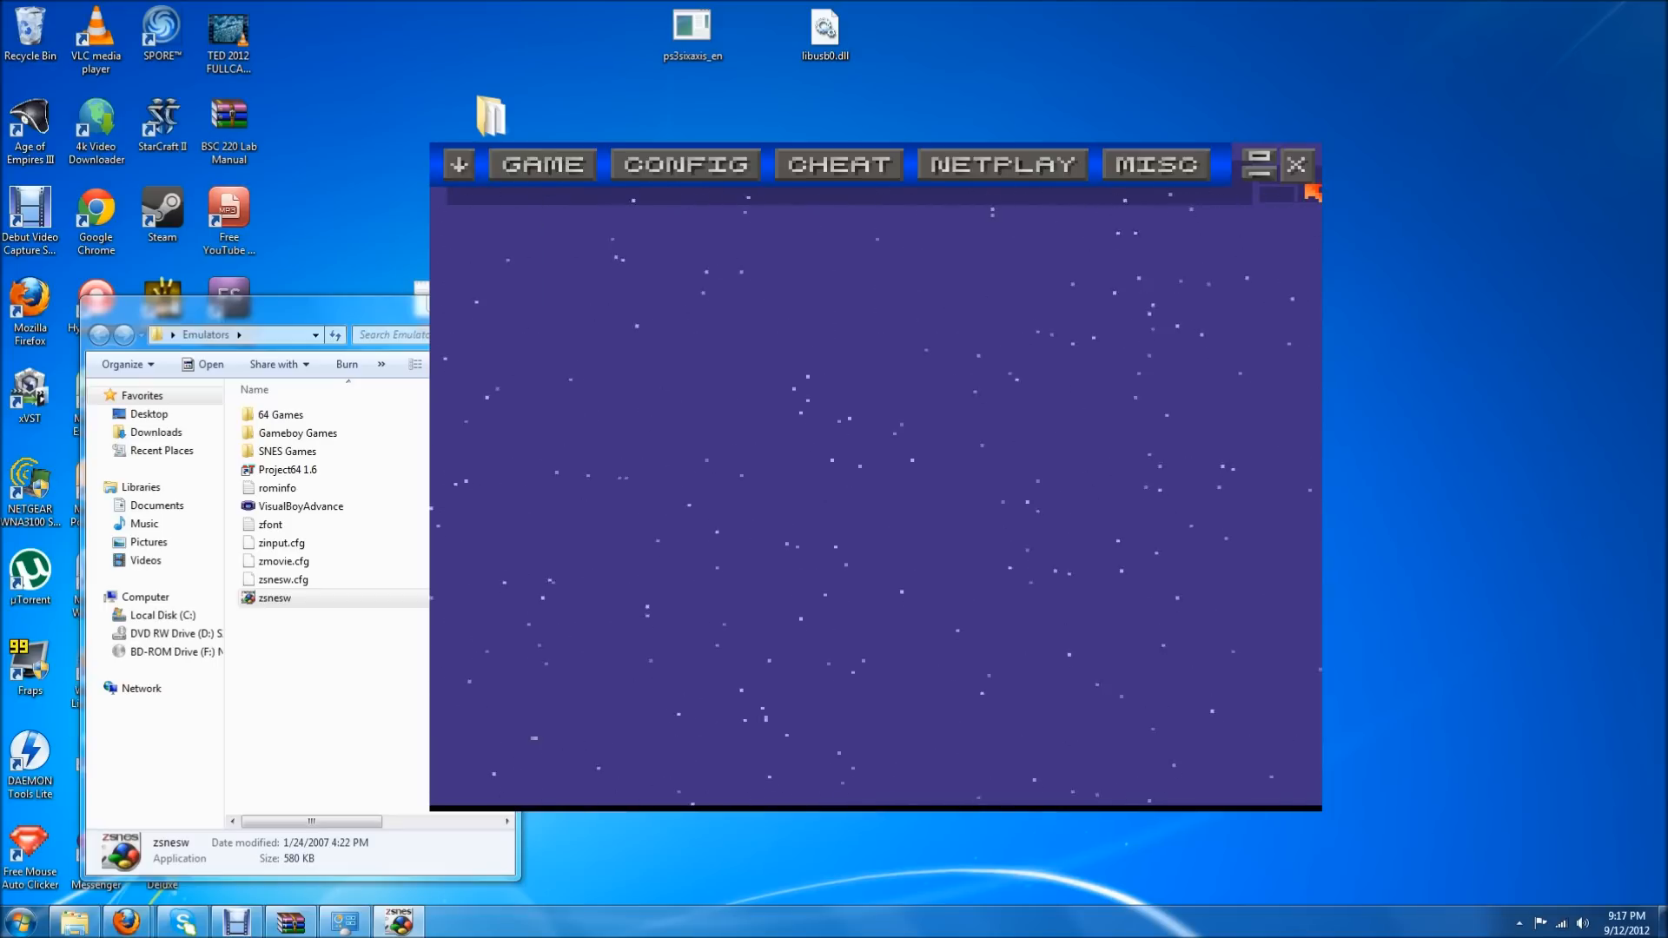
left_click(1295, 164)
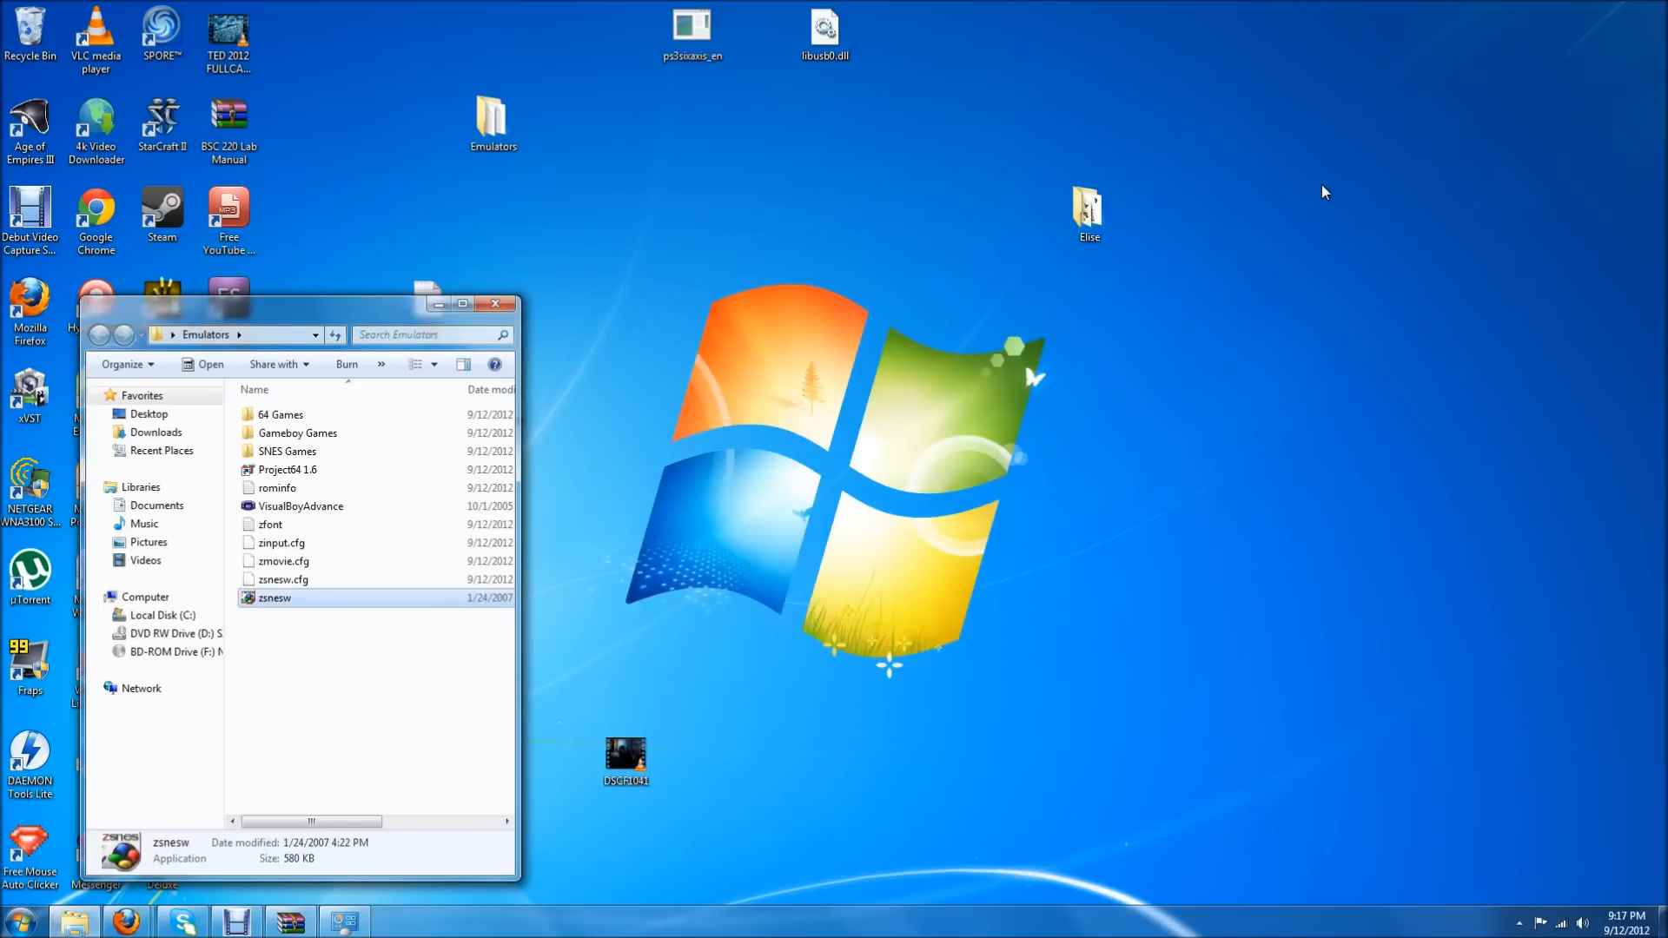
mouse_move(494, 304)
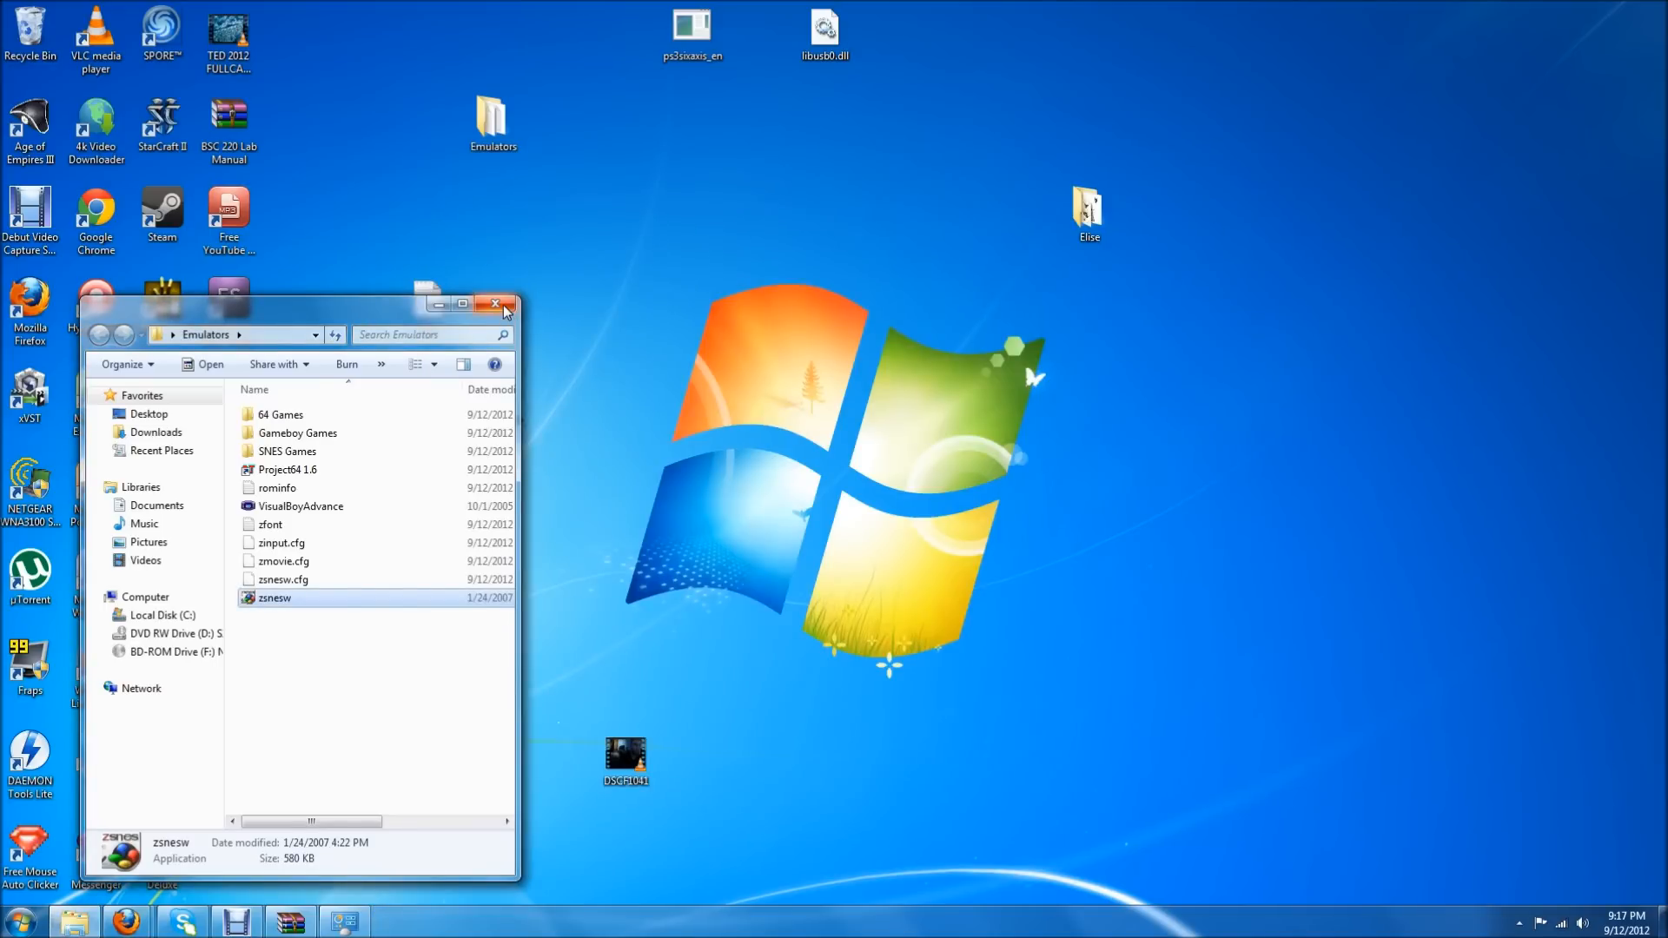
Make a desktop folder named ps3, move libusb0.dll and ps3sixaxis_en into it, then close it
left_click(493, 304)
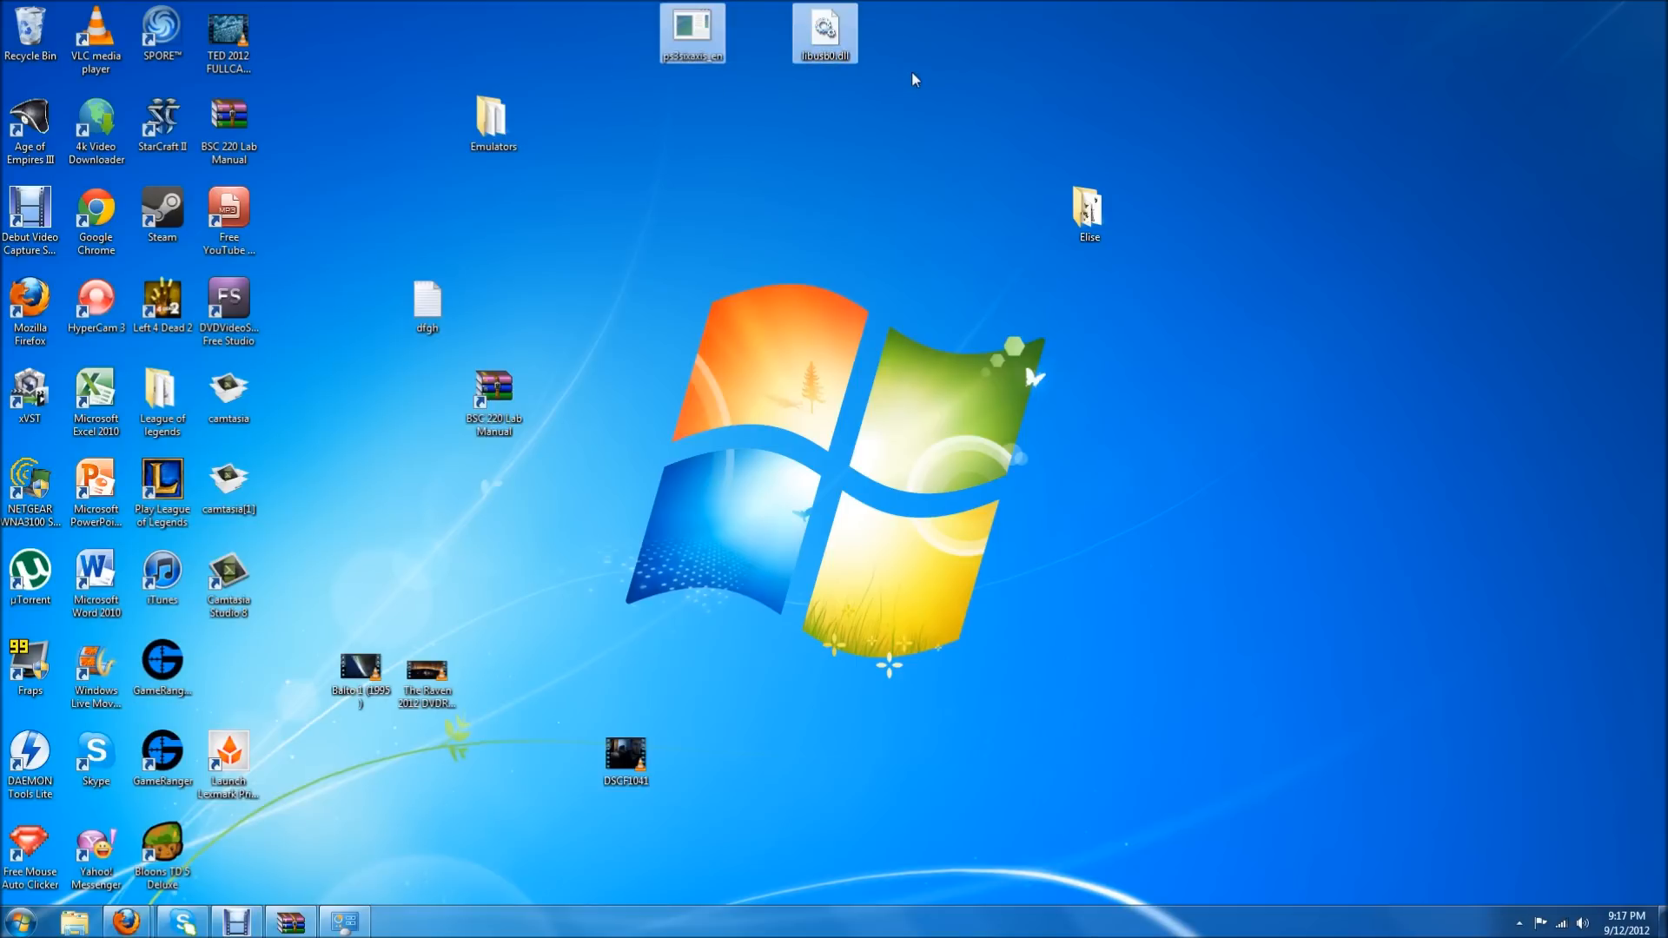
right_click(912, 79)
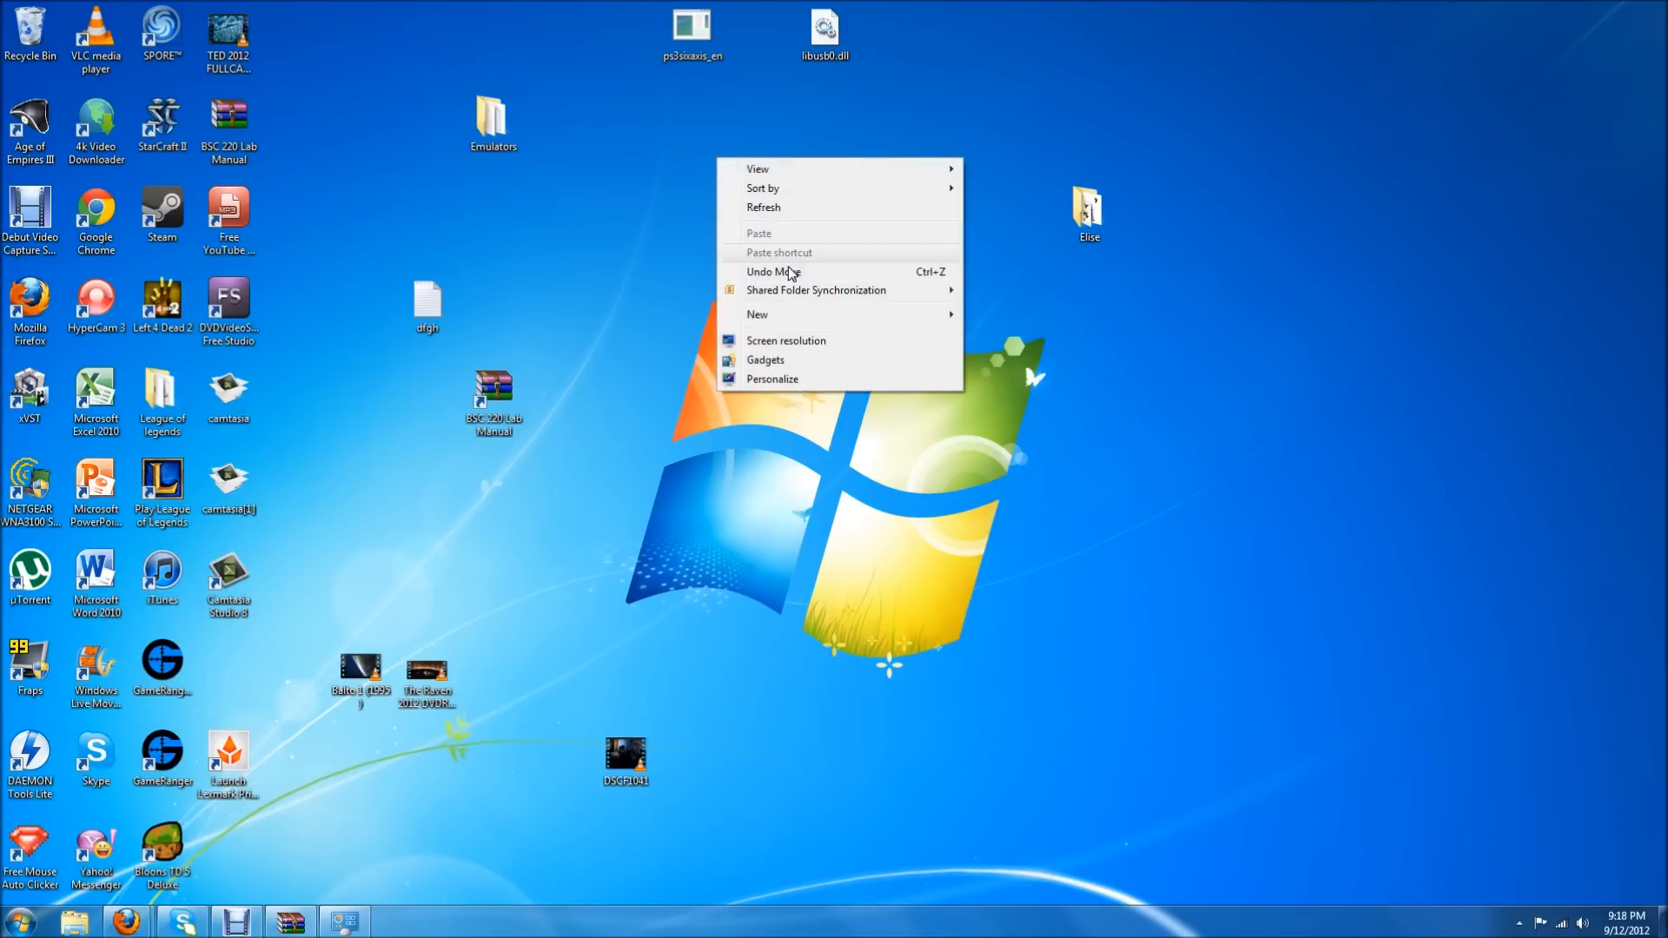
left_click(757, 313)
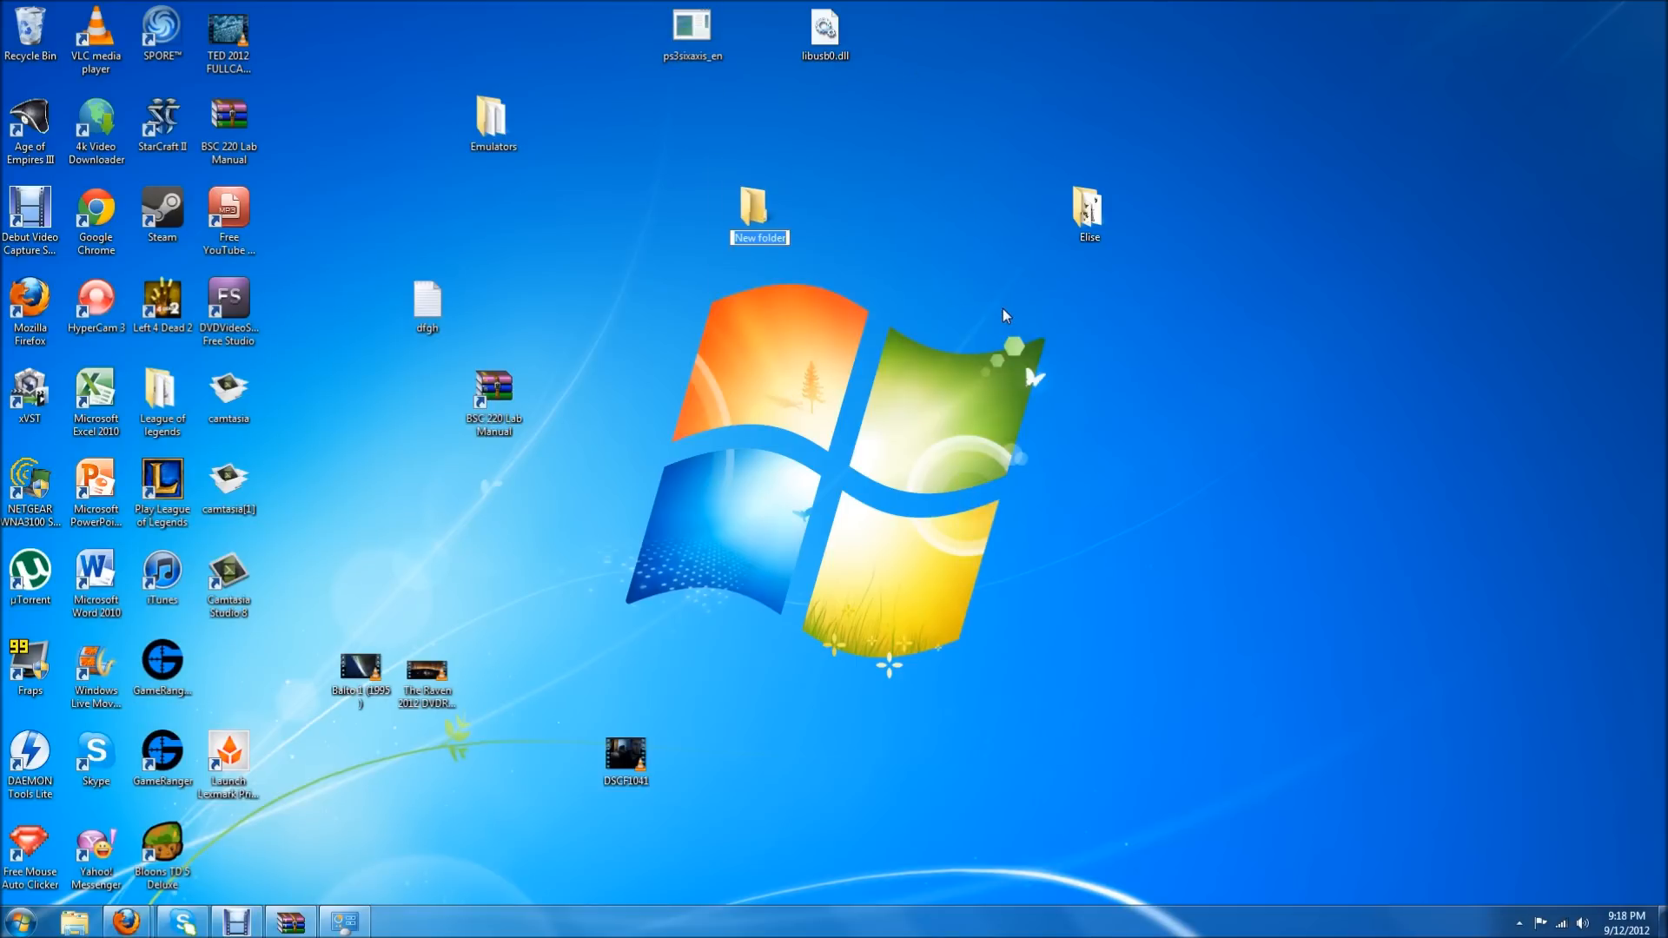
type("ps3")
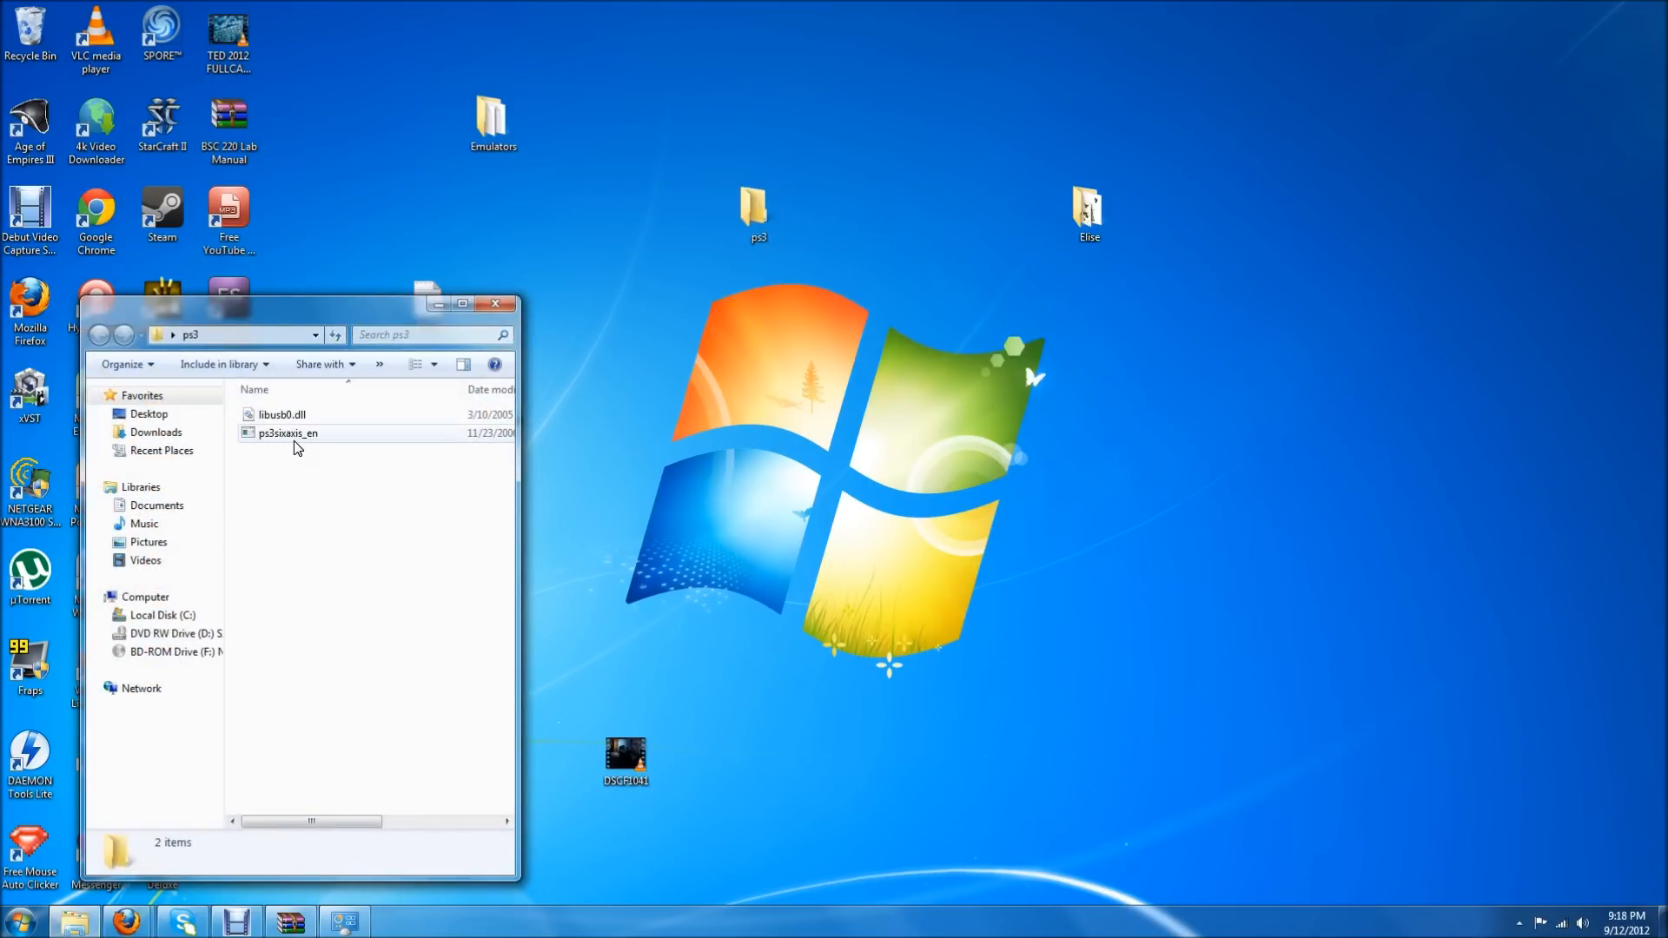
mouse_move(304, 441)
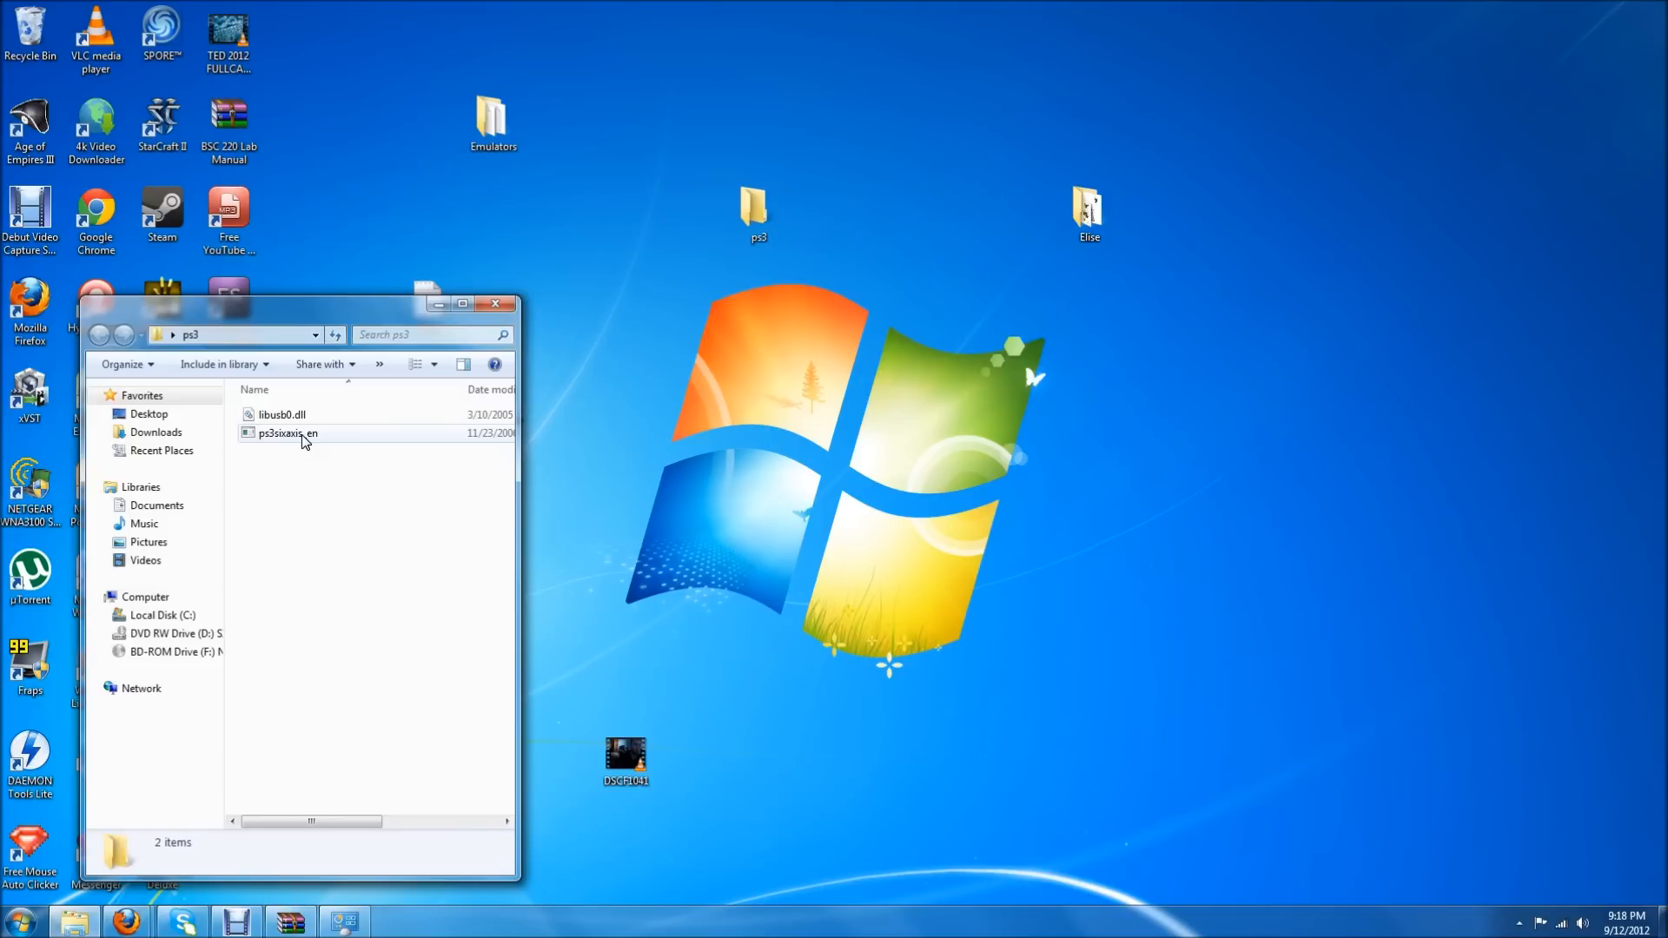
left_click(285, 432)
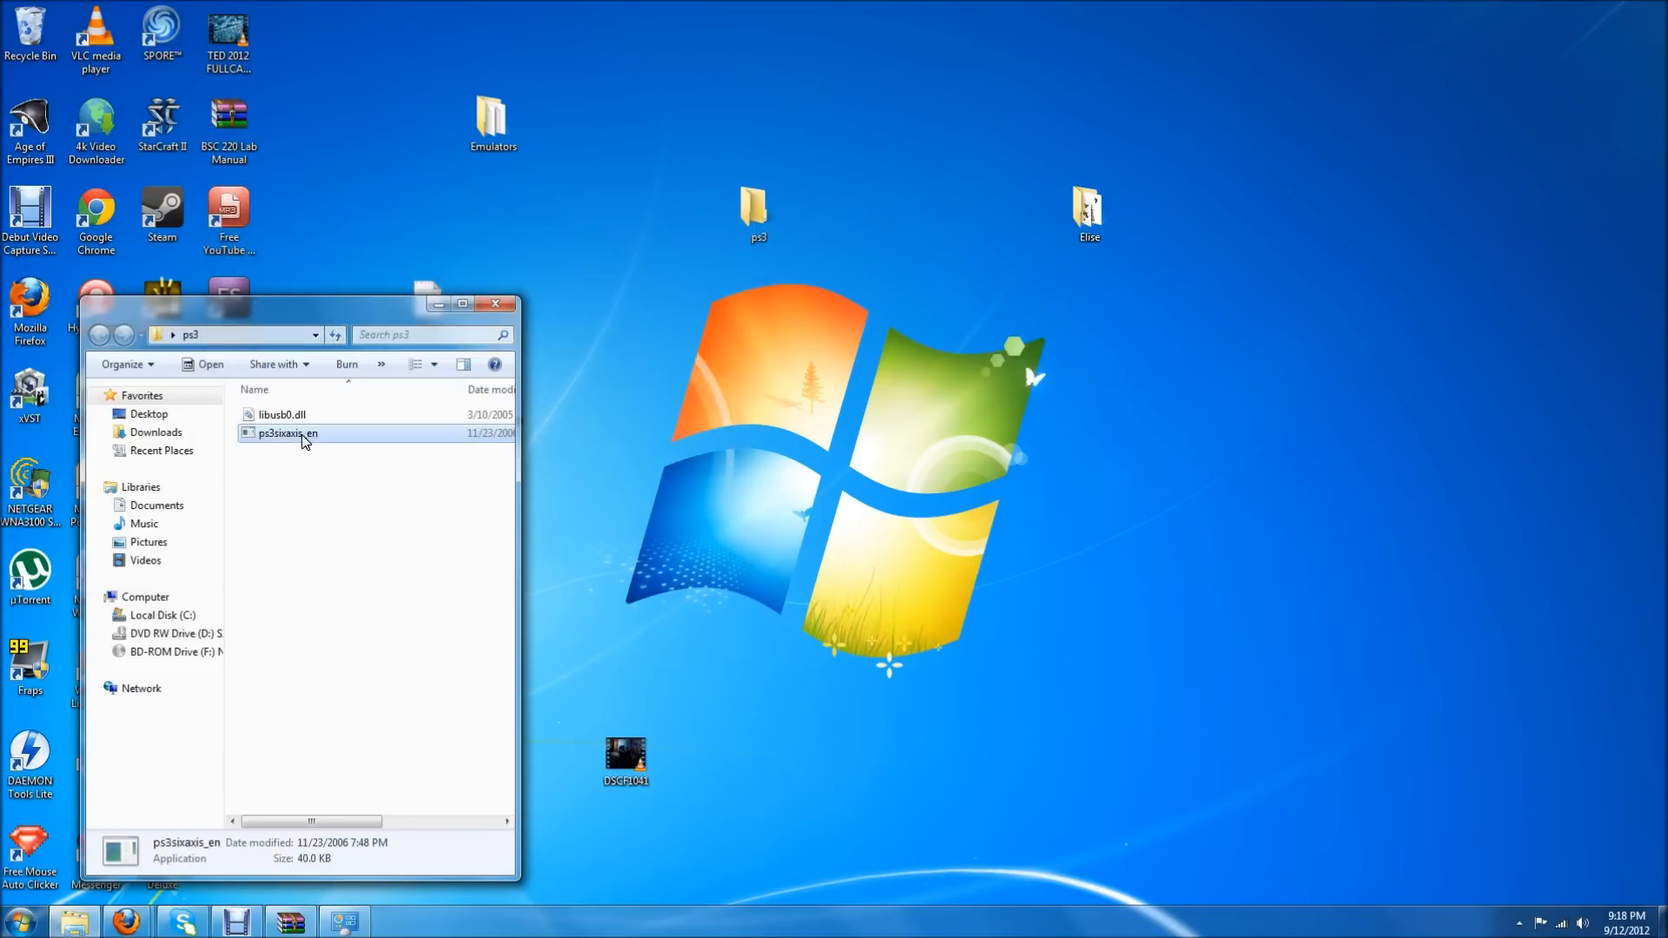
mouse_move(497, 402)
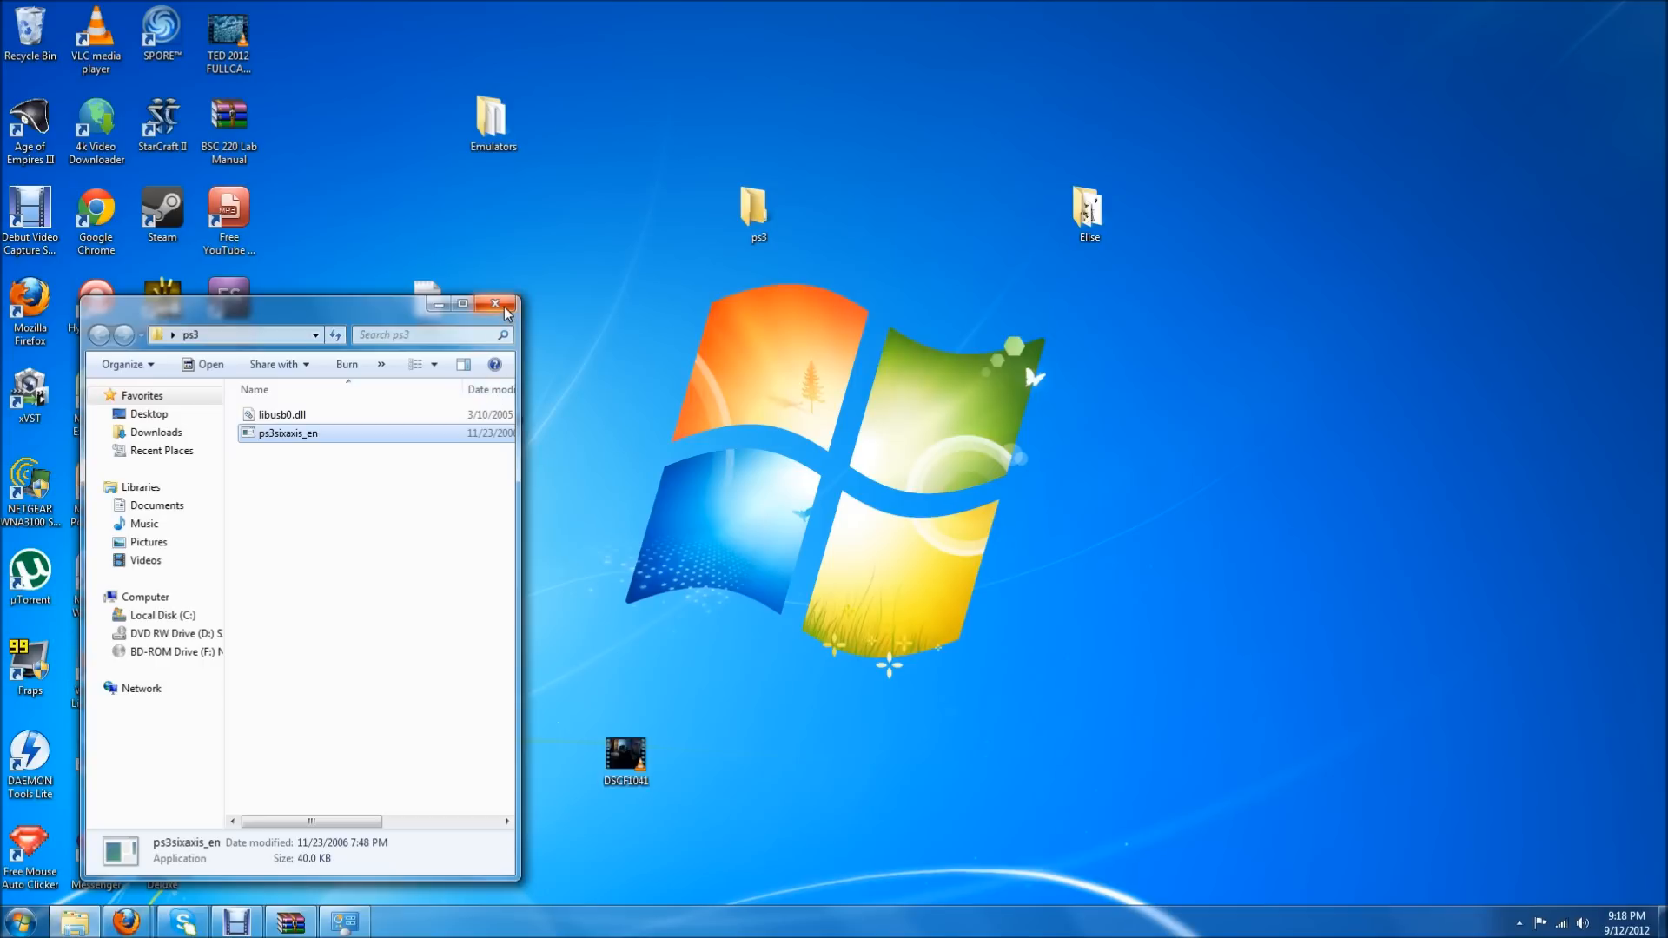
mouse_move(494, 304)
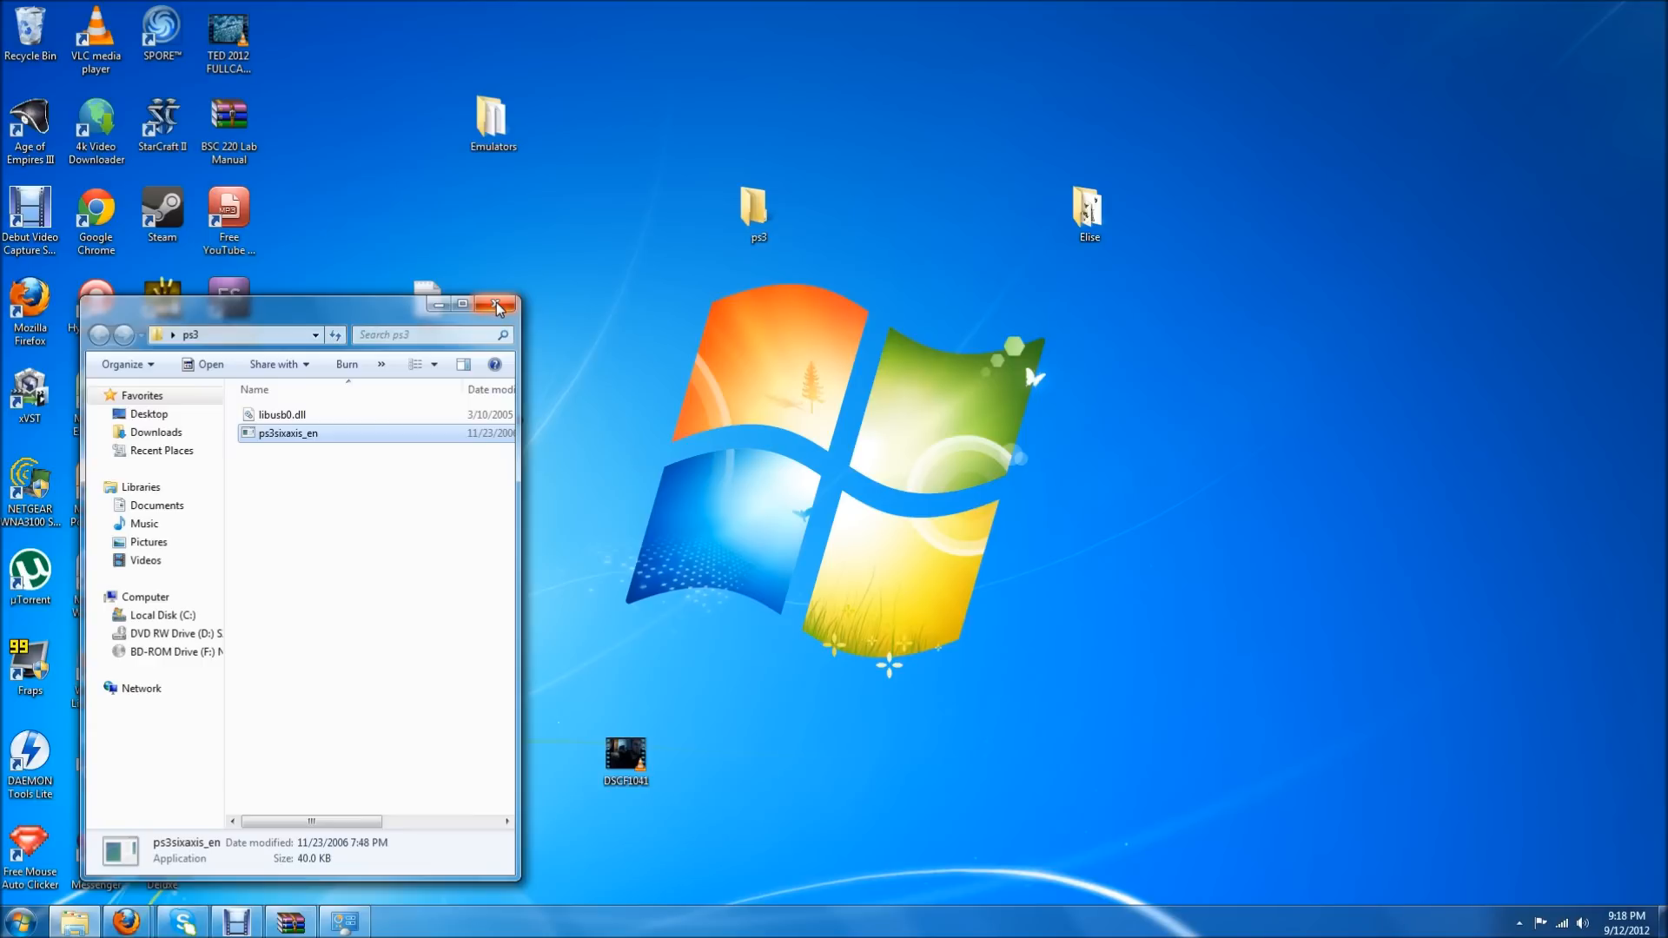
left_click(497, 304)
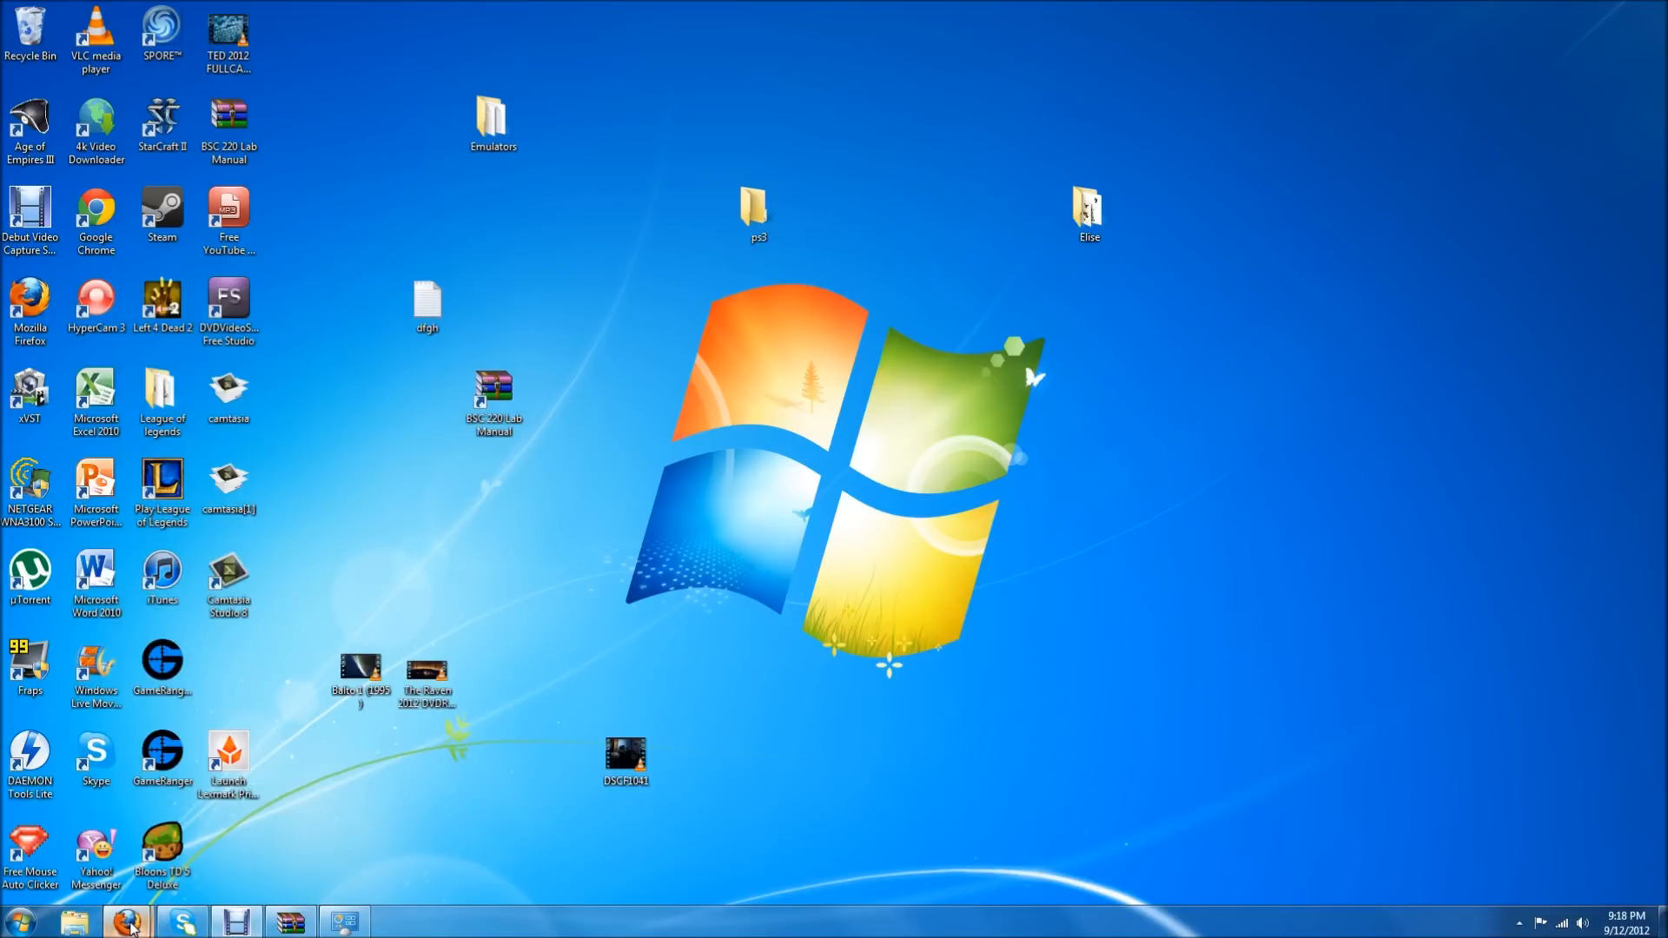
Bring CoolROM back up in Firefox and load its home page
left_click(126, 918)
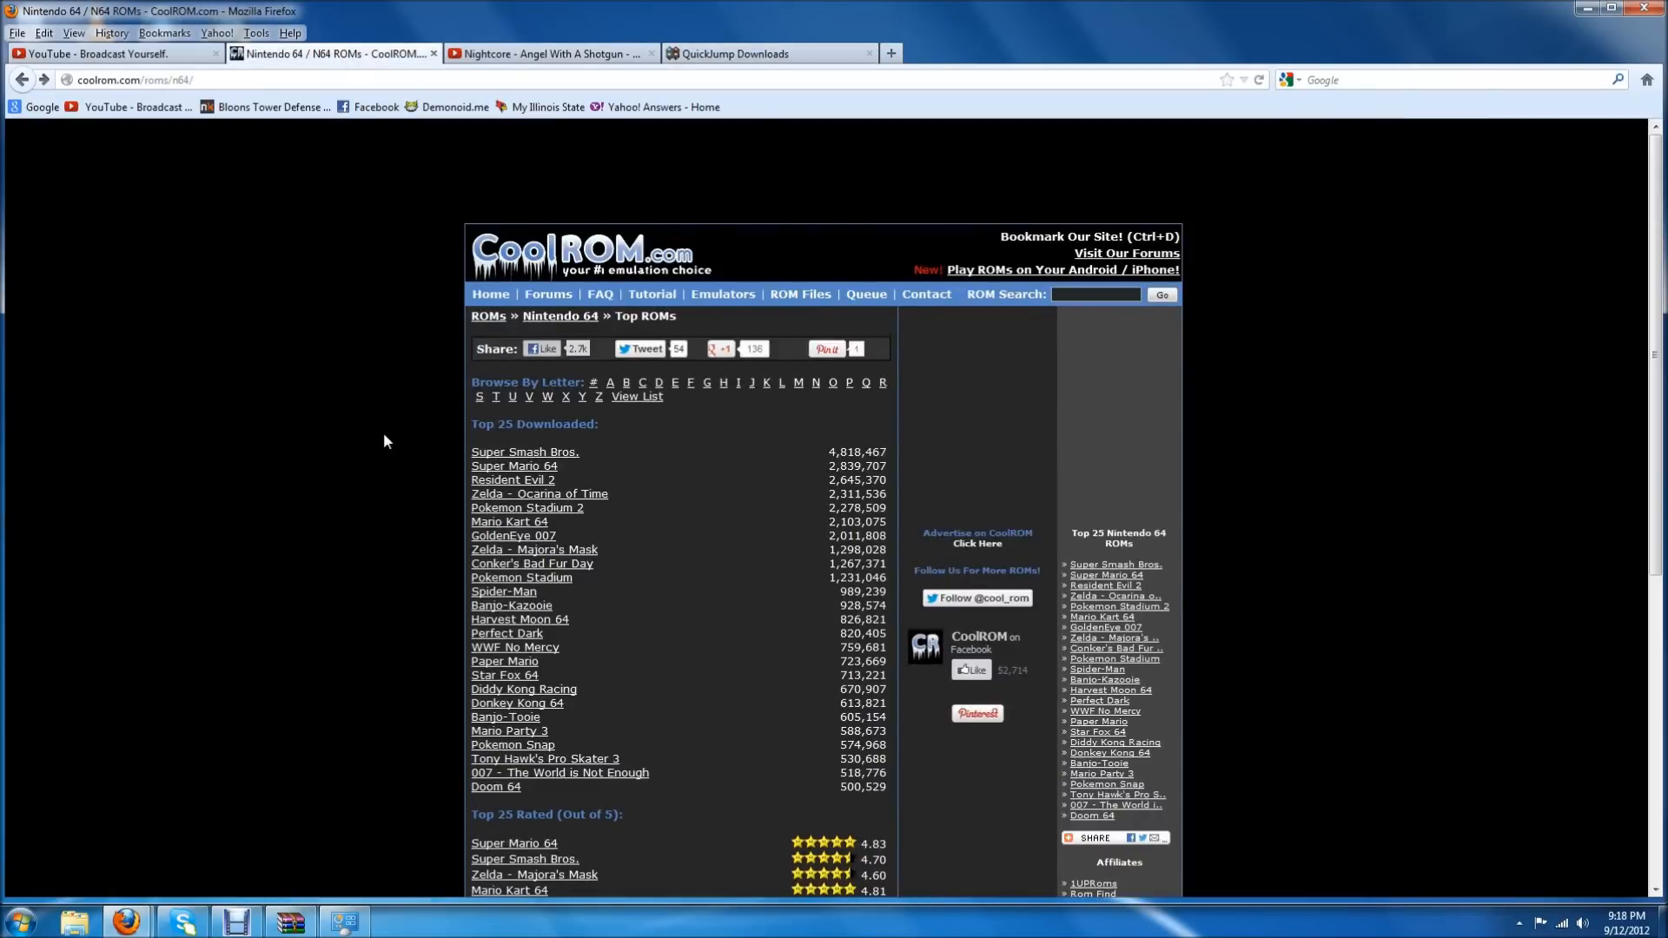
mouse_move(543, 219)
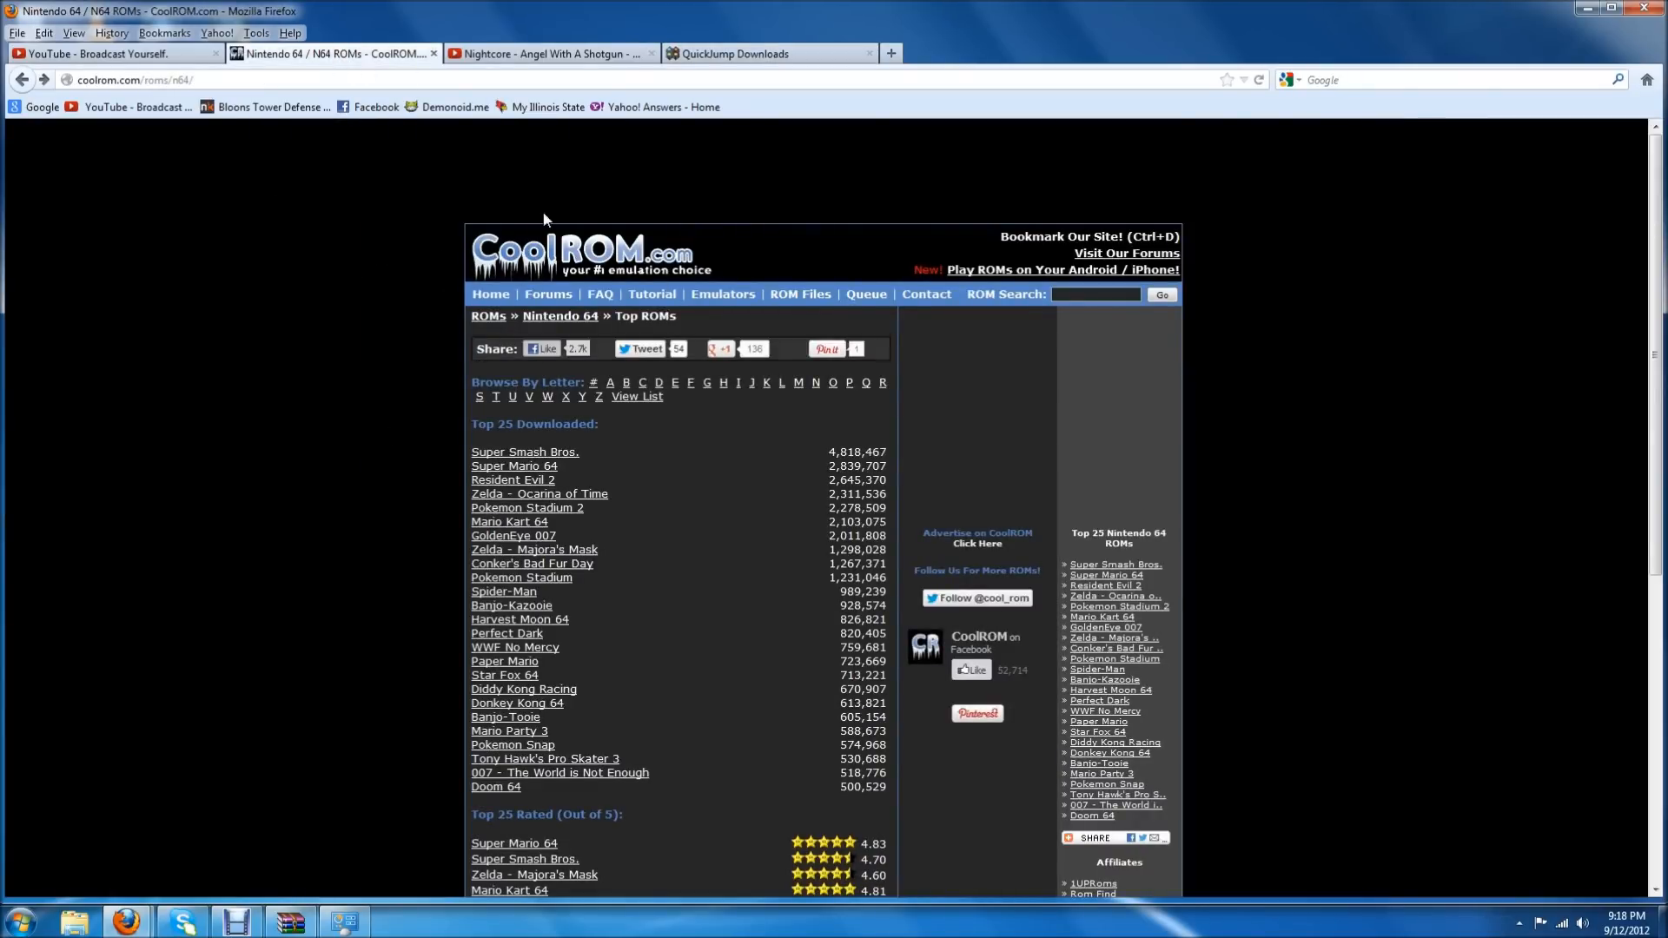
scroll("down", 3)
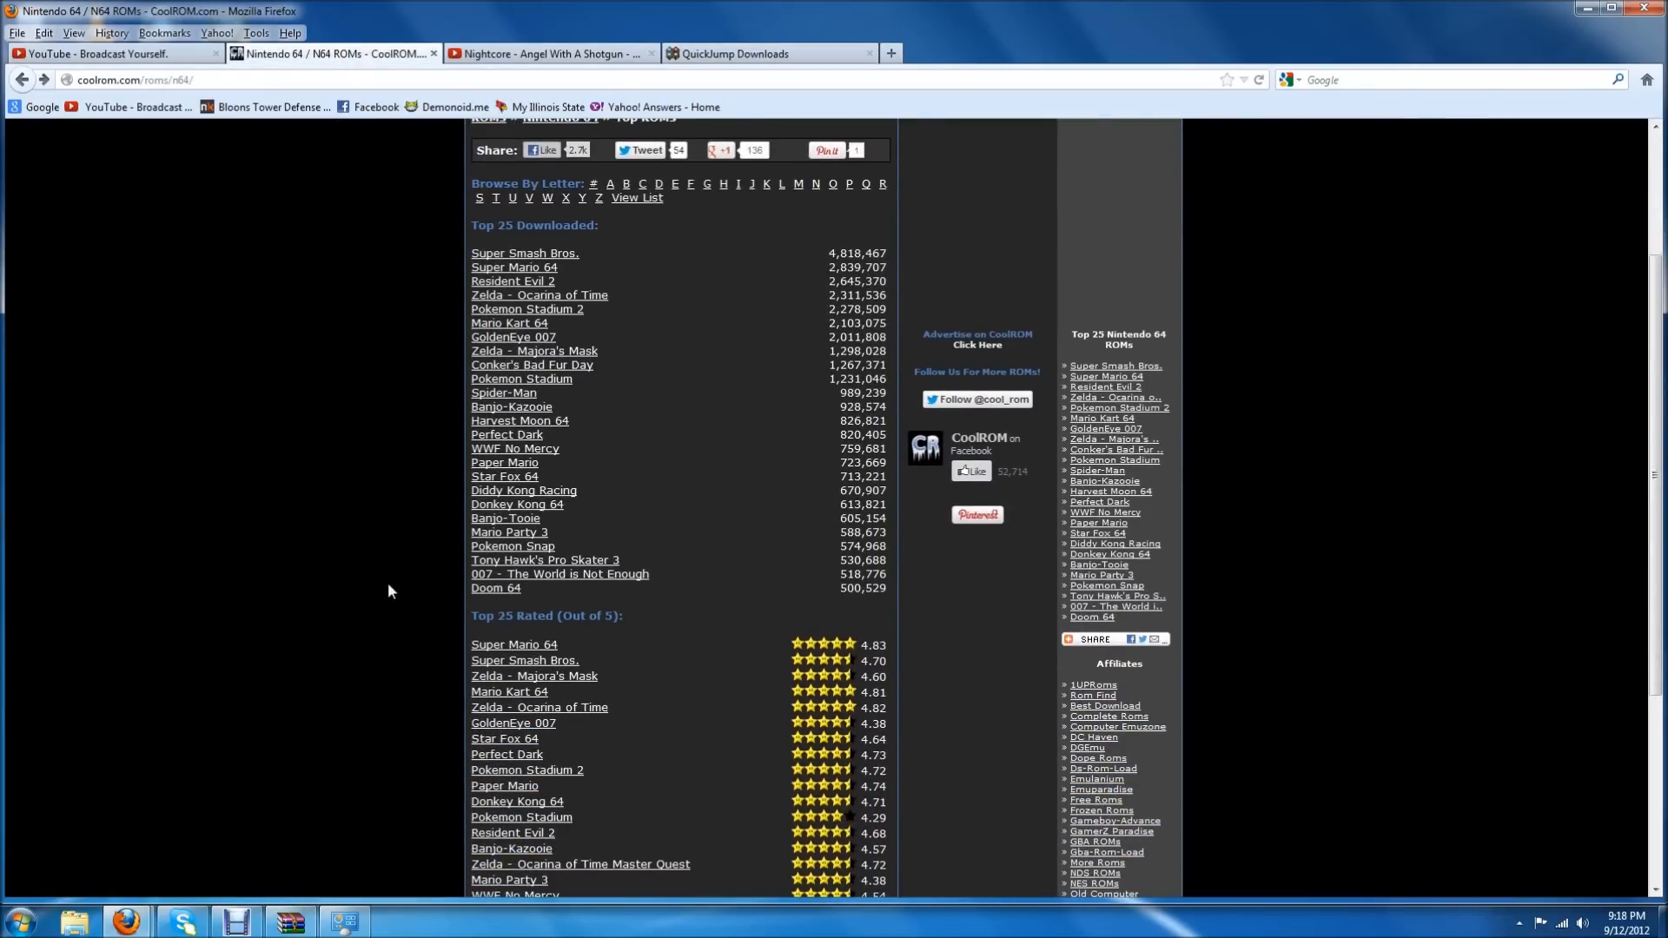
scroll("up", 3)
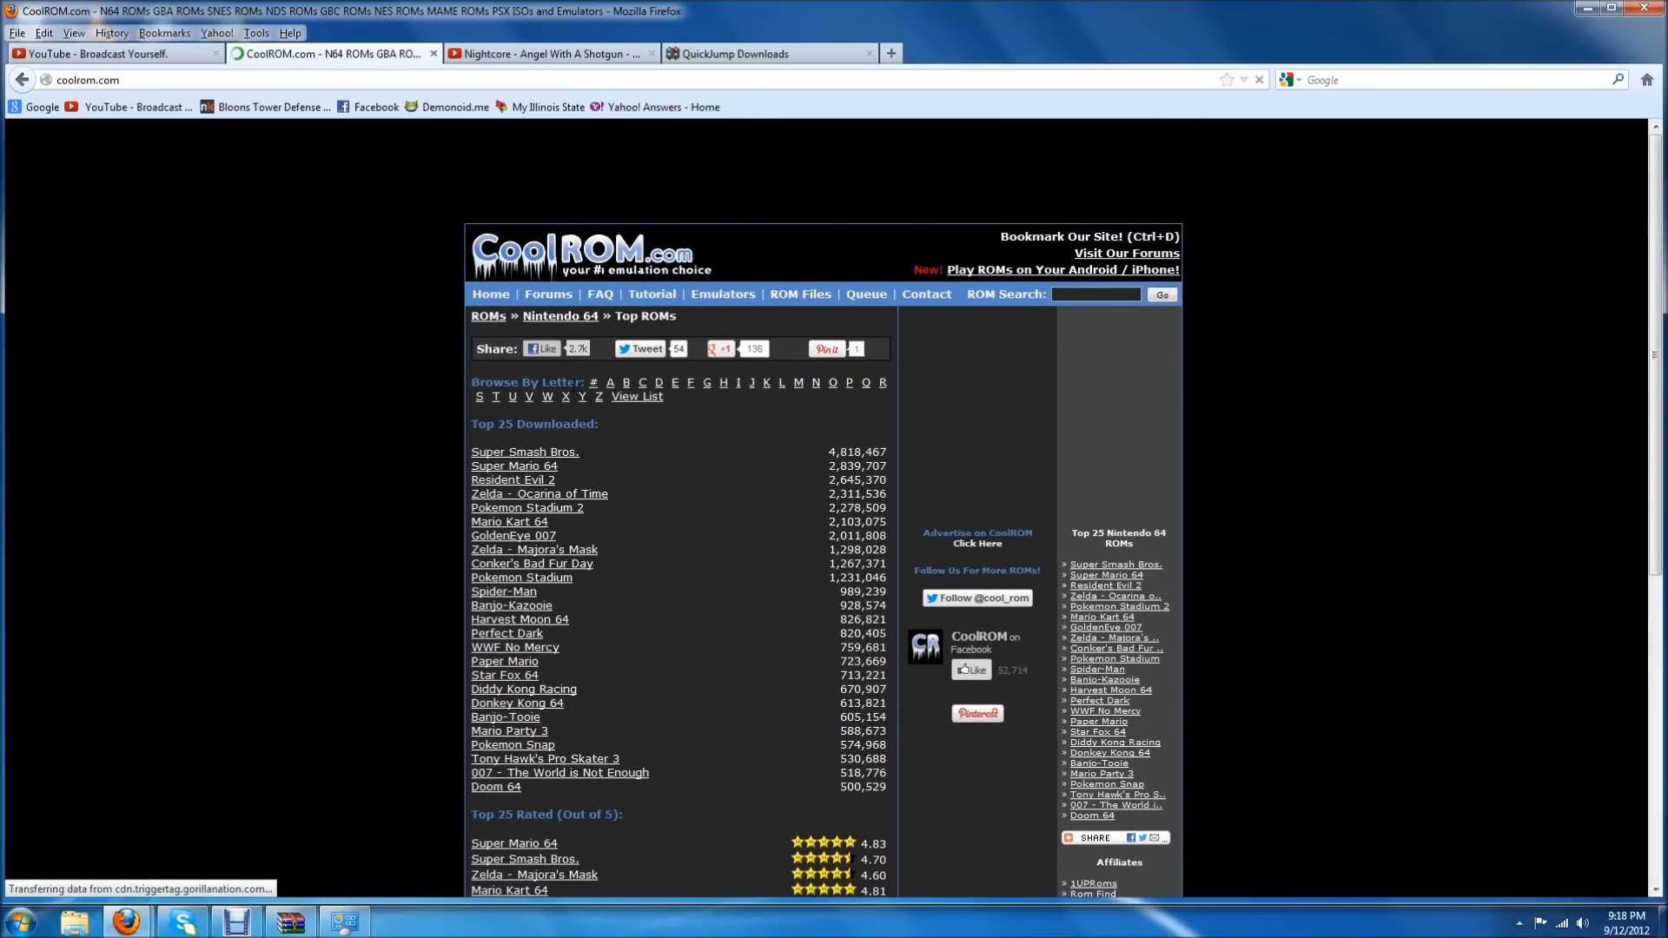
left_click(721, 294)
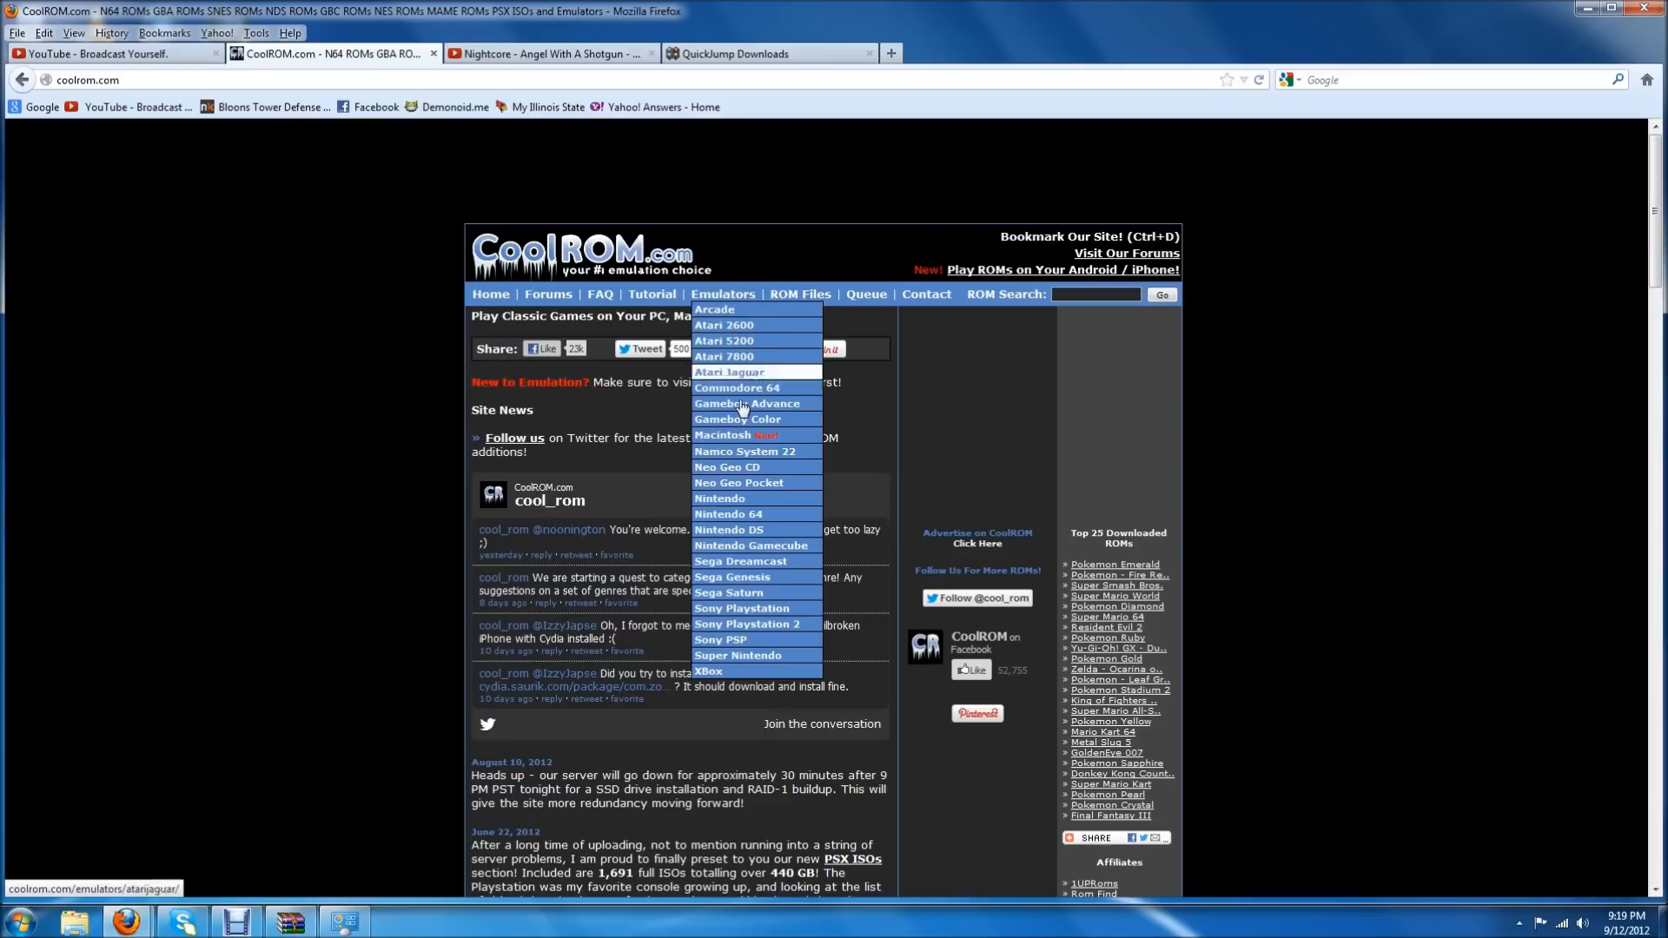
mouse_move(744, 639)
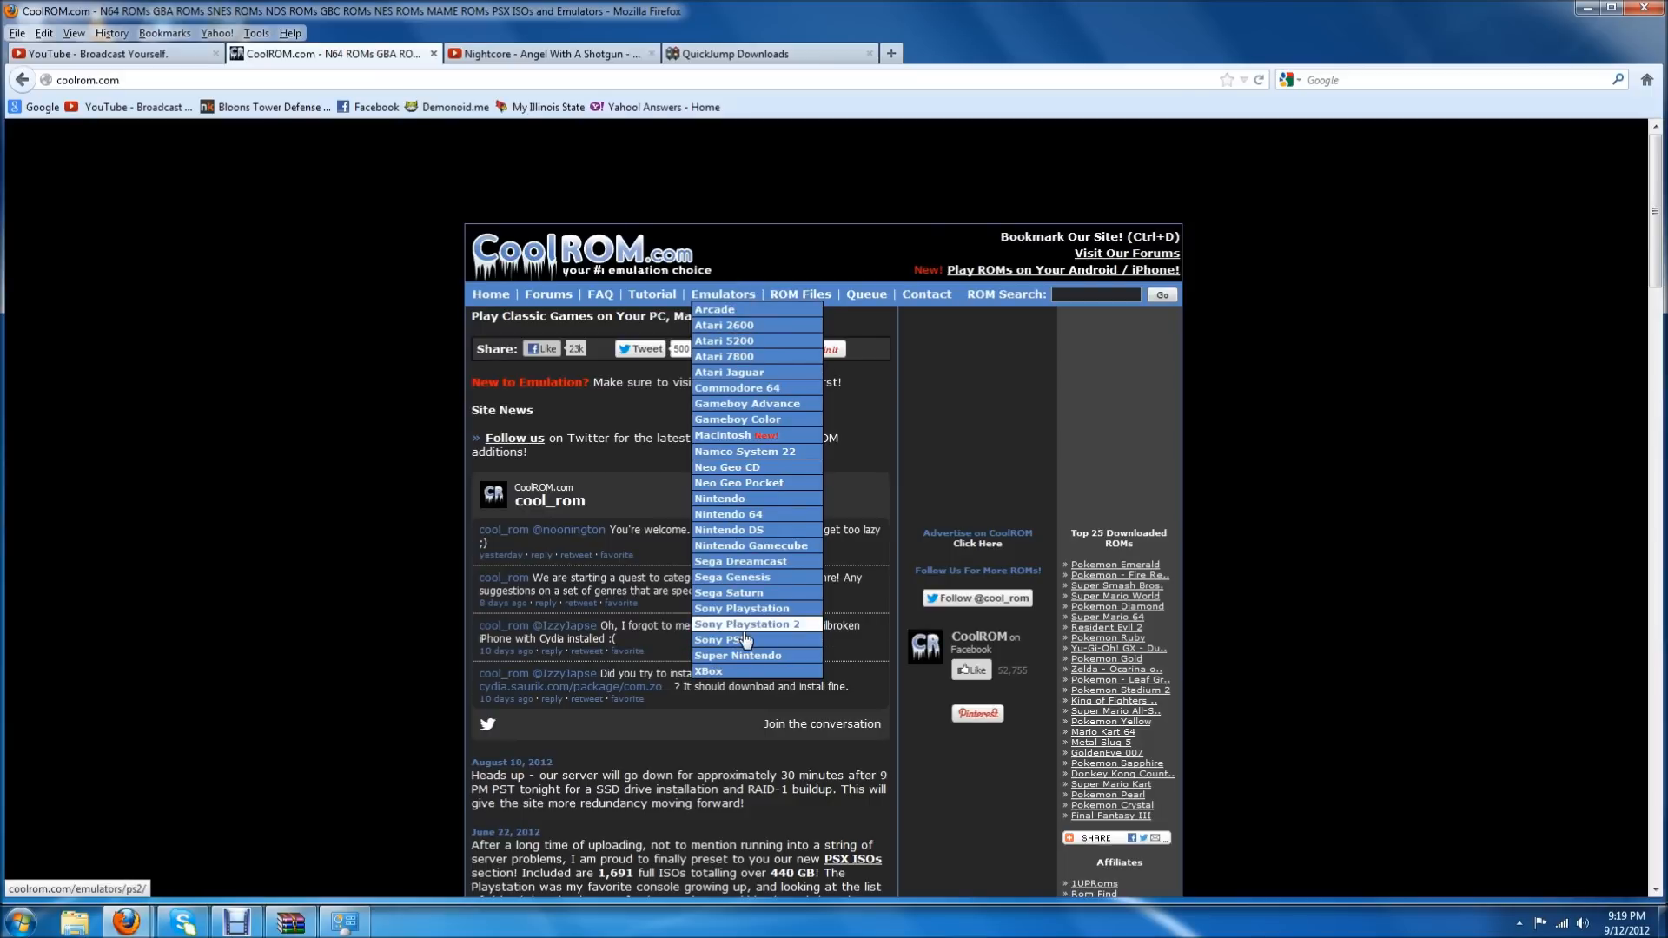
mouse_move(747, 403)
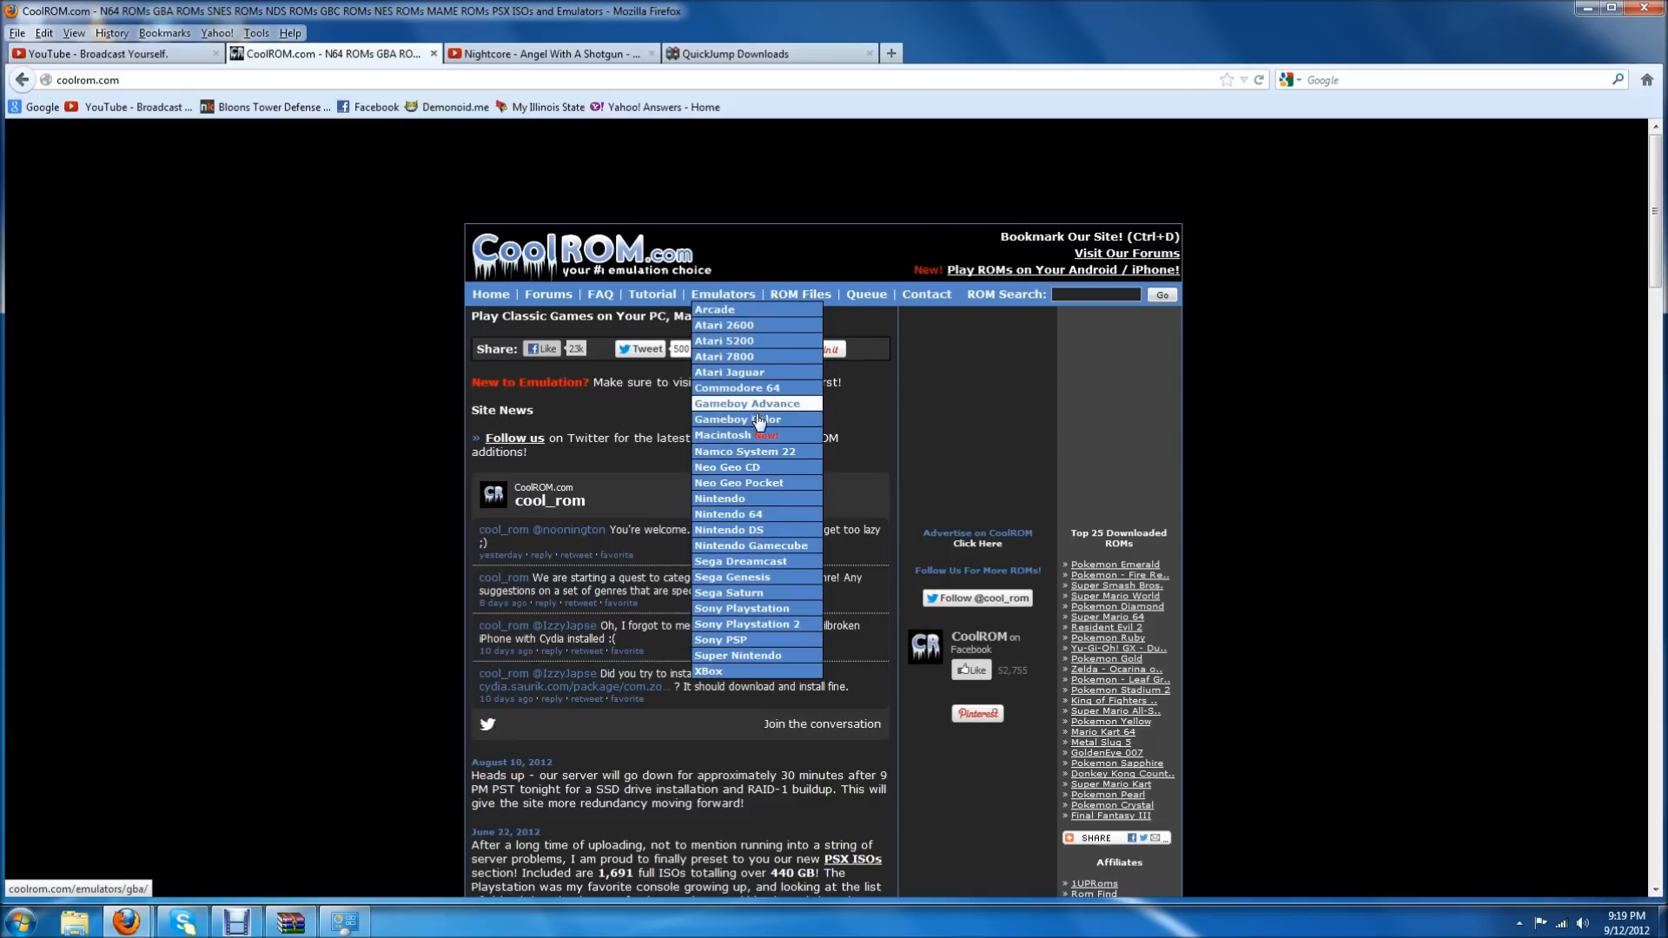
mouse_move(728, 514)
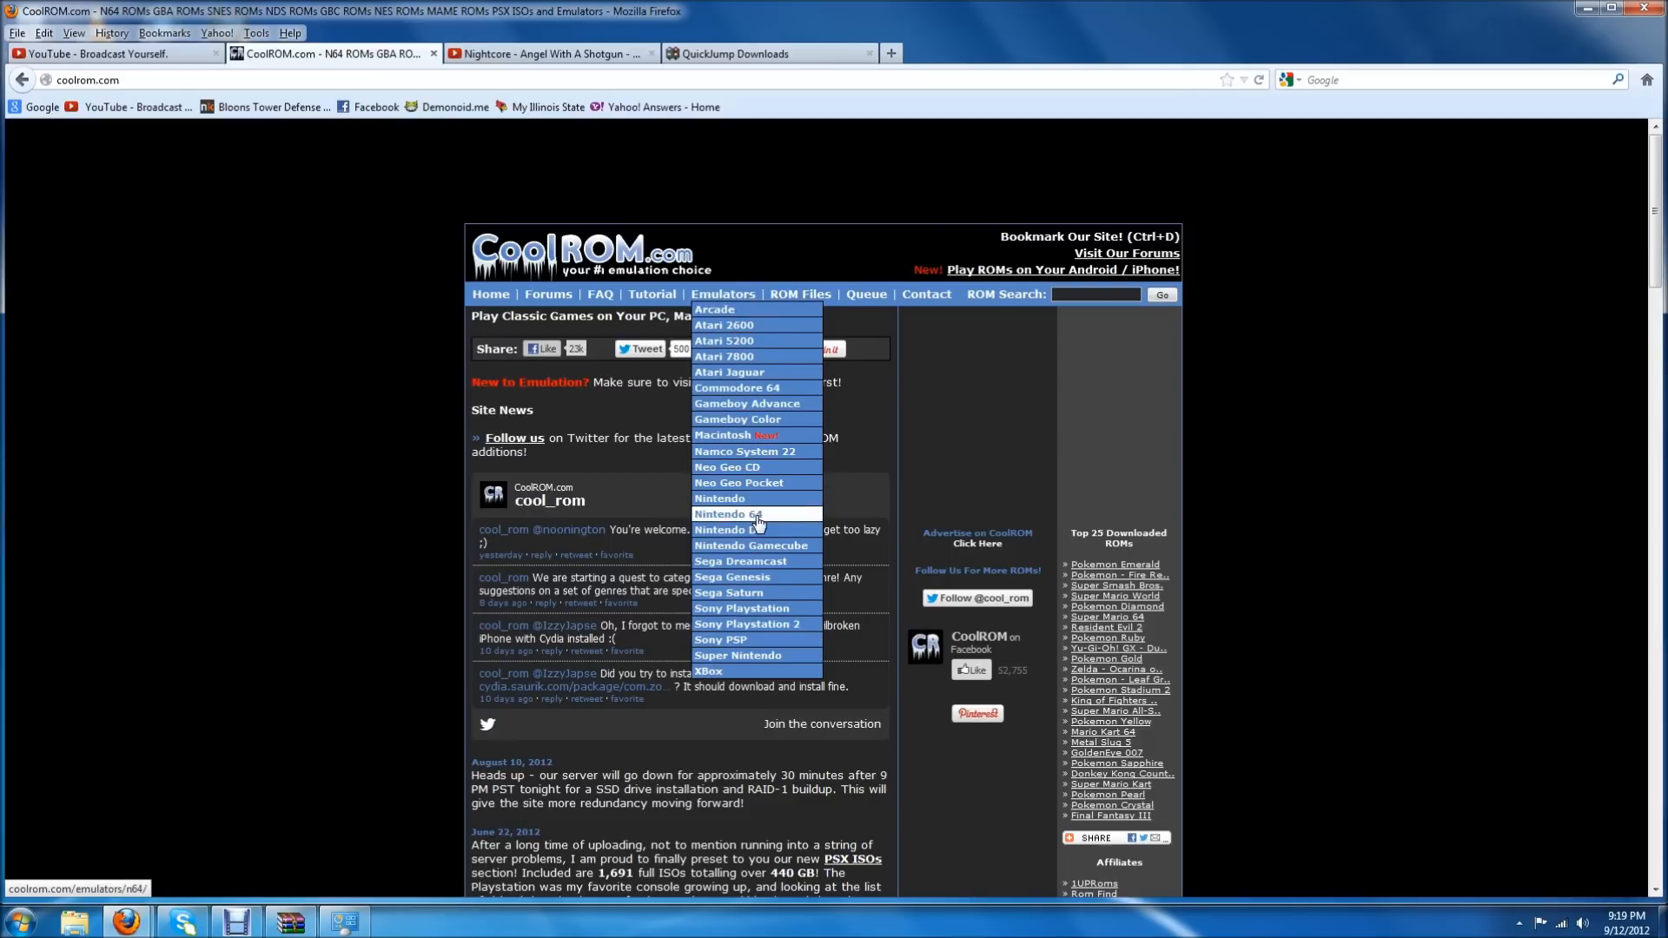
mouse_move(745, 526)
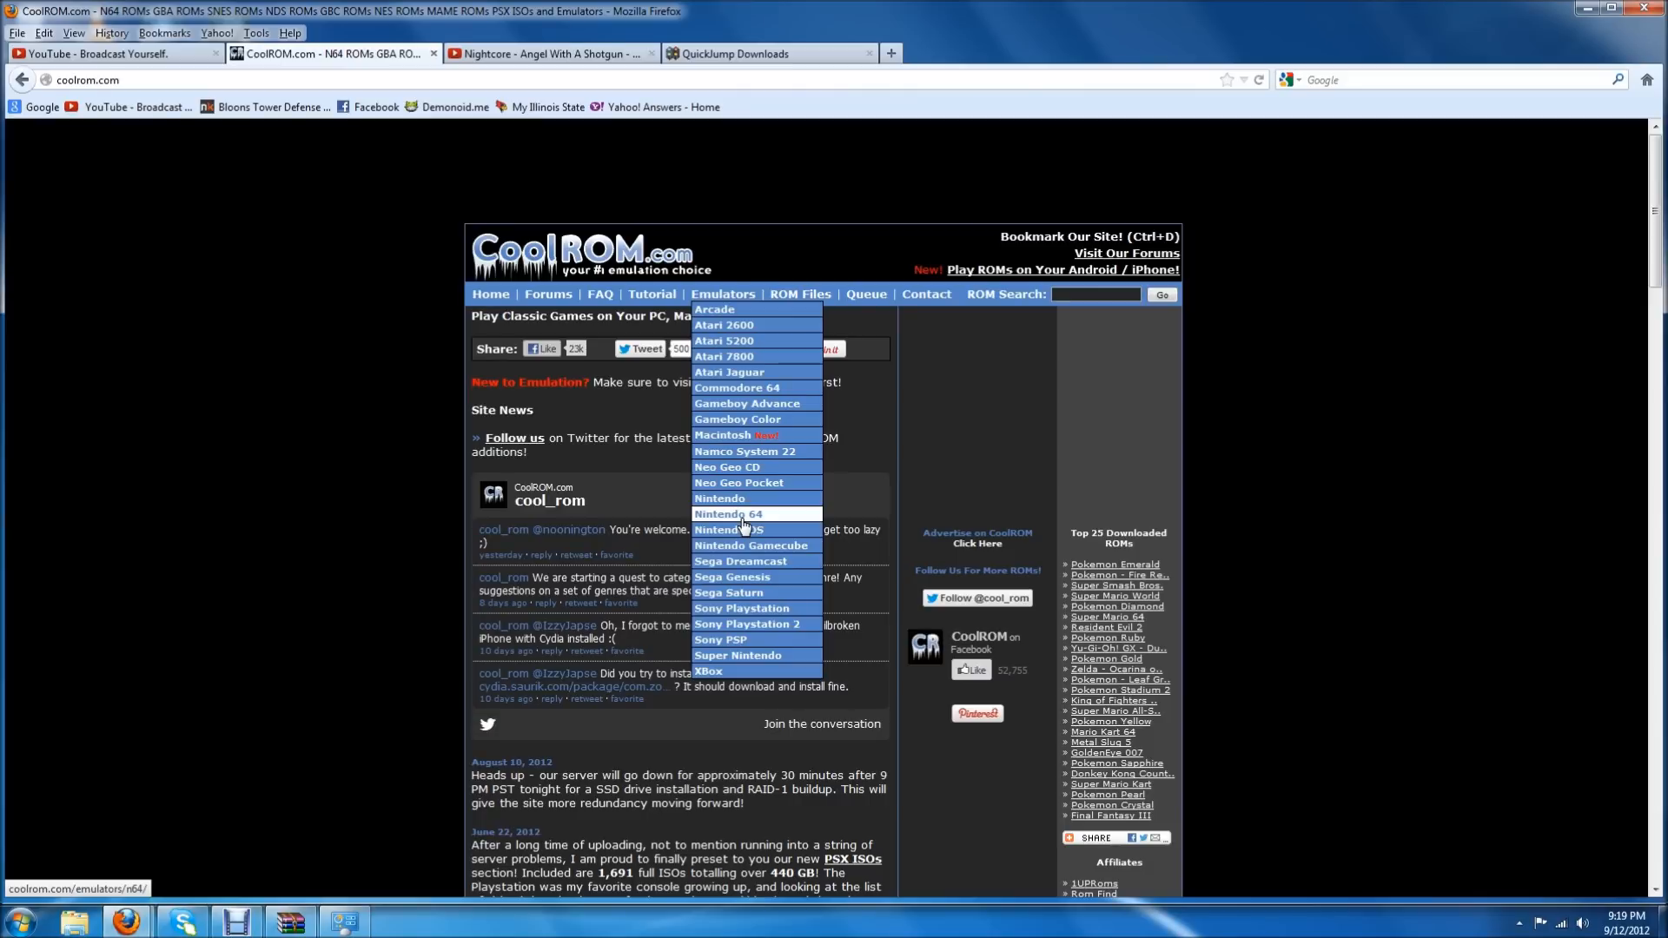
mouse_move(743, 370)
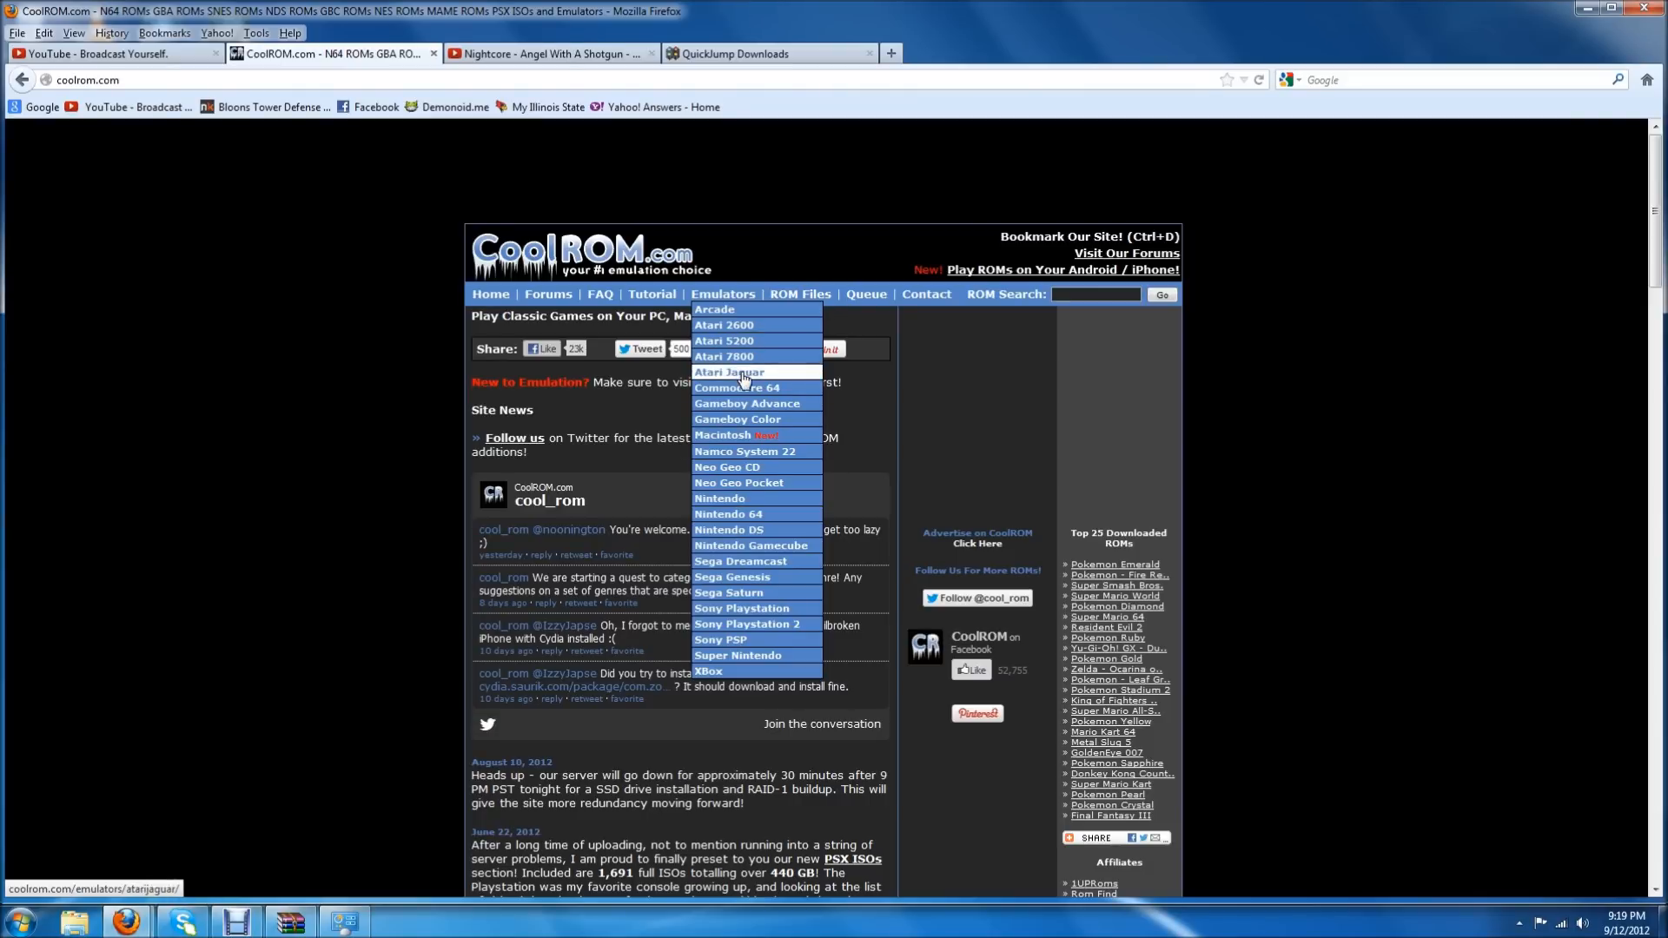